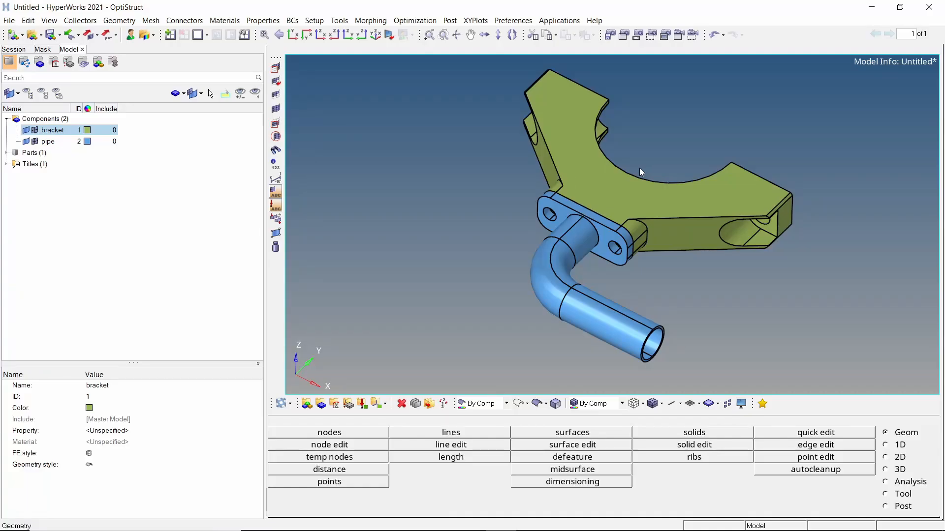
Hide the pipe component to view the bracket alone, then show it again
left_click(29, 130)
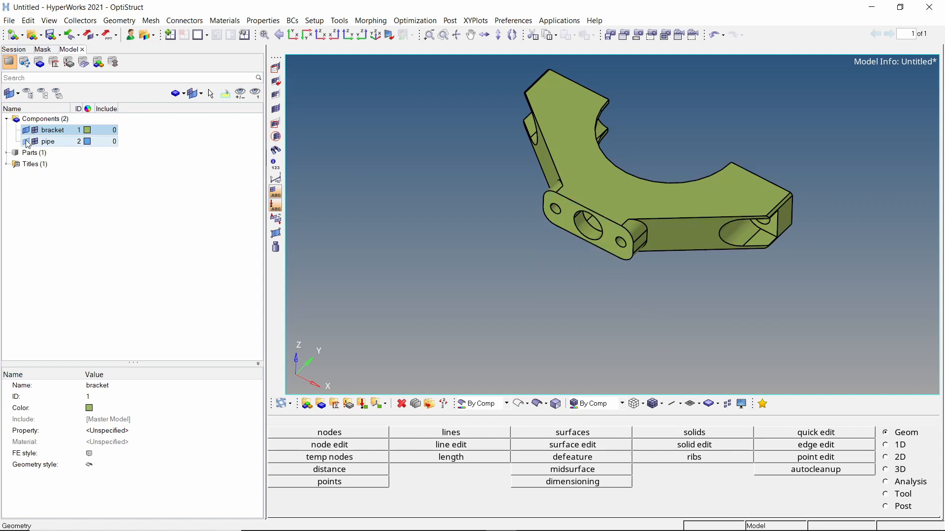
left_click(25, 141)
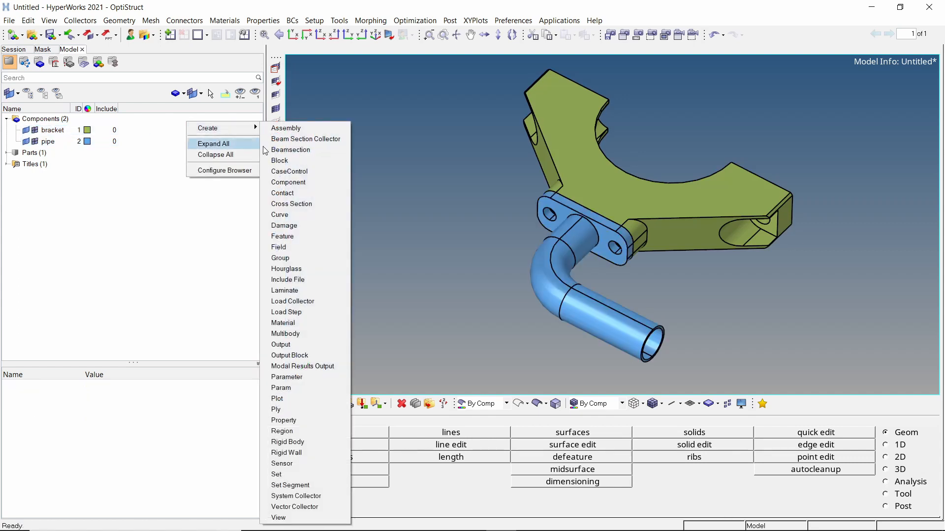
Create a material named cast_iron and switch its card image to MAT4
left_click(283, 323)
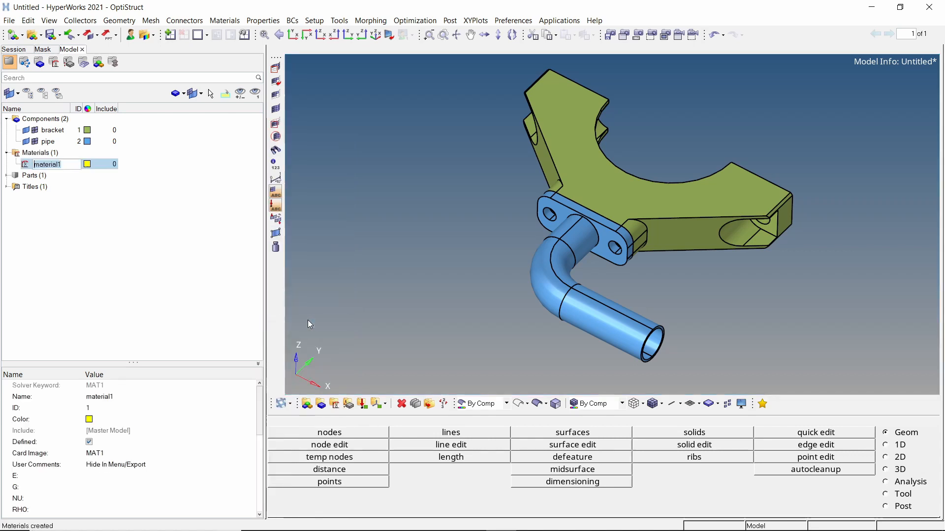
type("cast_iron")
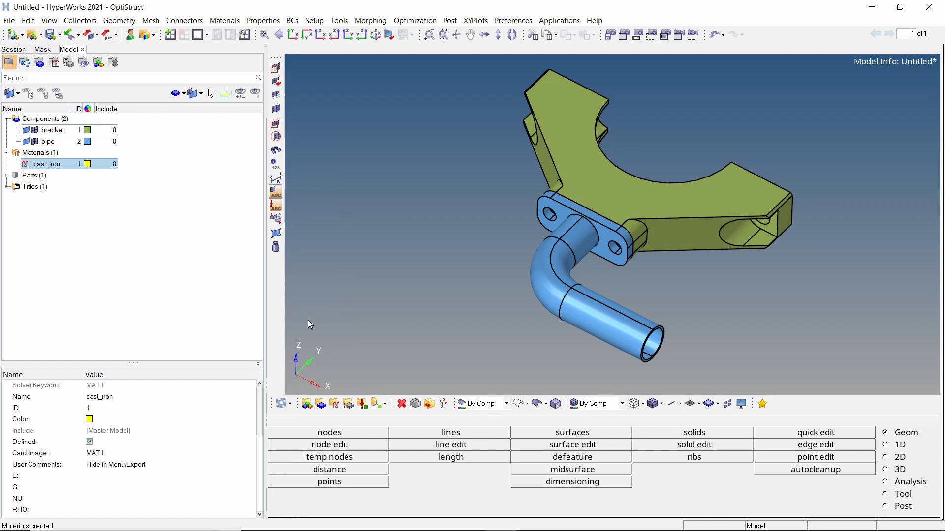
mouse_move(145, 275)
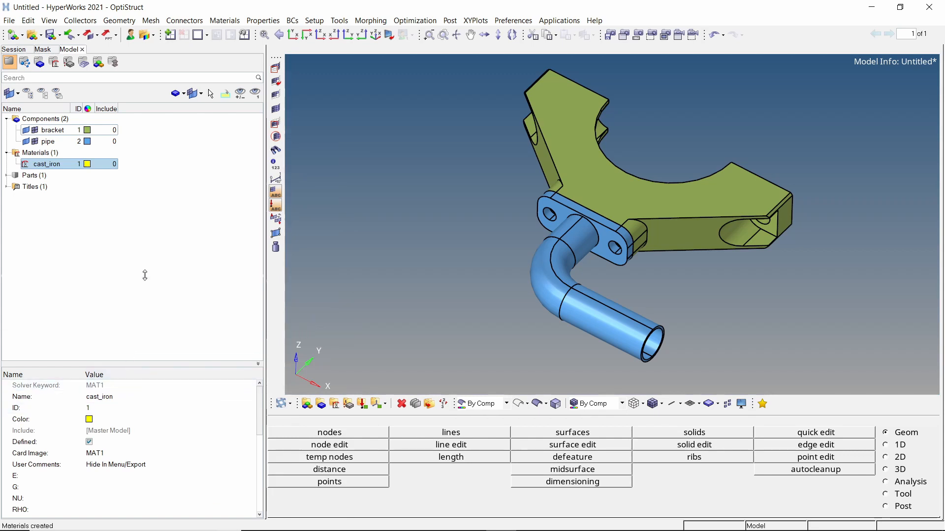
left_click(252, 361)
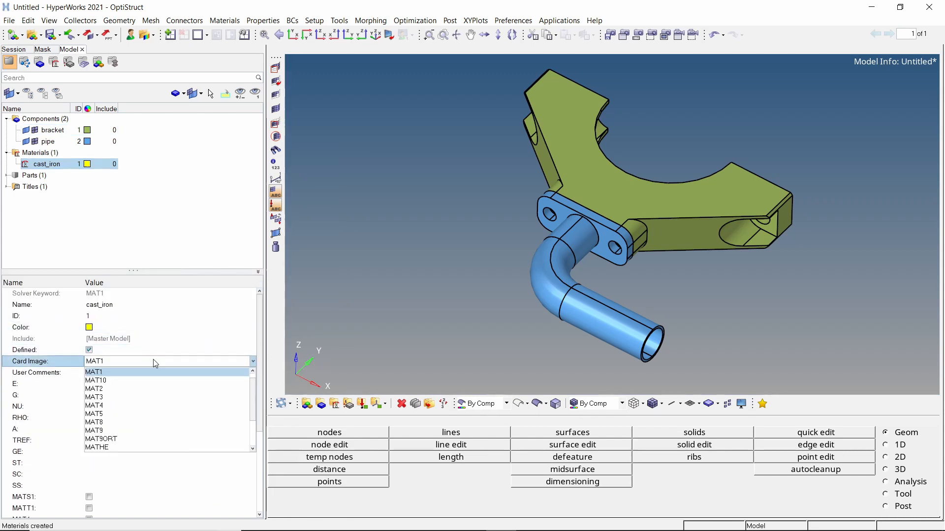
left_click(94, 406)
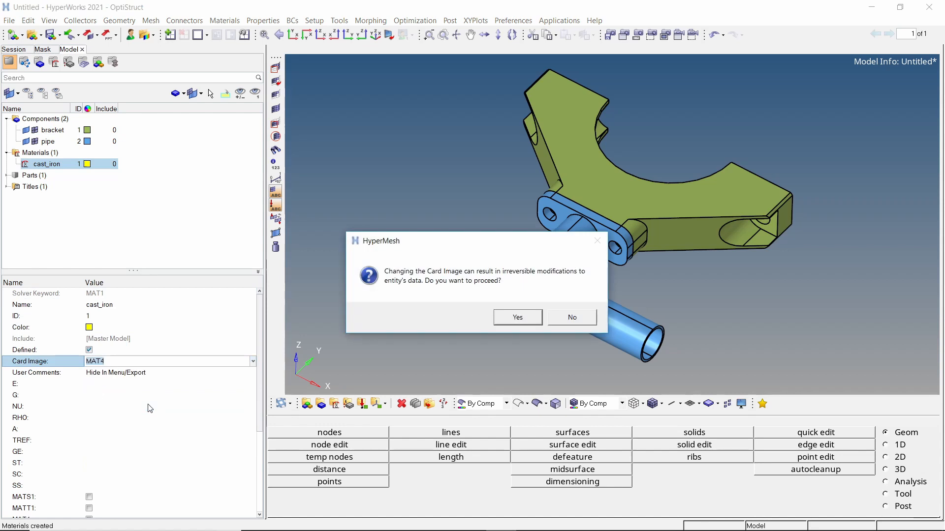
left_click(517, 317)
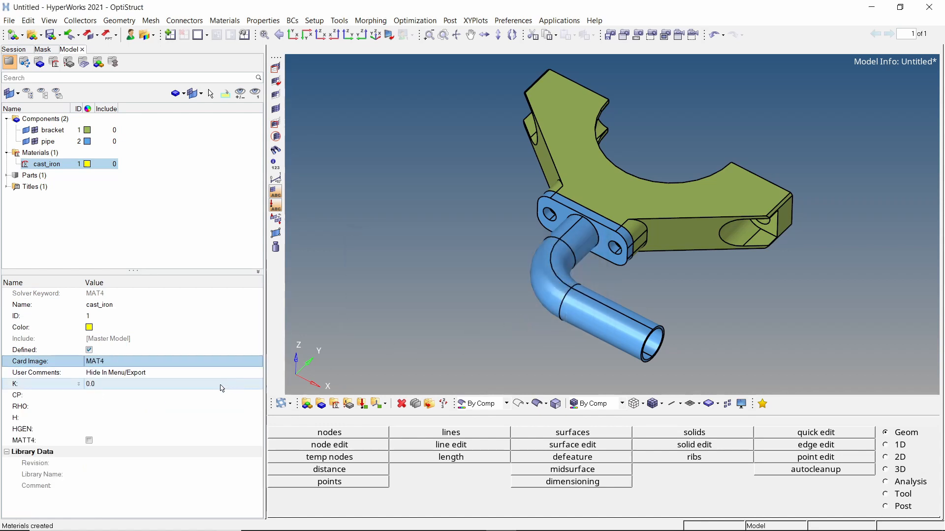
Enter K 0.05, CP 444000, RHO 7.85e-9 and H 0.00015 for cast_iron
type("0.05")
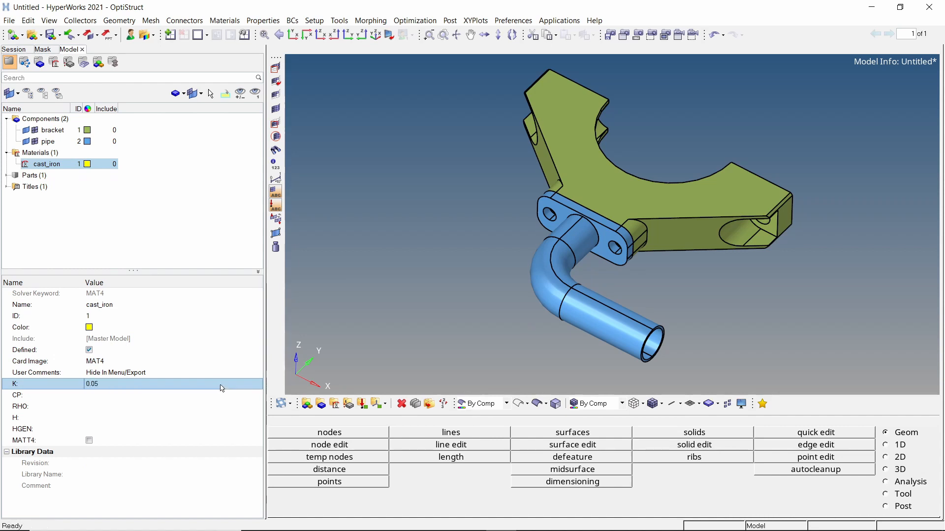
left_click(150, 395)
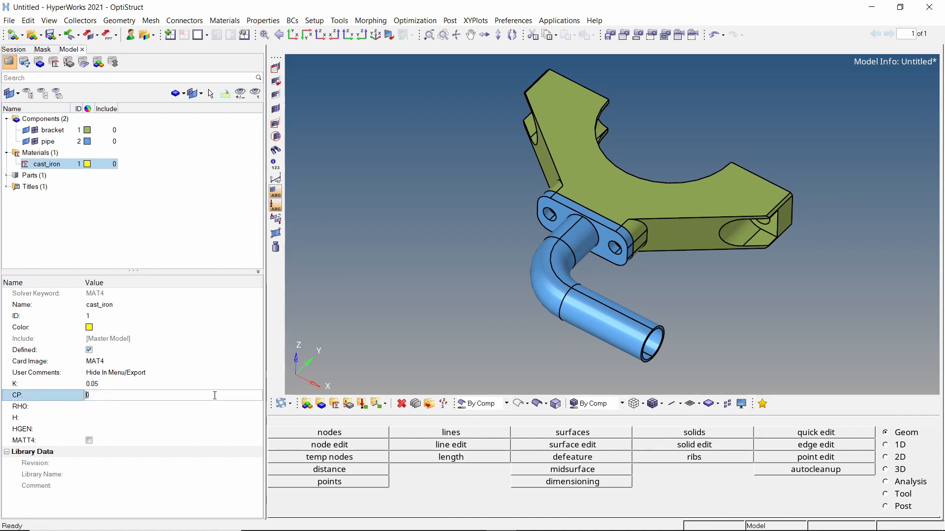
type("444000.0")
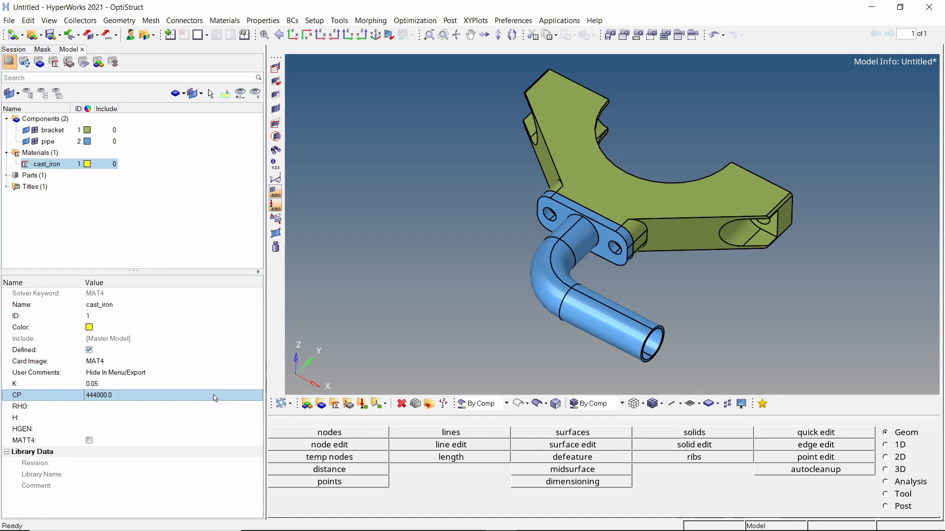
left_click(151, 406)
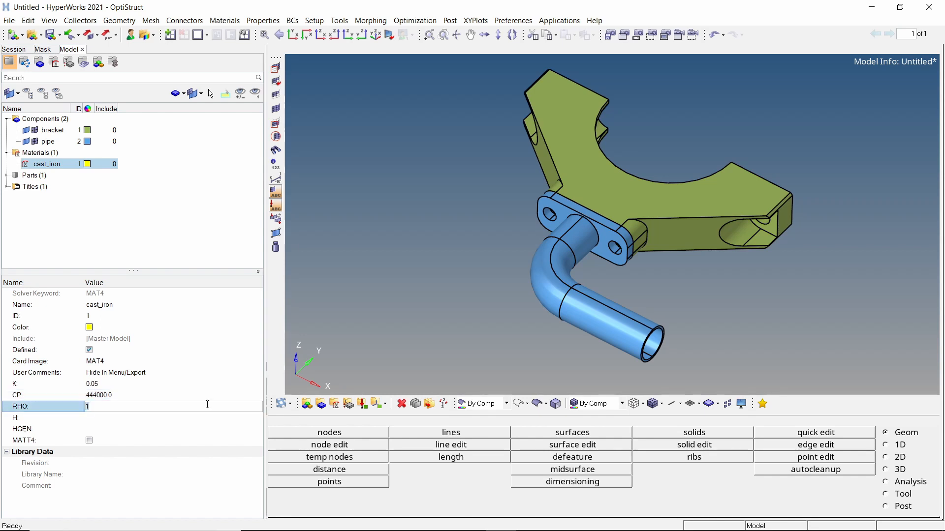
type("7.85e-9")
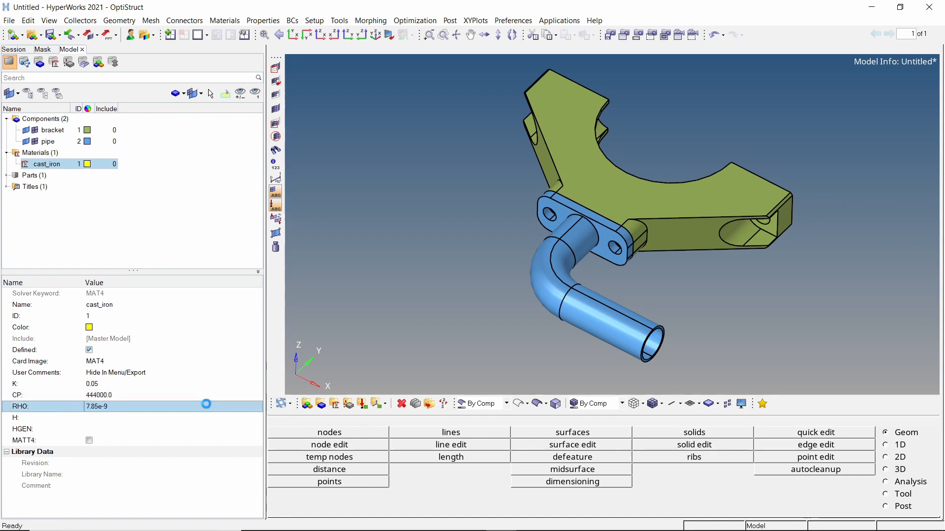
left_click(150, 418)
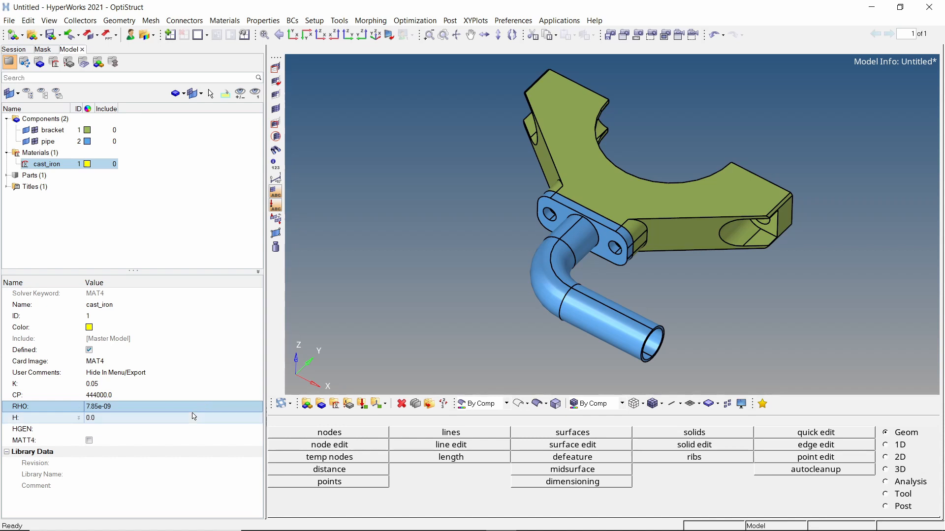
left_click(150, 417)
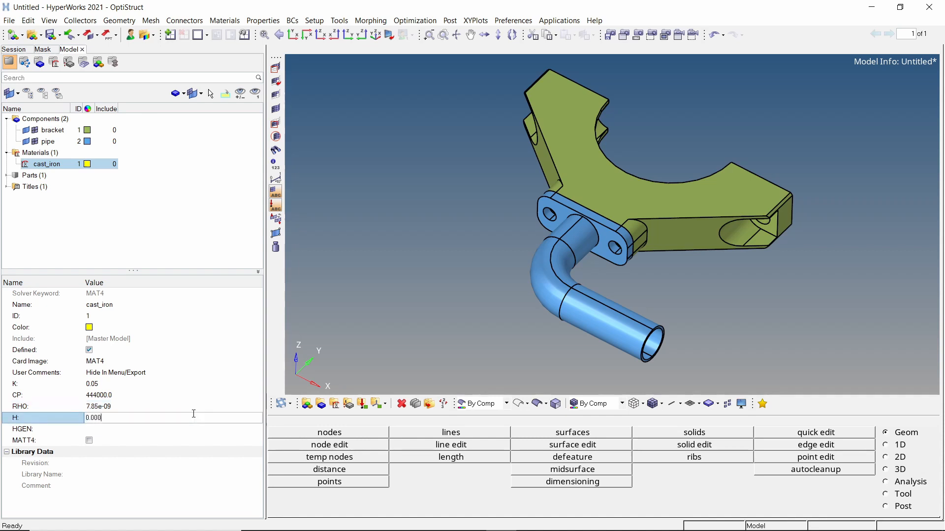
type("0.00015")
type("aluminu")
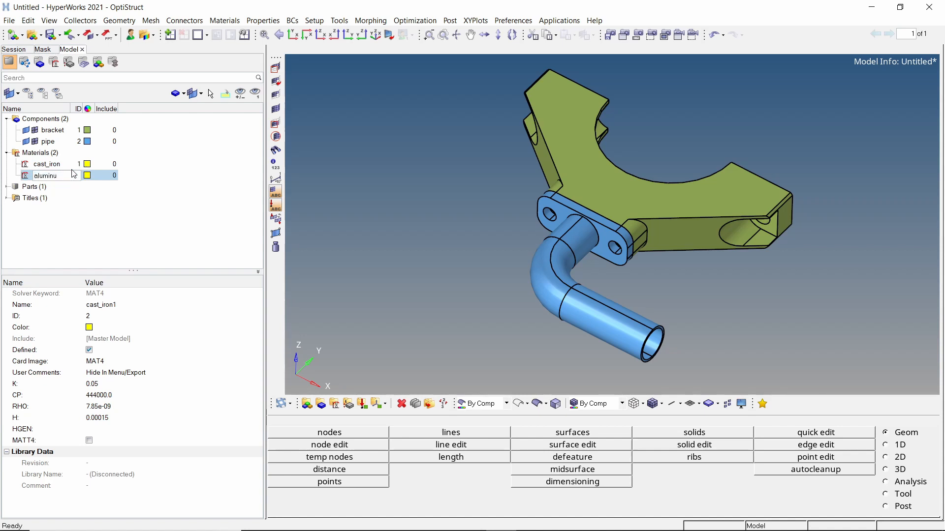
Edit the aluminum material to K 0.2, CP 921, RHO 2.7e-09 and H 0.001
left_click(47, 175)
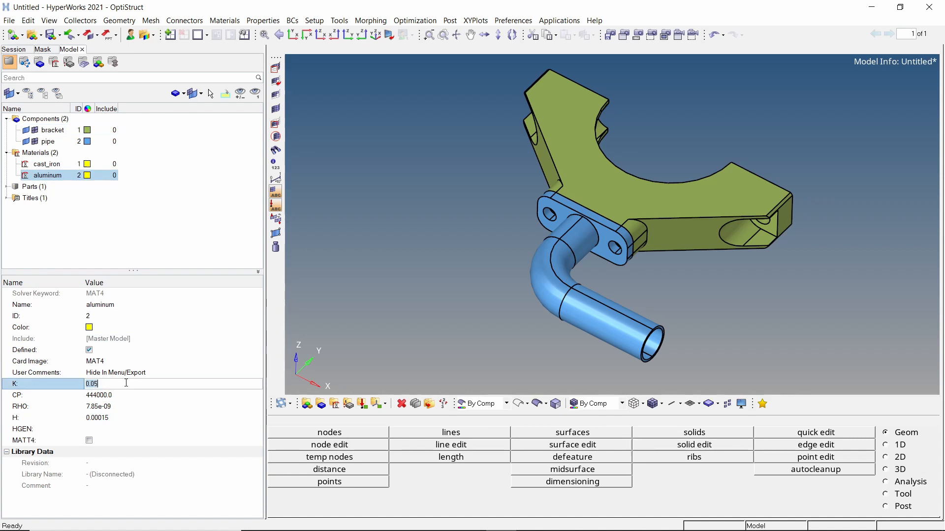
type("0.2")
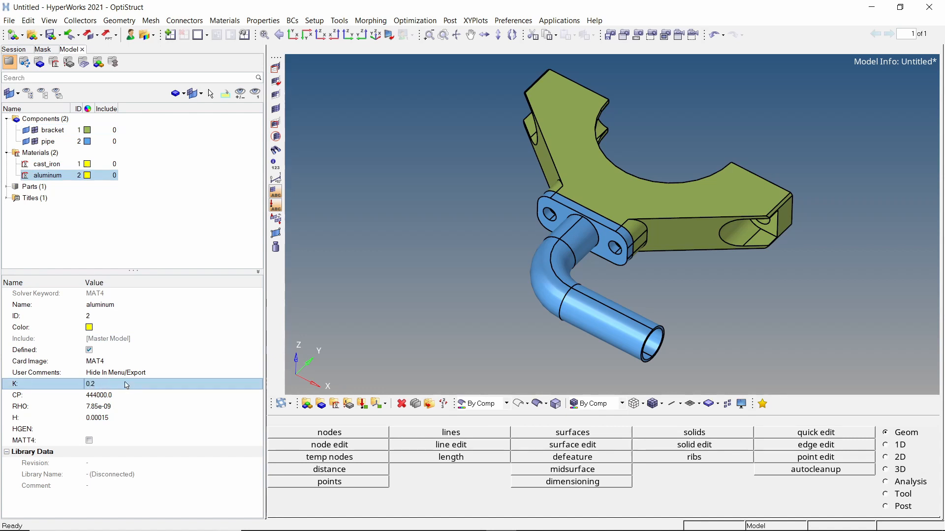
left_click(121, 395)
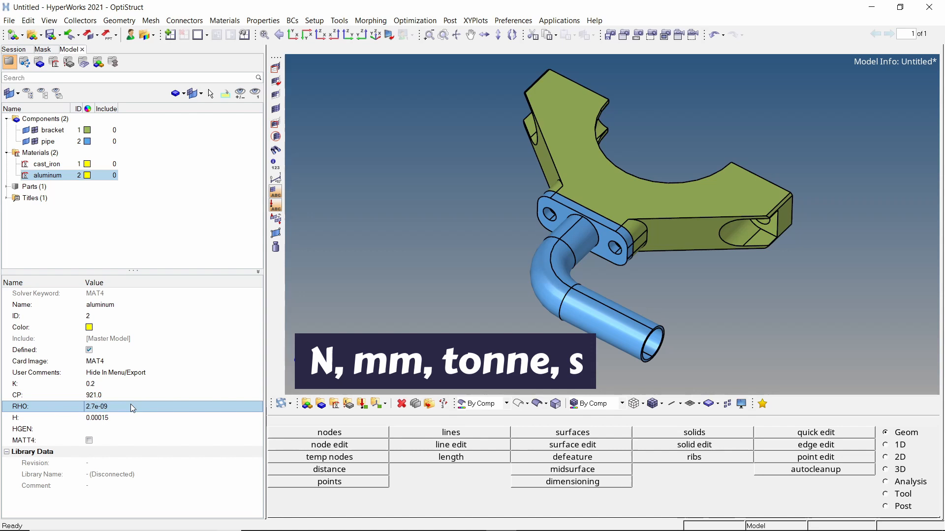
left_click(121, 417)
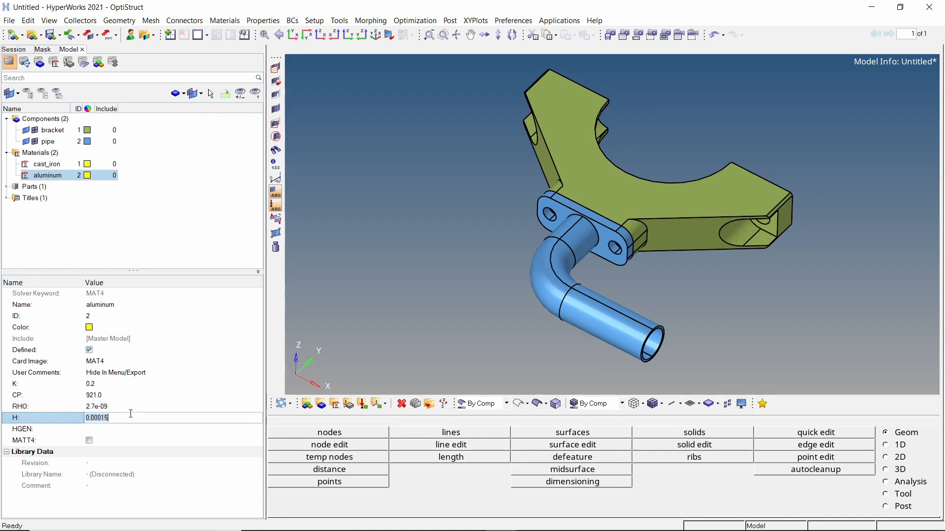
type("0.001")
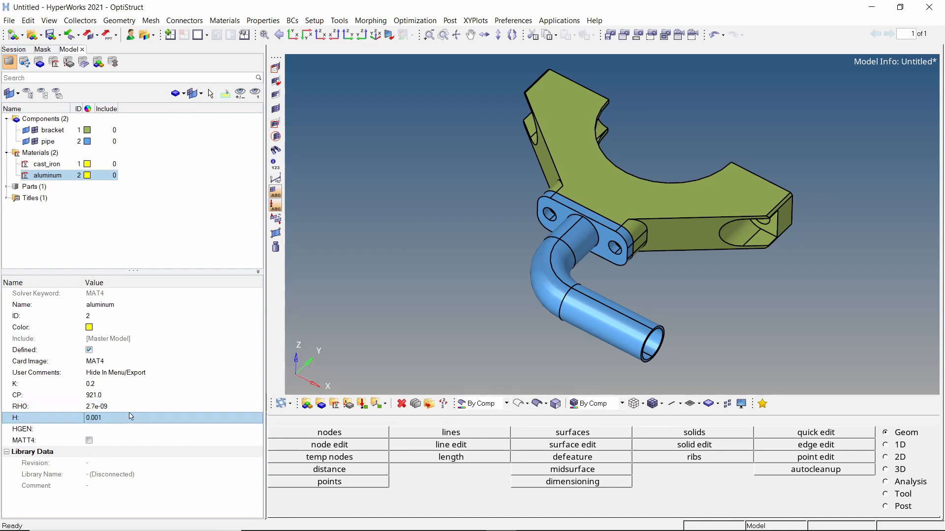
mouse_move(175, 141)
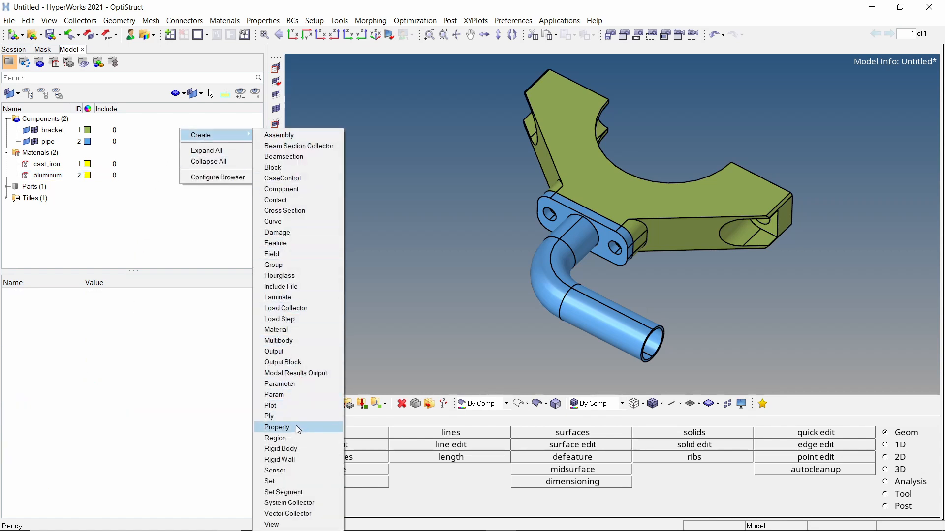
Create a property solid_ci with the PSOLID card image
left_click(276, 427)
type("solid_ci")
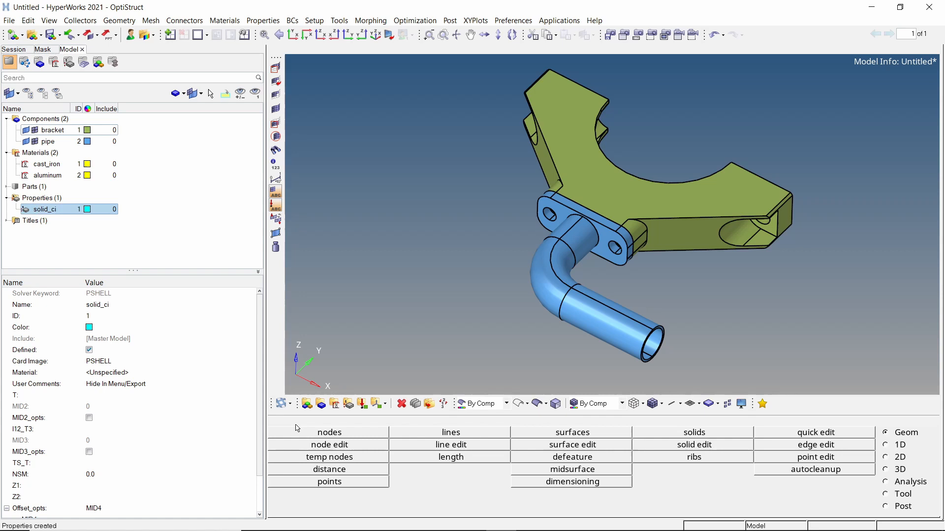
left_click(252, 362)
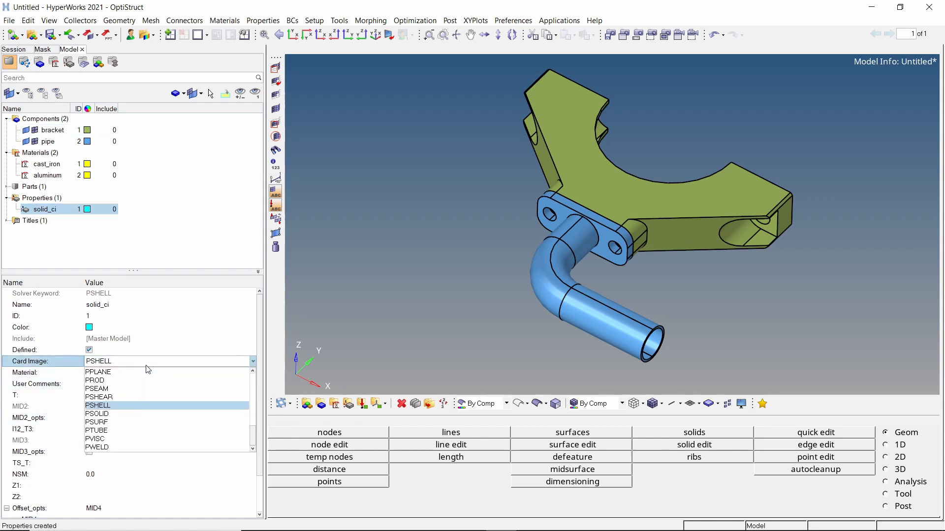
left_click(98, 414)
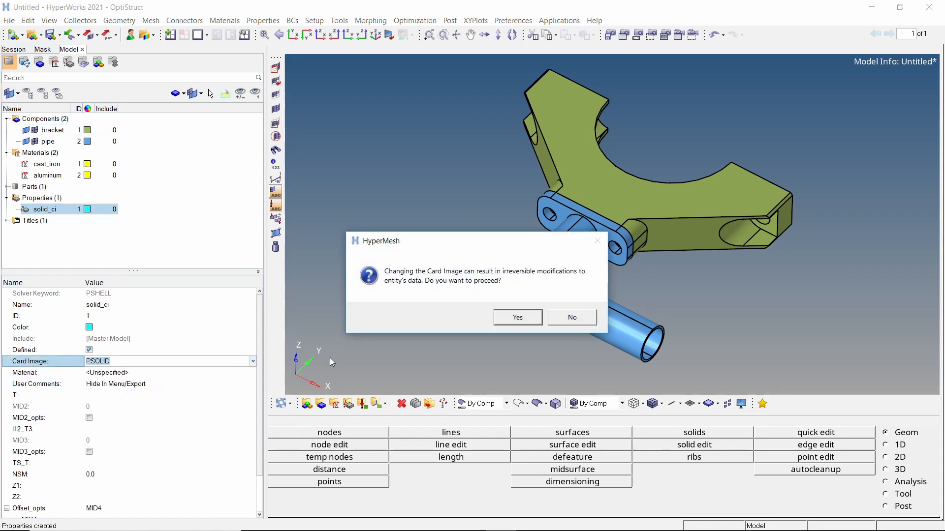
left_click(516, 317)
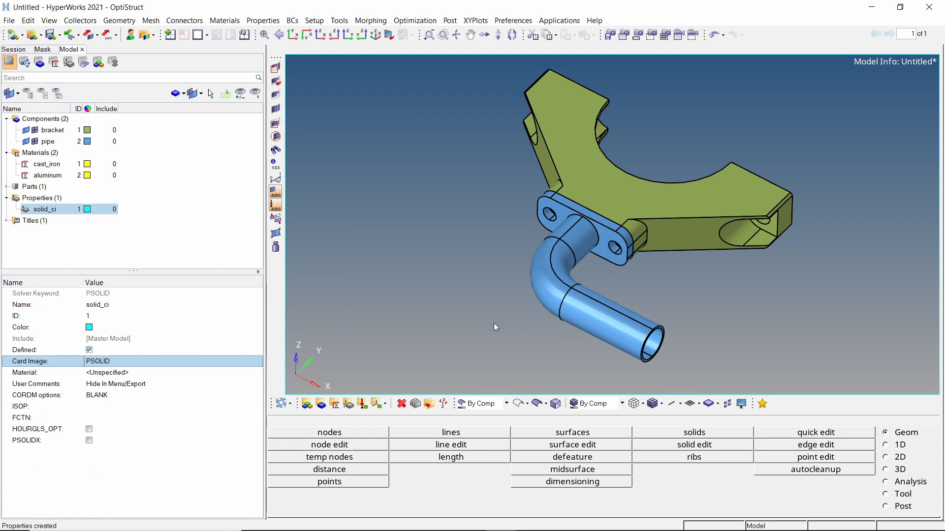
Assign cast_iron as the material of solid_ci
left_click(107, 372)
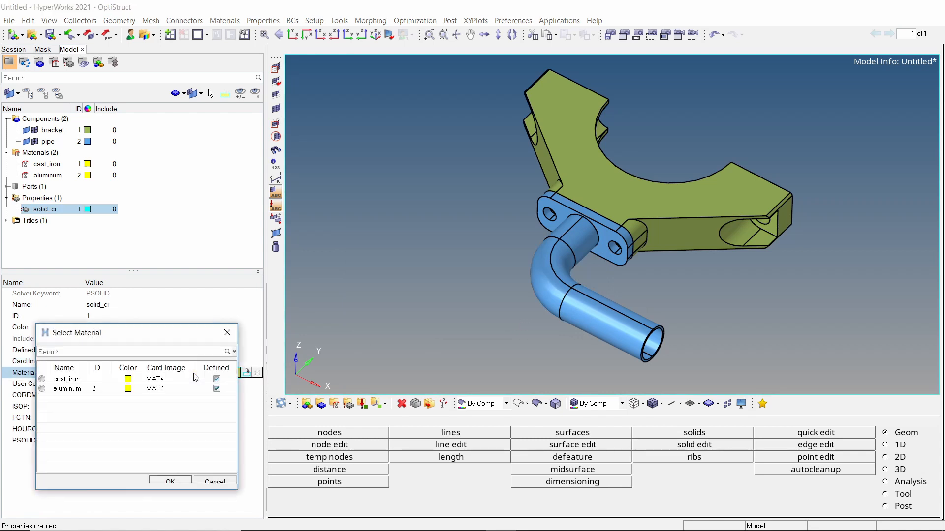
left_click(41, 379)
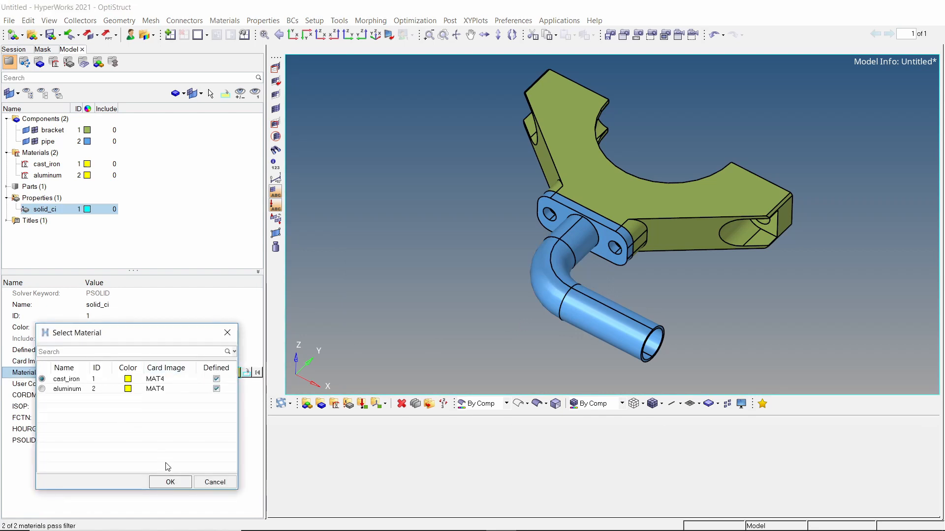
left_click(170, 483)
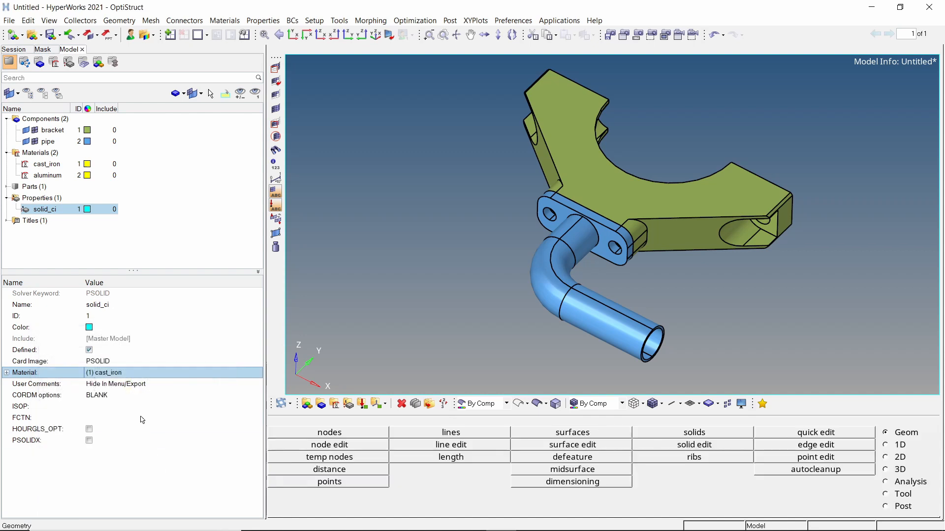
right_click(44, 209)
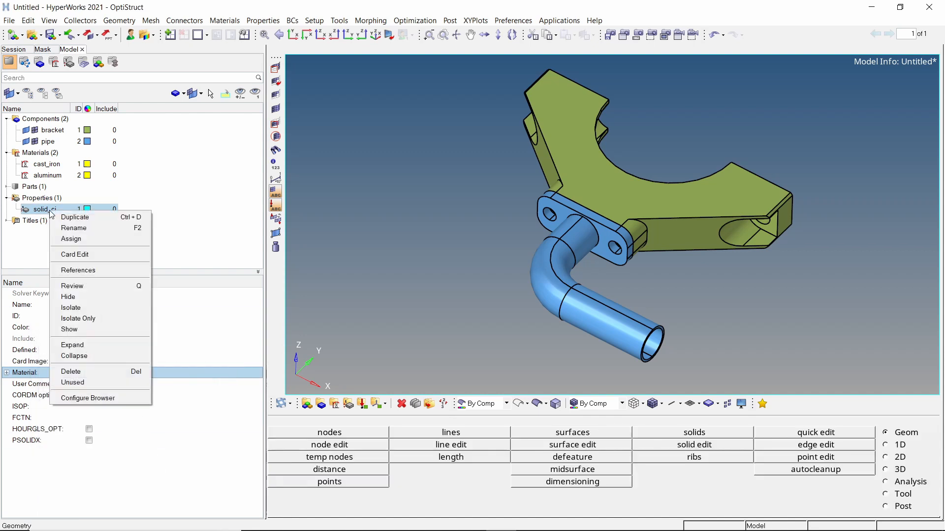
Duplicate solid_ci as solid_alu and give it the aluminum material
left_click(75, 216)
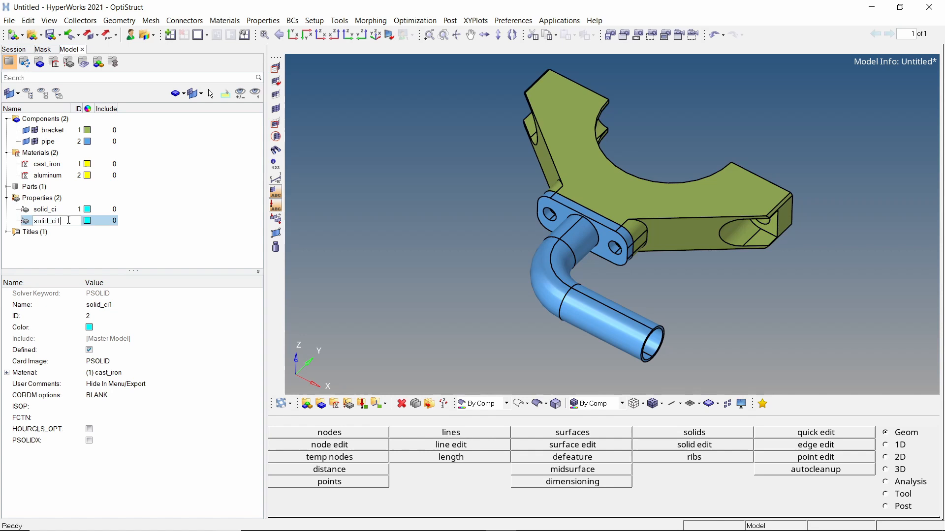
key("BackSpace")
type("alu")
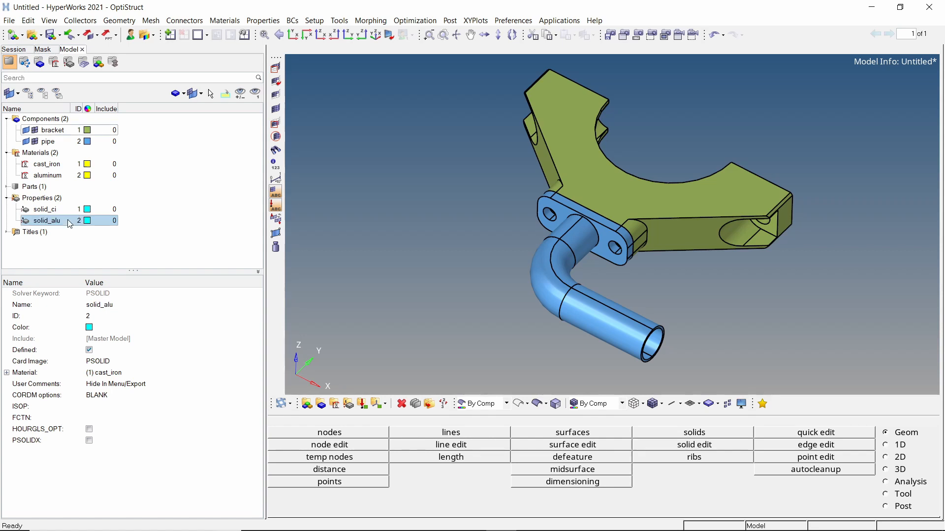
left_click(112, 372)
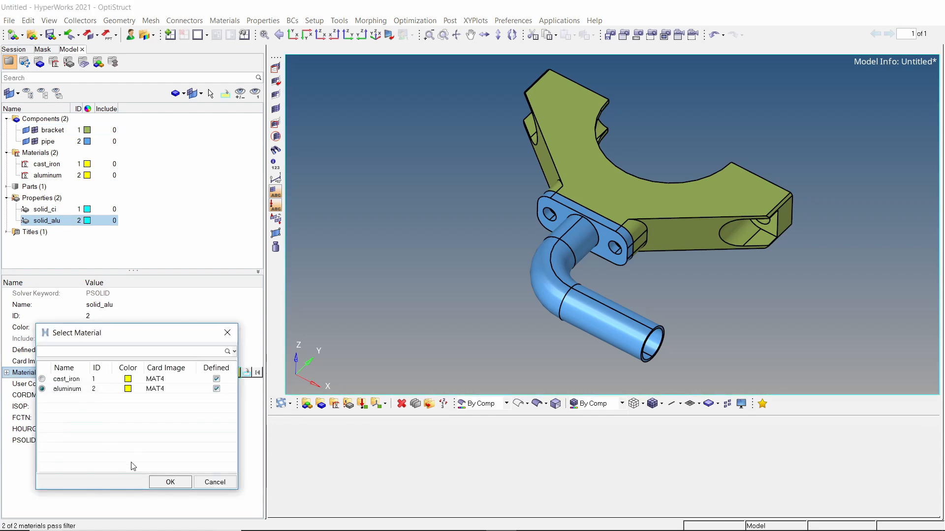
left_click(169, 482)
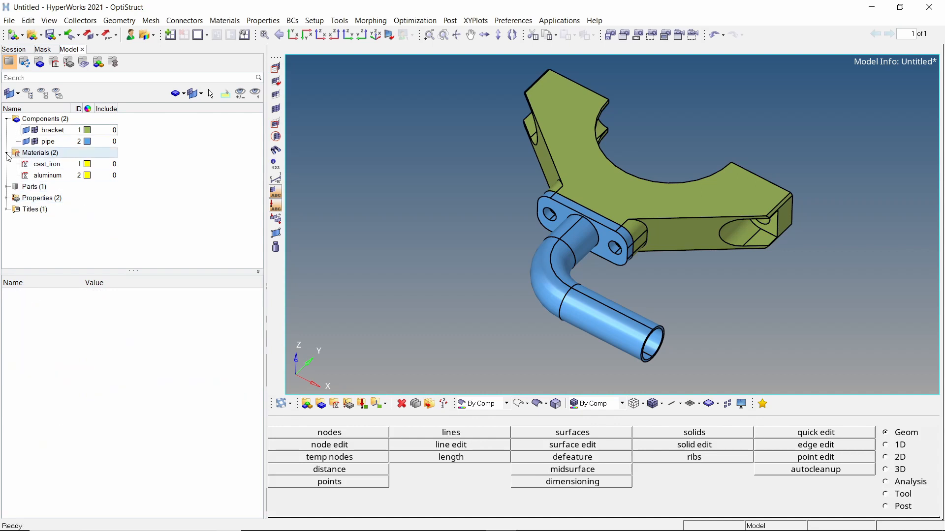
Assign the solid_ci property to the bracket component
left_click(52, 130)
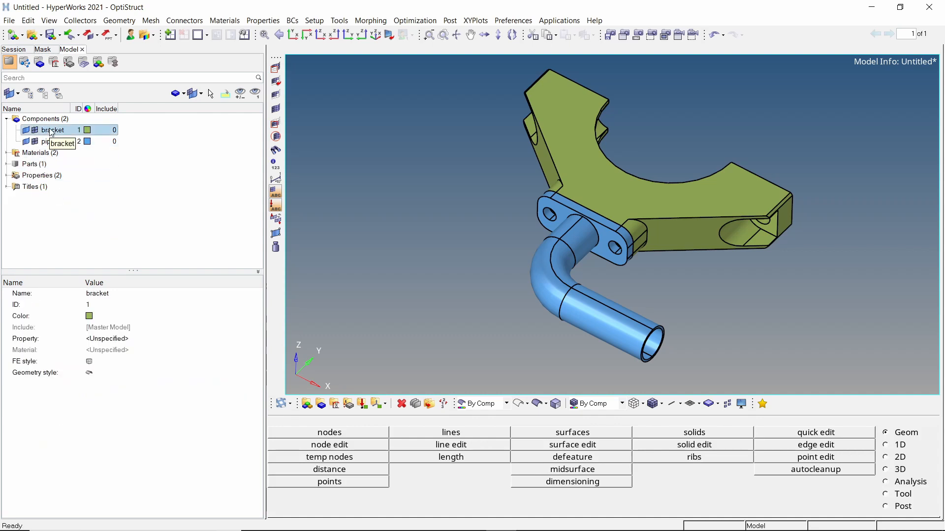
left_click(108, 338)
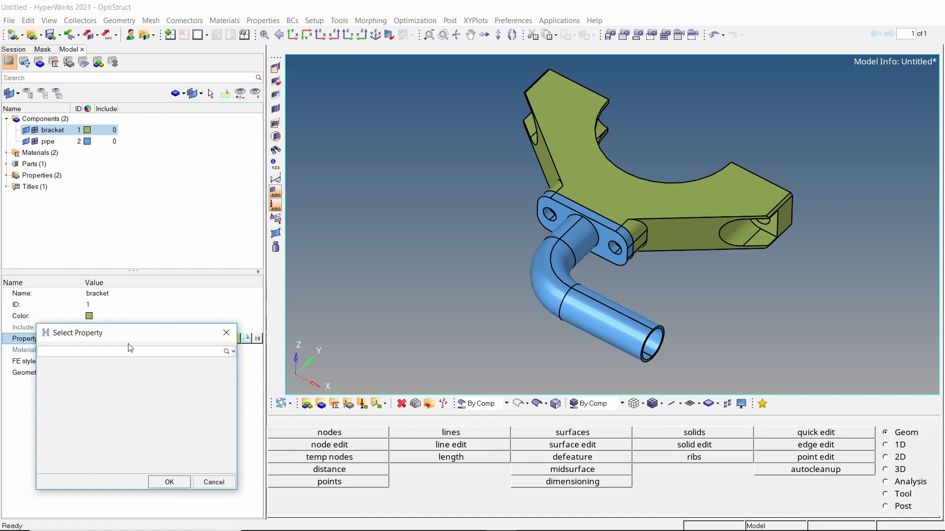
left_click(230, 351)
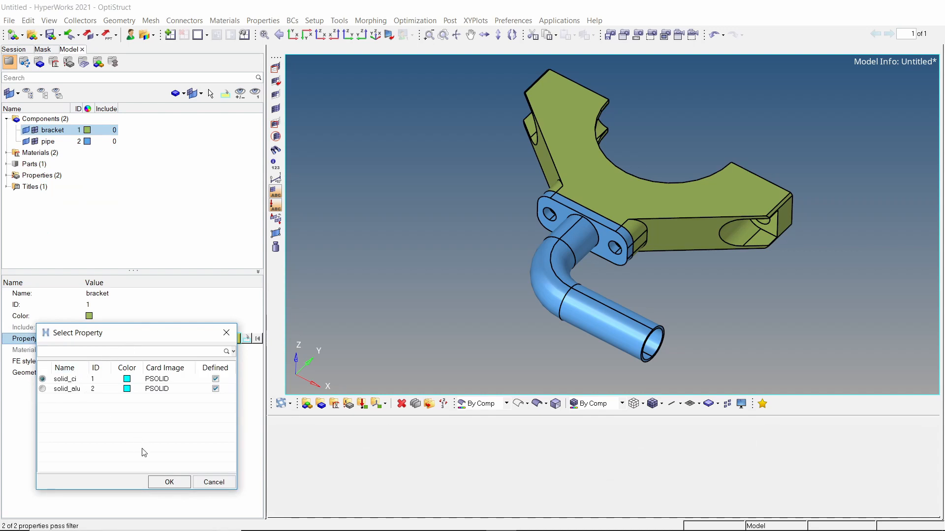
left_click(169, 483)
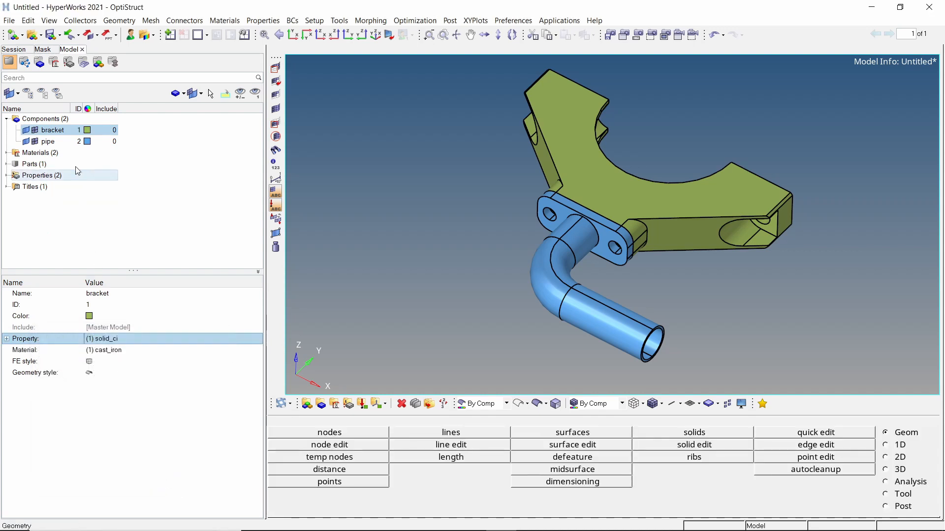
Assign the solid_alu property to the pipe component
left_click(47, 141)
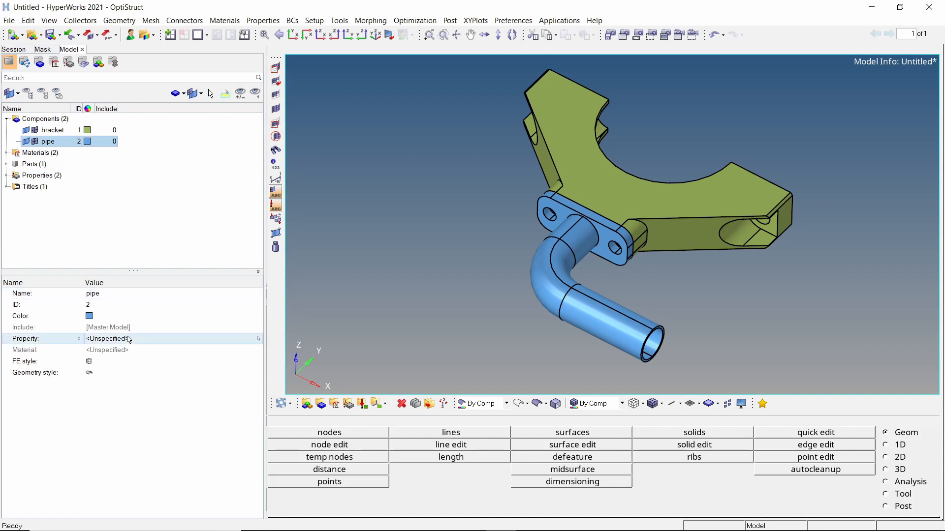
left_click(108, 339)
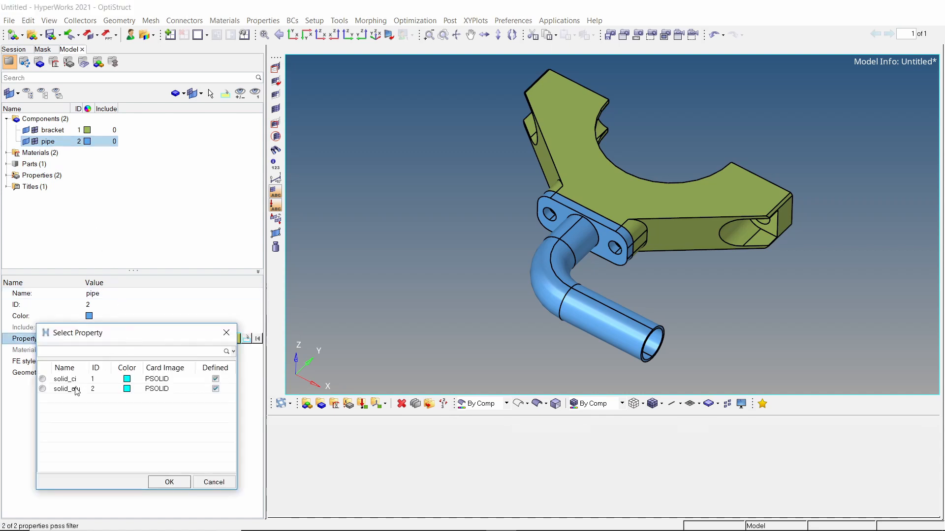
left_click(42, 389)
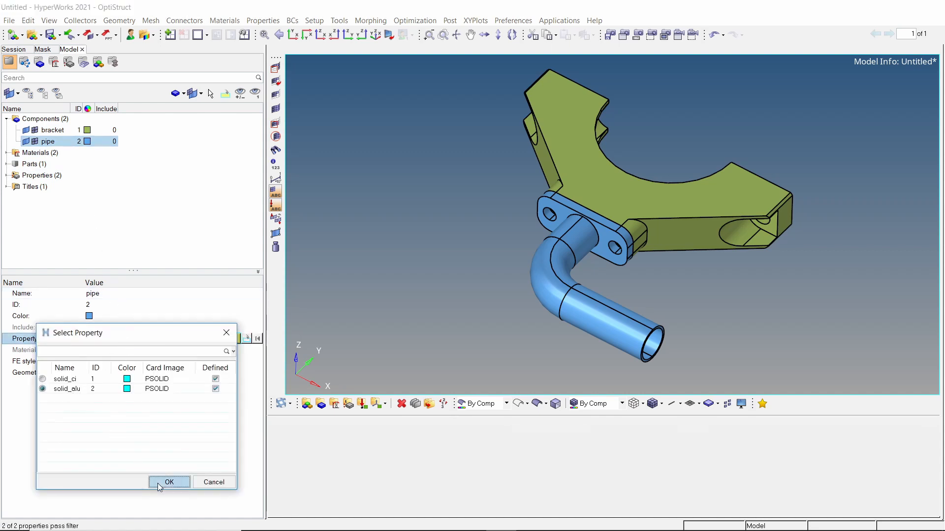
left_click(169, 482)
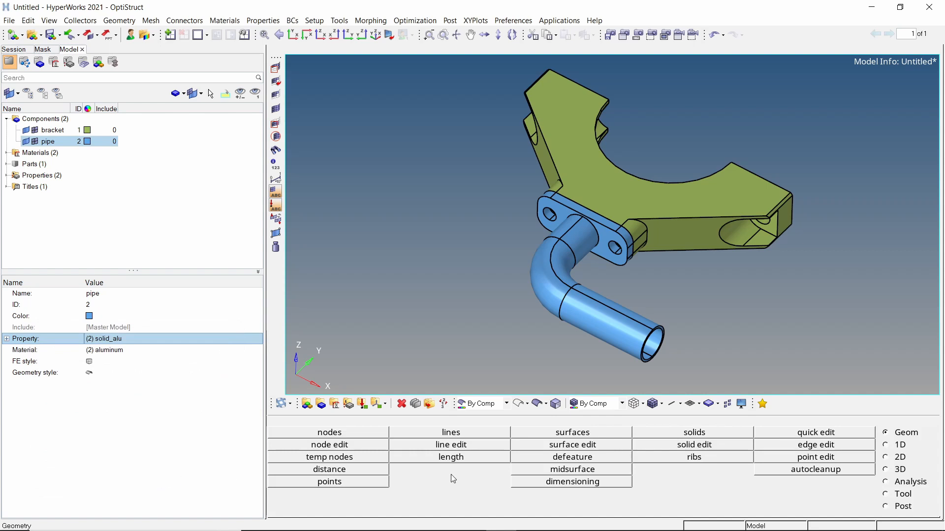
Set up volume tetra meshing with R-trias, curvature and proximity refinement, elements to each solid's component
left_click(886, 469)
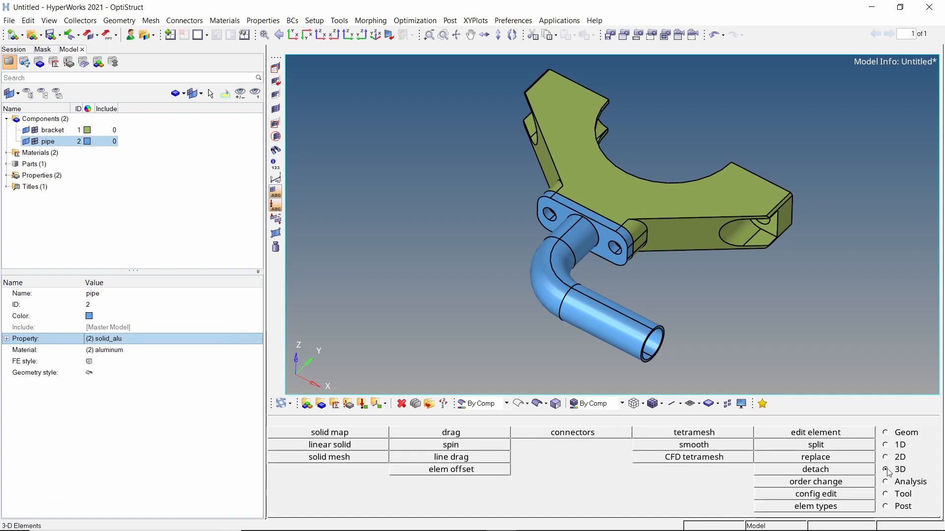
left_click(693, 432)
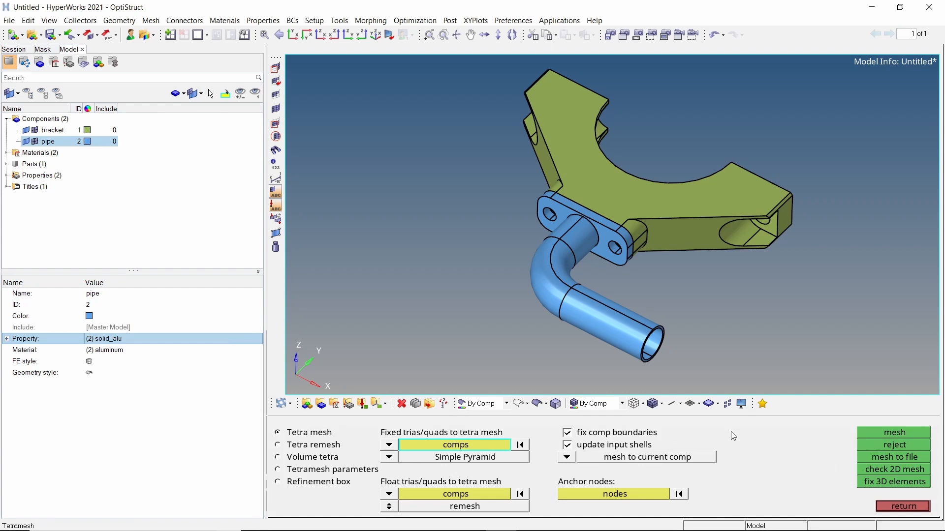
mouse_move(304, 461)
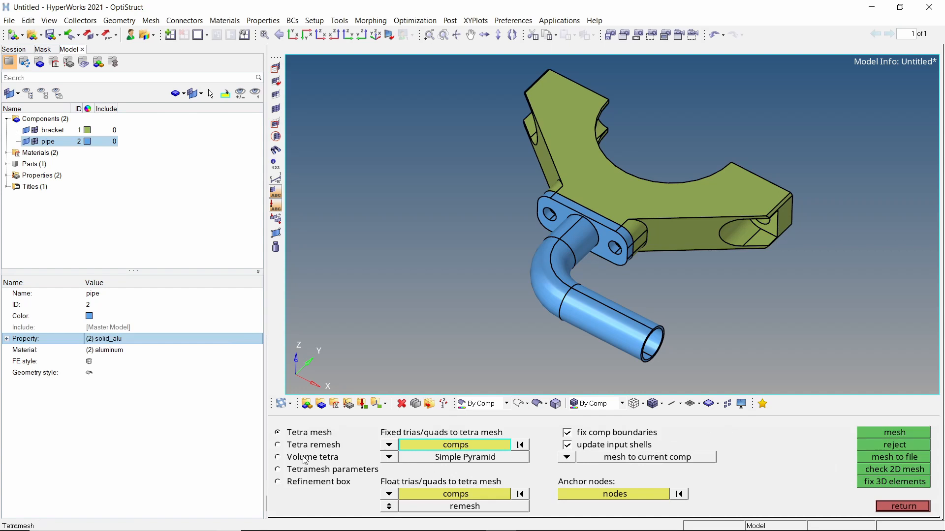
left_click(277, 457)
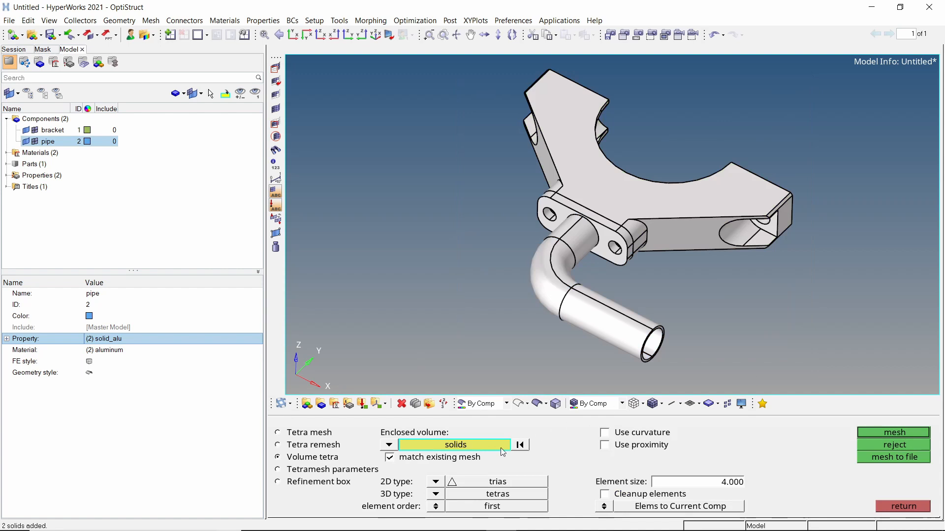
left_click(435, 481)
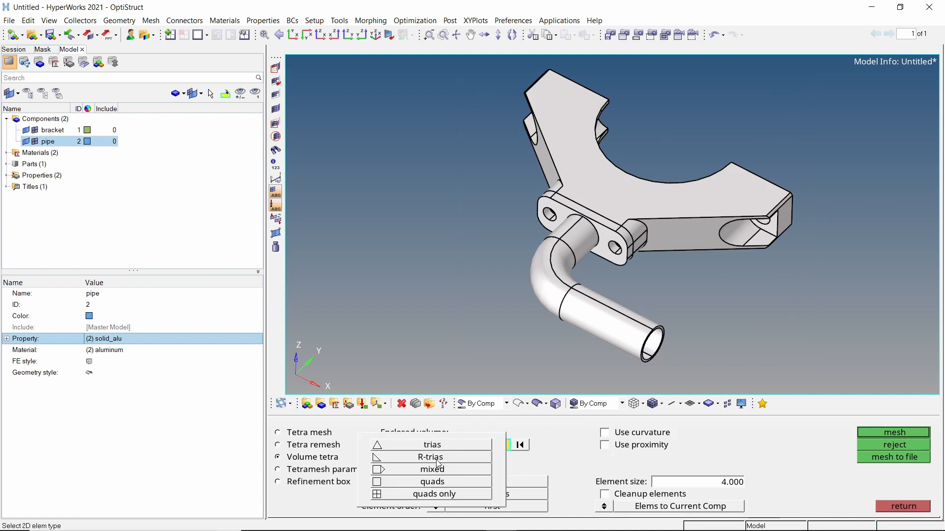
left_click(430, 456)
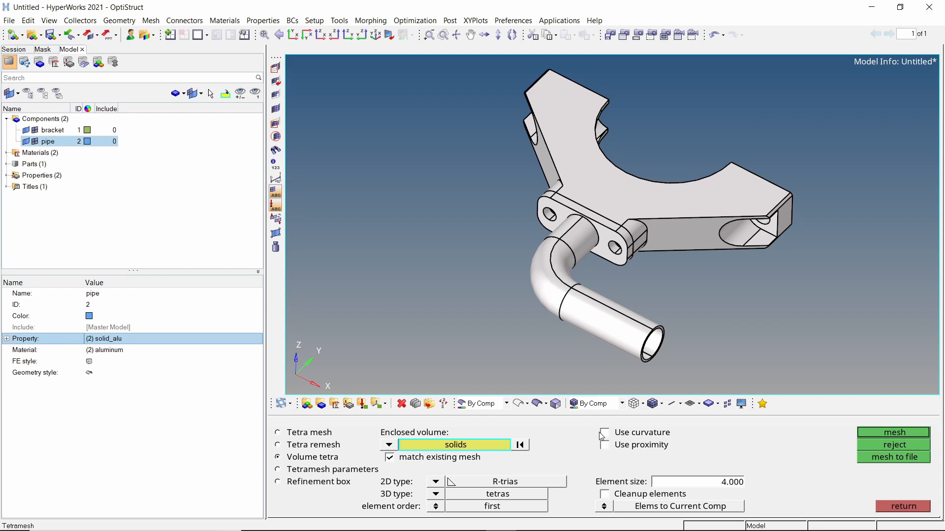
left_click(603, 445)
type("1.000")
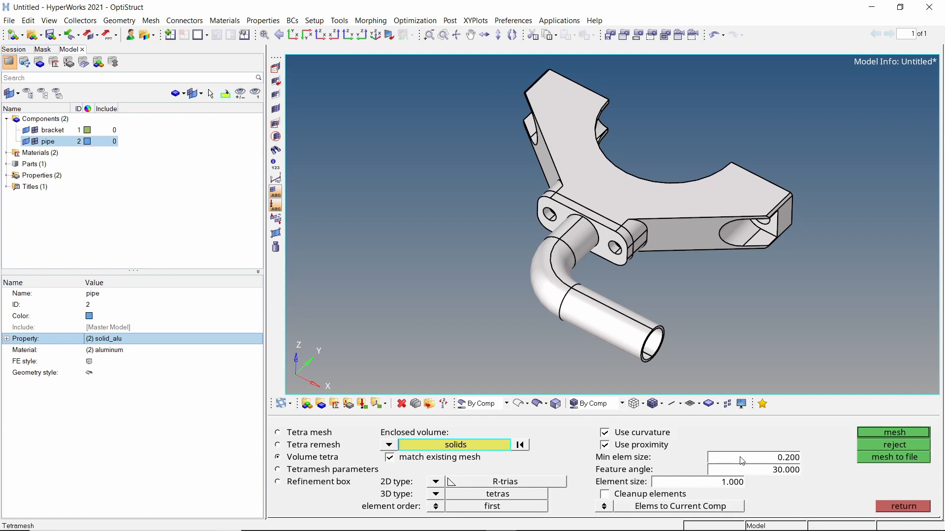
left_click(604, 506)
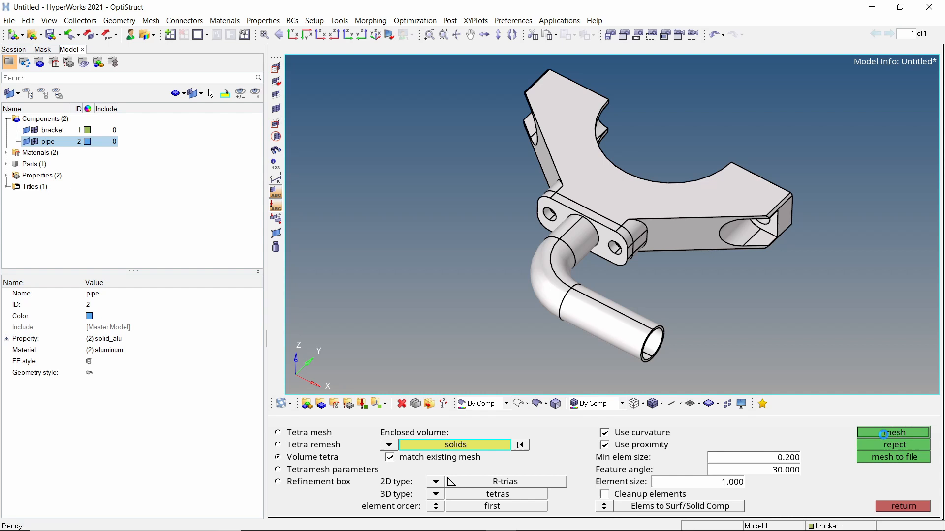
Generate the tetra mesh on both bracket and pipe solids and leave the panel
left_click(894, 433)
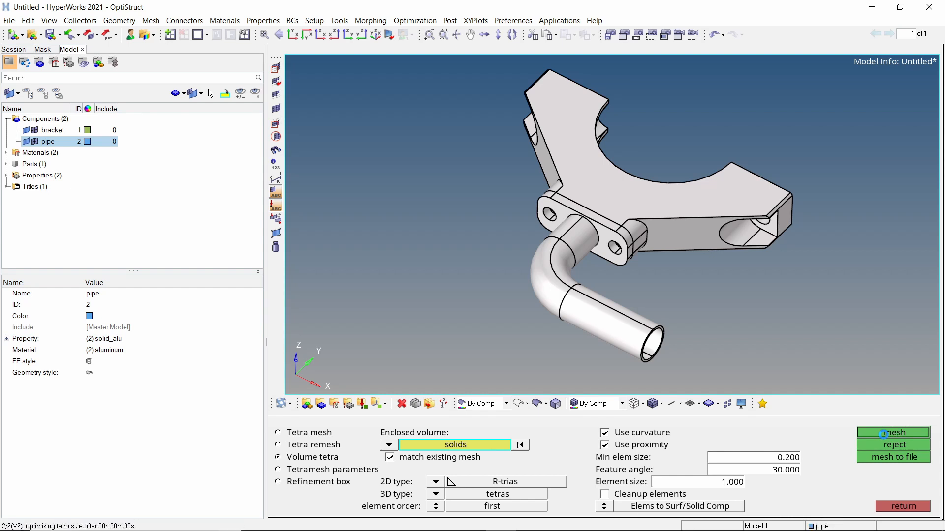
left_click(893, 433)
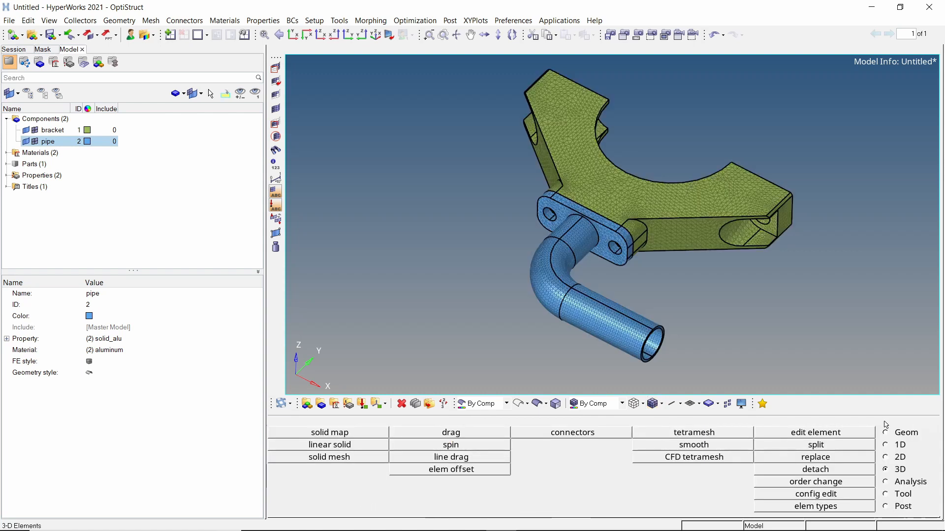
Start creating nodes at arc centres in the Geom nodes panel, taking arcs from lines
left_click(906, 432)
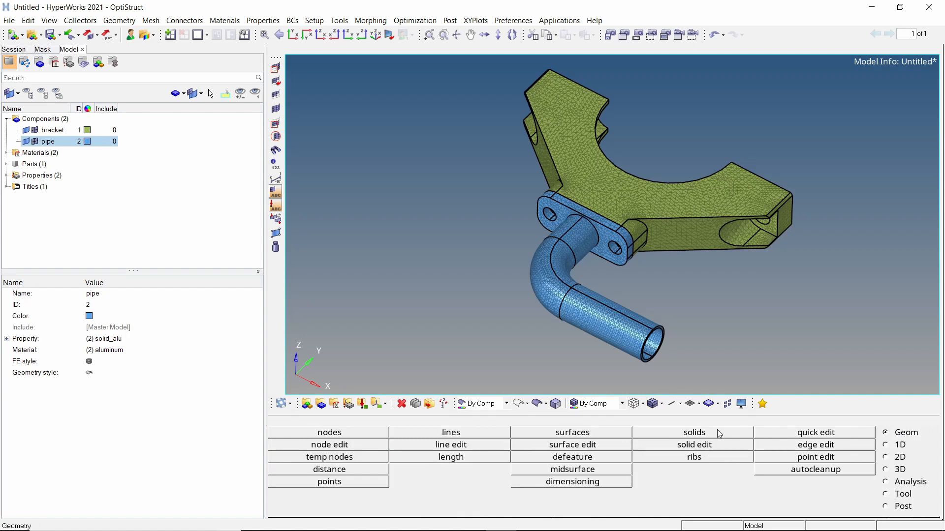
left_click(329, 432)
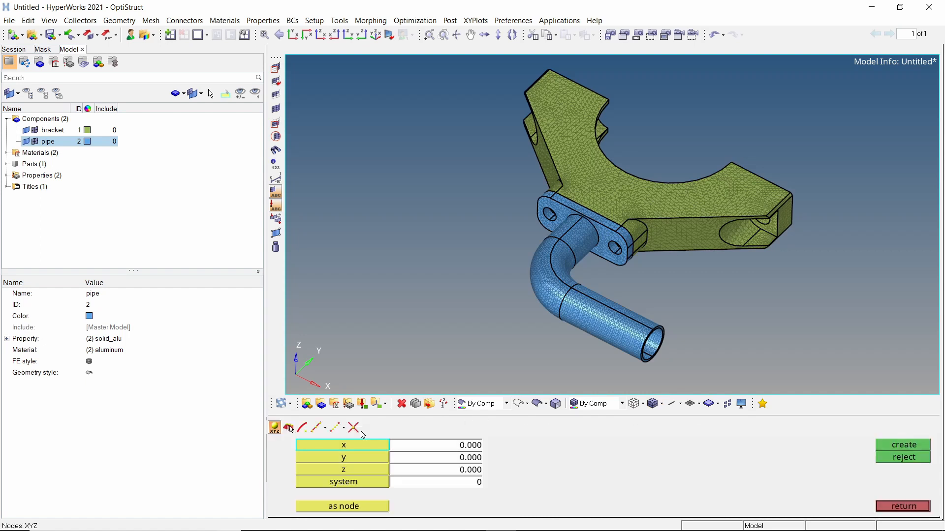
left_click(302, 427)
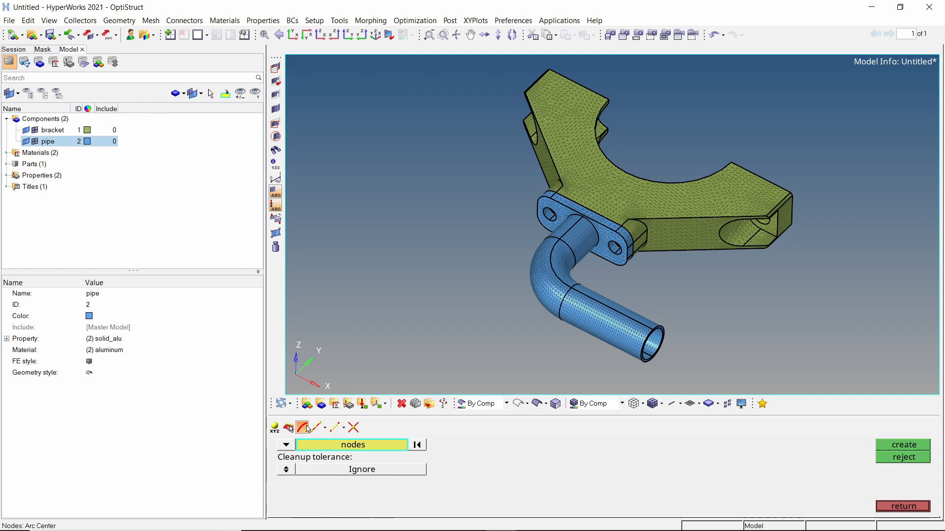
left_click(285, 445)
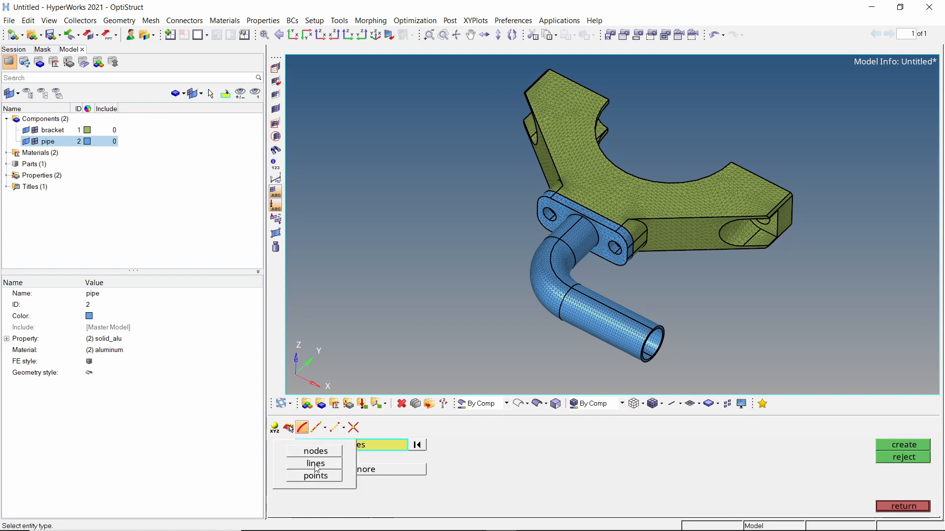
left_click(315, 463)
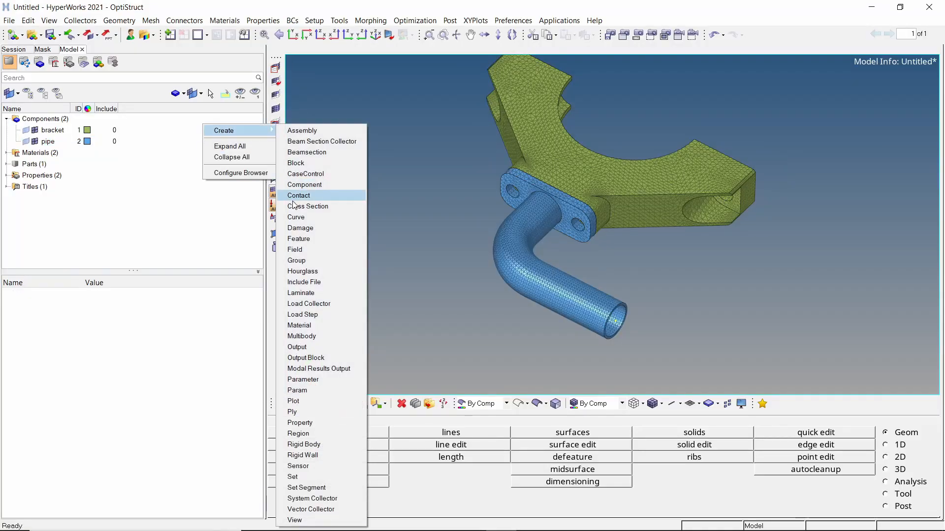
Add the near and far bolt-hole end faces of the bracket as solid faces to the conduction group
left_click(297, 259)
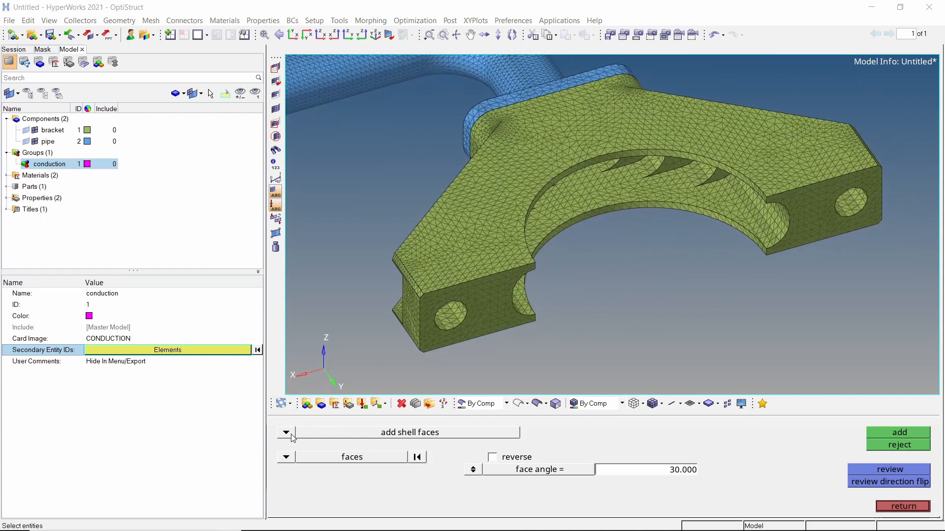
left_click(286, 433)
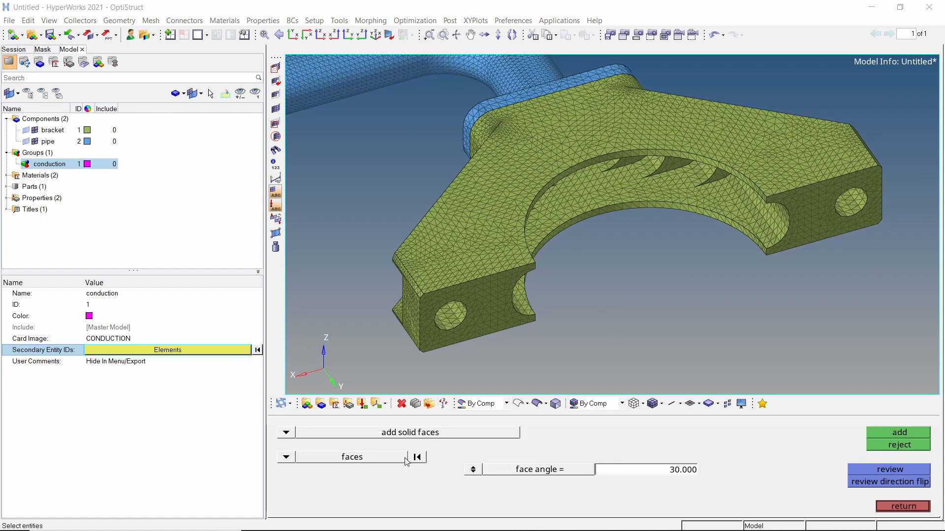
left_click(476, 319)
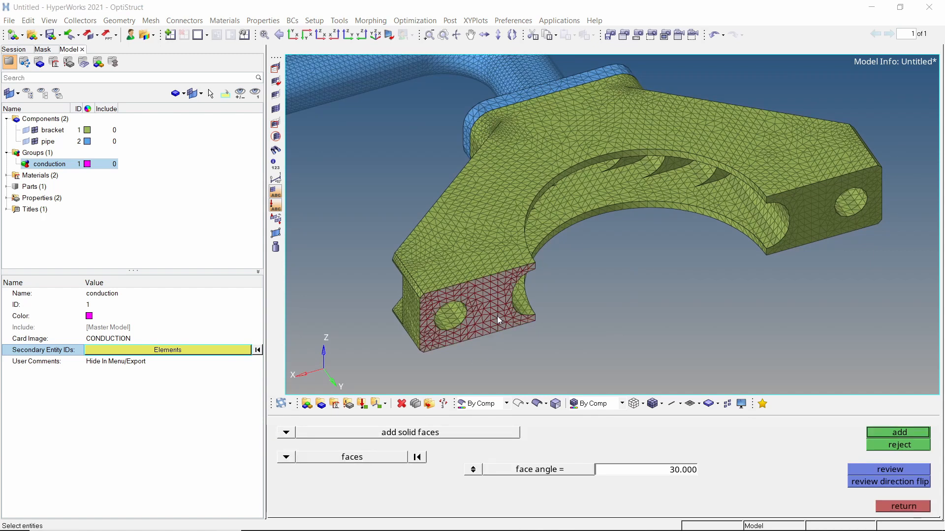
left_click(810, 219)
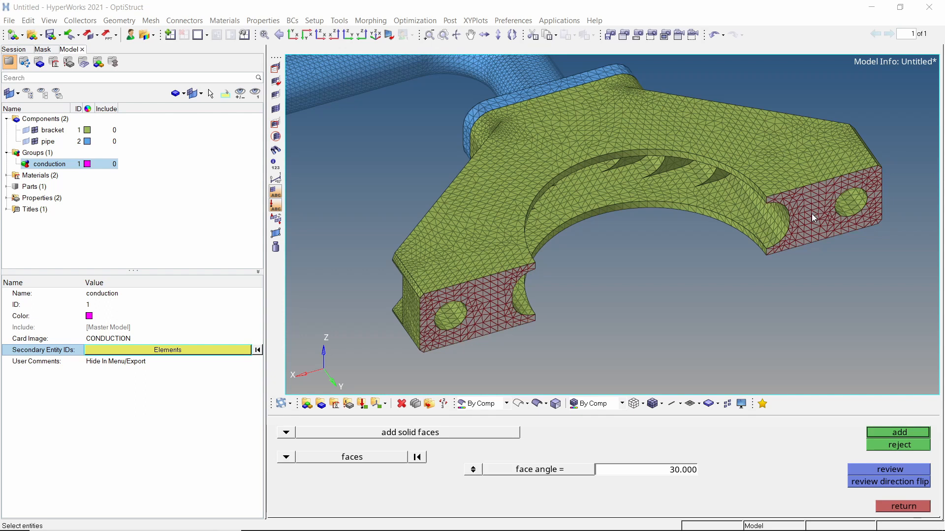
left_click(898, 433)
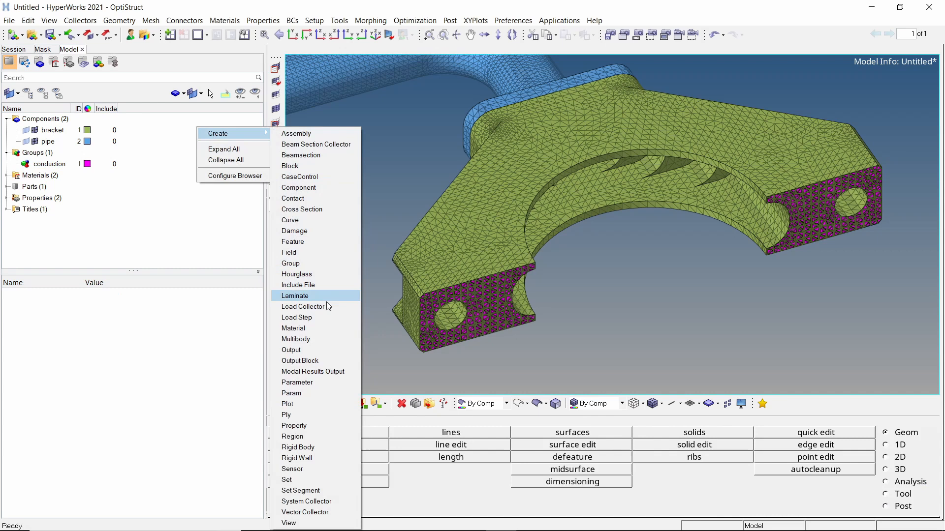
Create a heat_flux load collector and start the Analysis flux load tool
left_click(307, 307)
type("heat_flux")
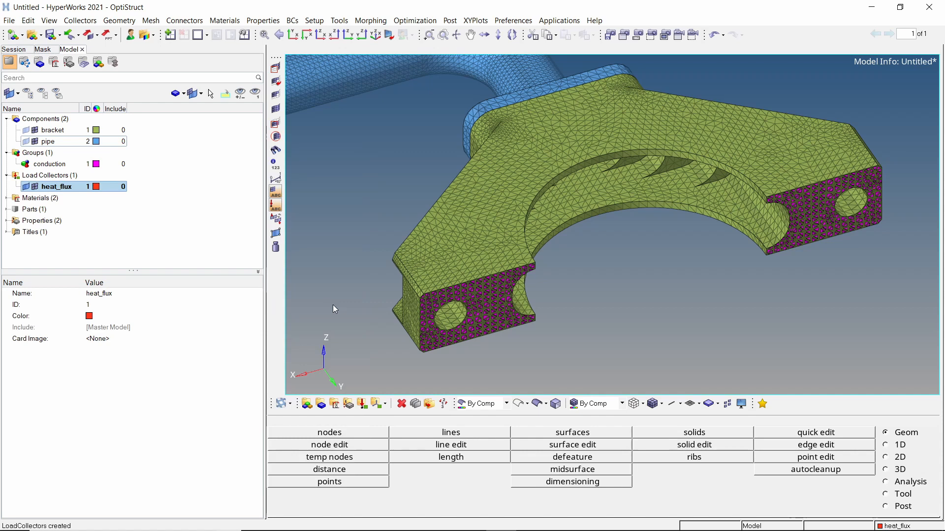
left_click(887, 481)
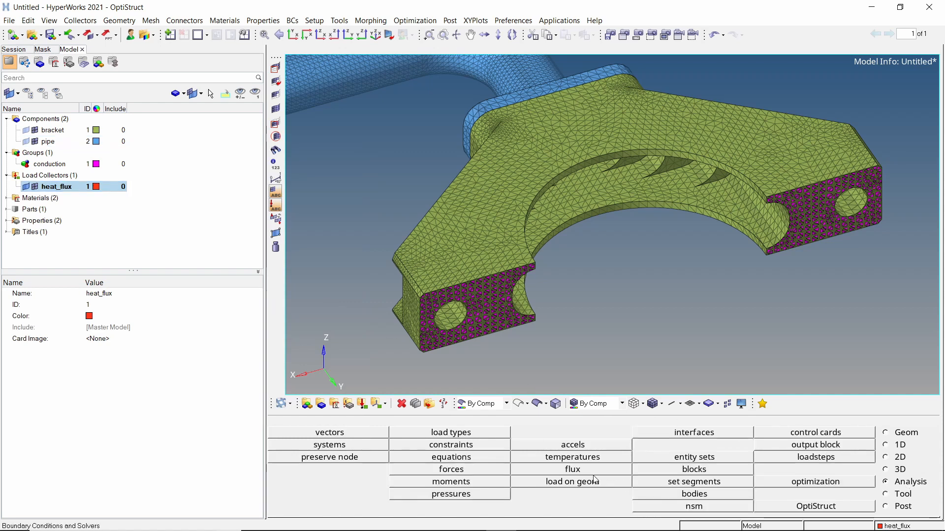
left_click(571, 469)
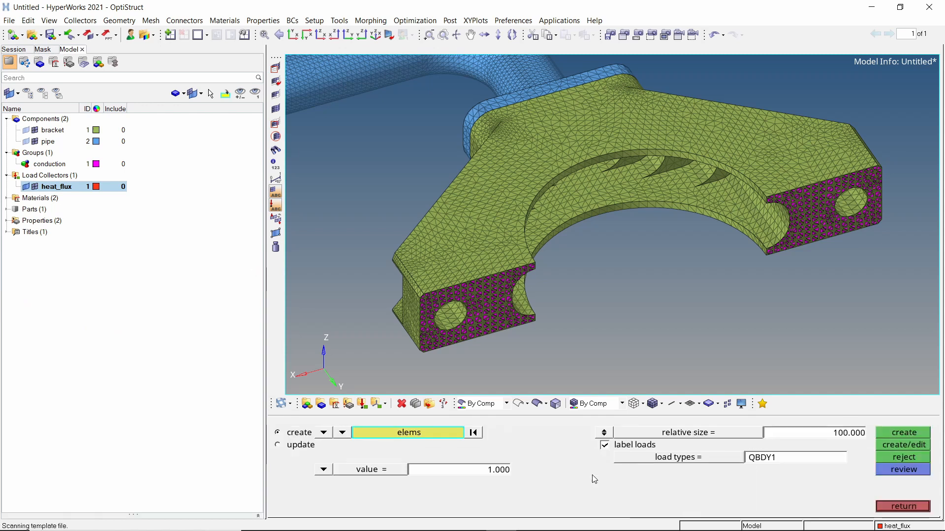
Apply a 0.1 flux load to the elements of the conduction group
left_click(407, 432)
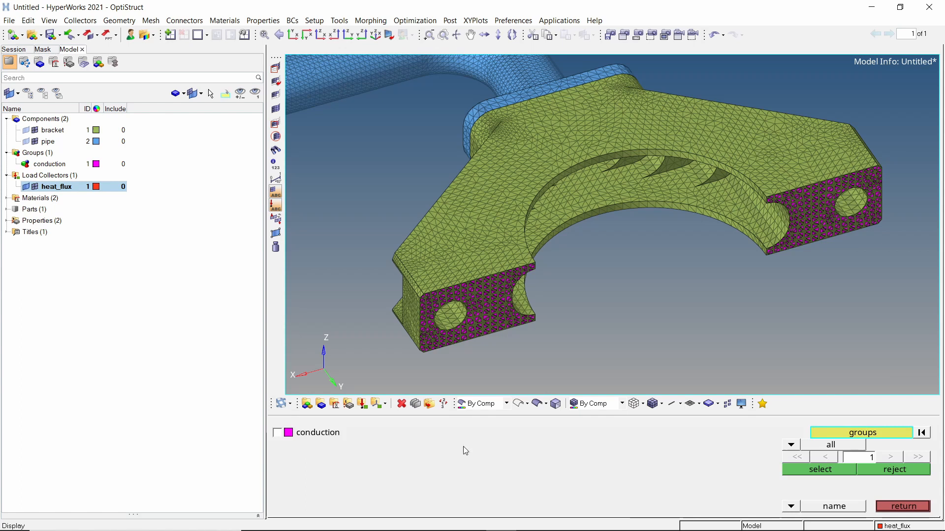
left_click(277, 433)
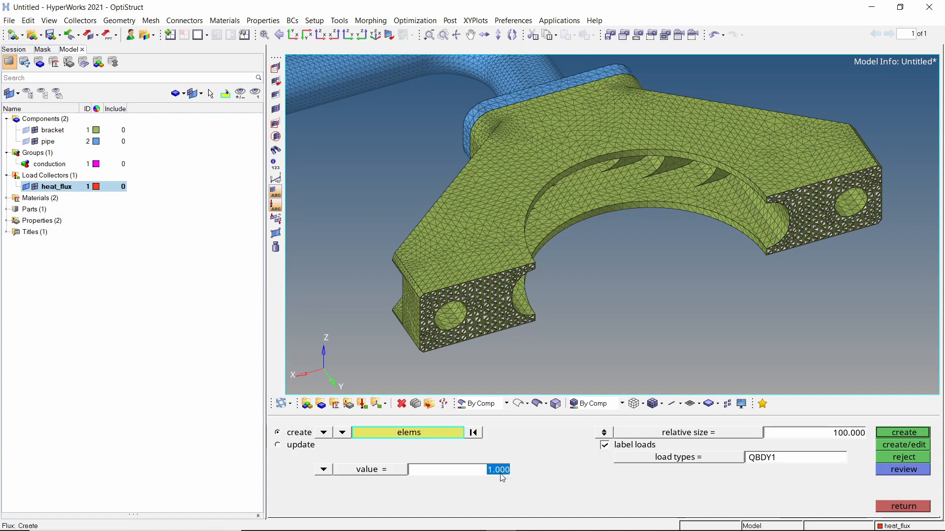
type("0.100")
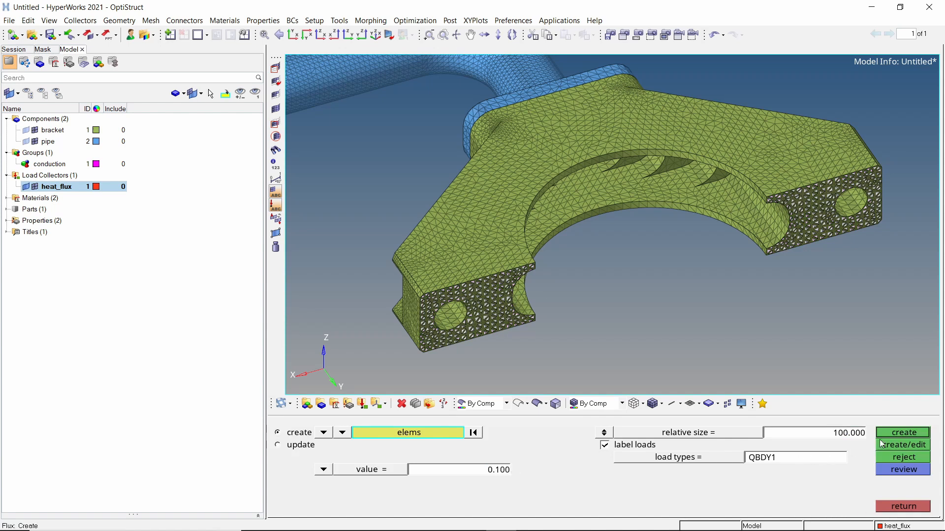
left_click(902, 432)
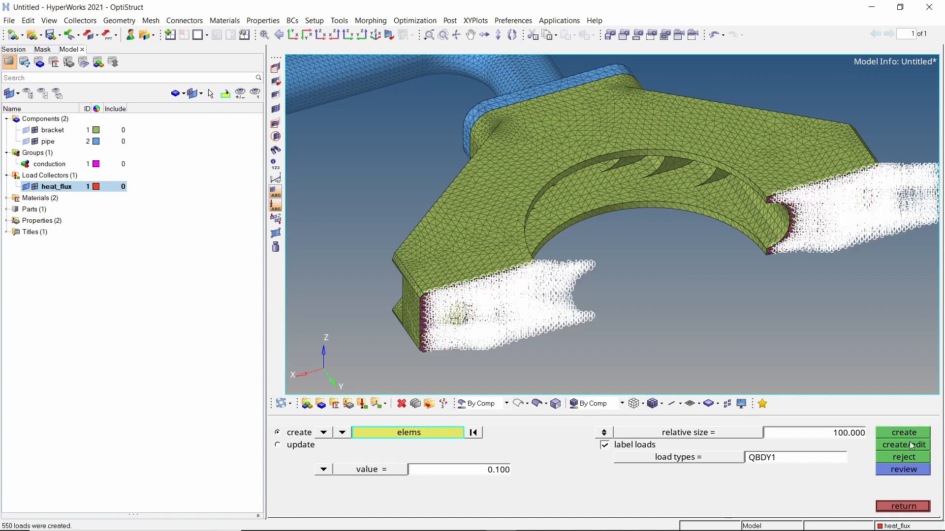
left_click(903, 506)
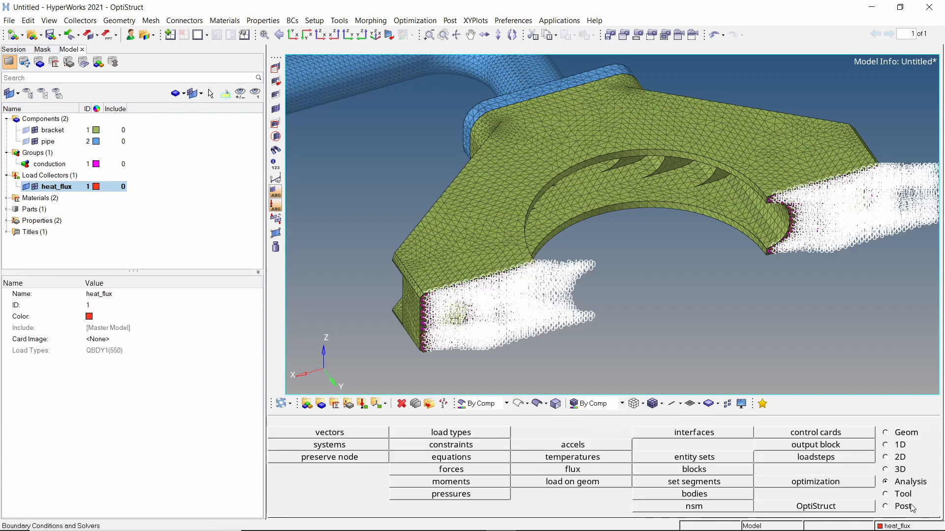
left_click(57, 186)
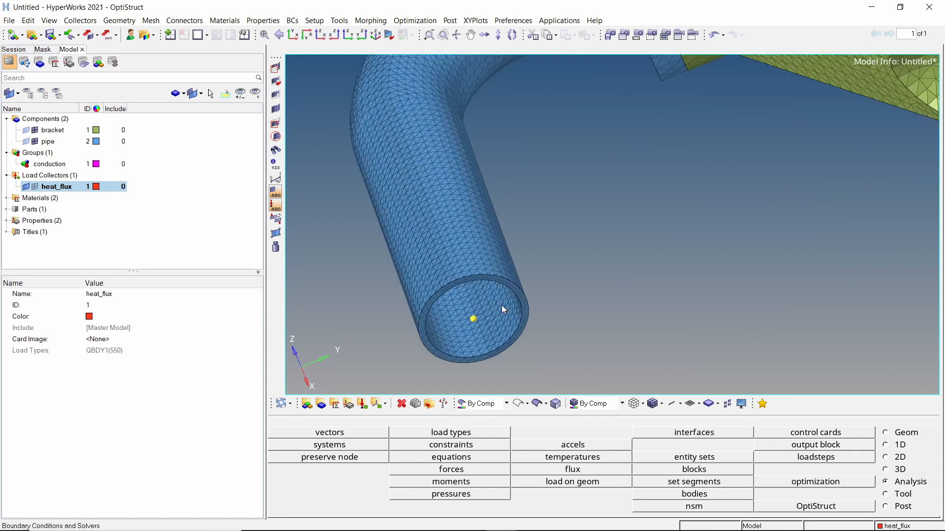
Start an SPC constraint on the node inside the pipe's open end in a new ambient_temp load collector
left_click(450, 445)
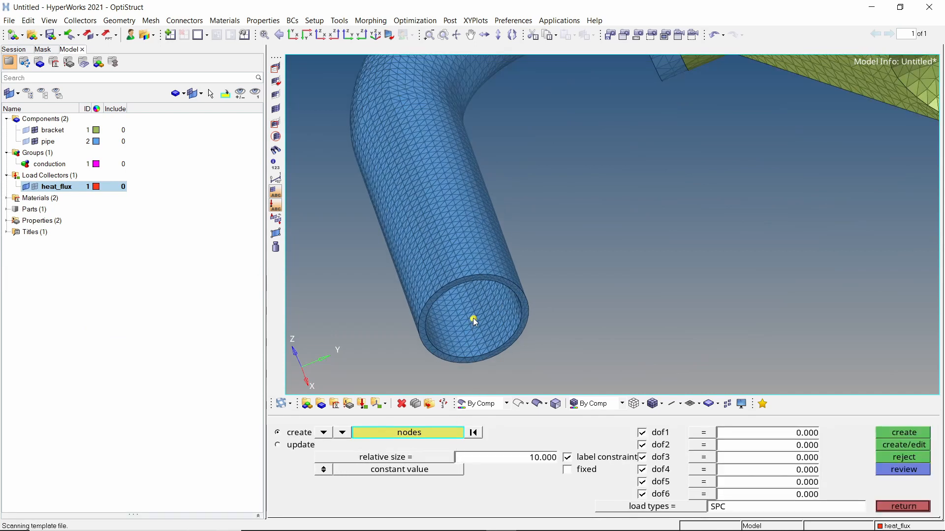
left_click(473, 317)
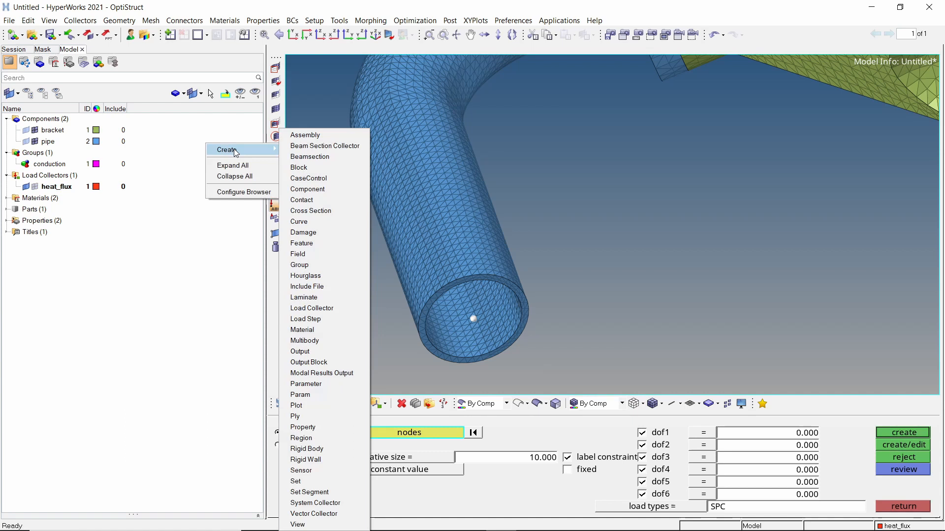
left_click(312, 308)
type("ambient_temp")
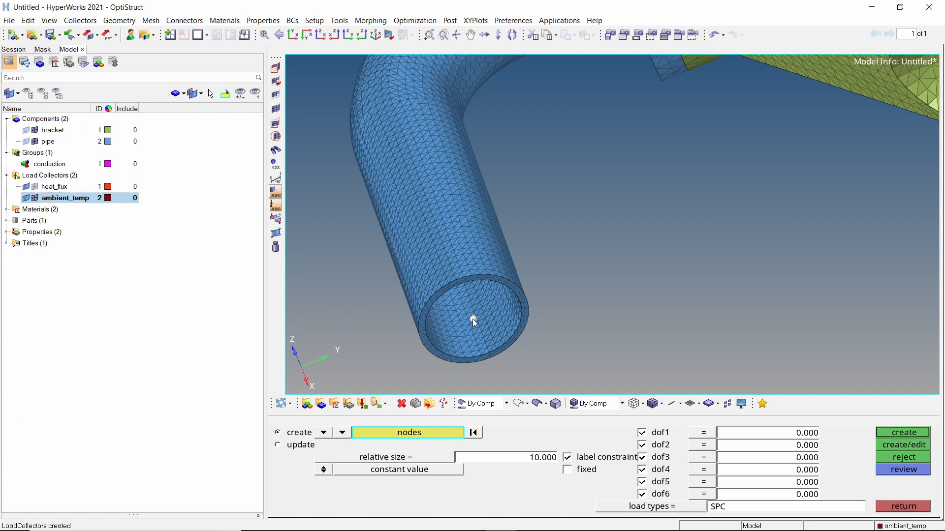
left_click(473, 319)
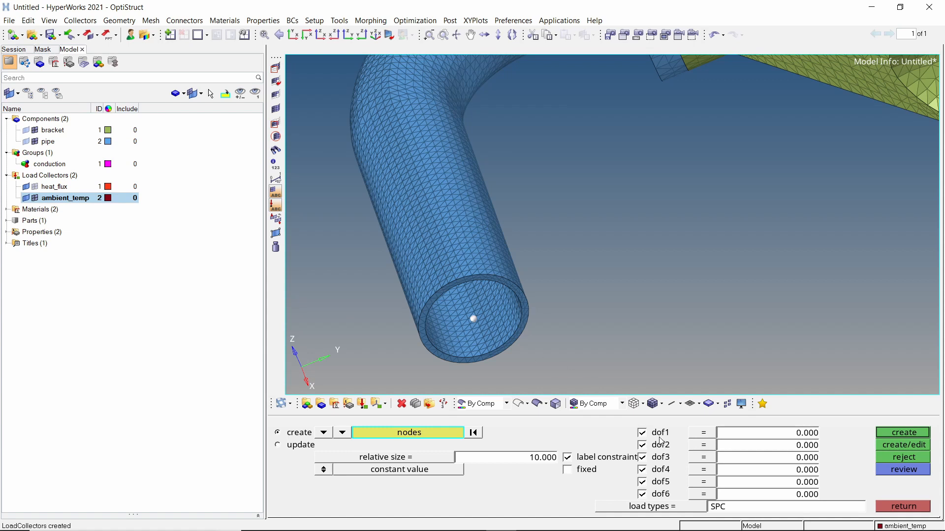
Release the dof checkboxes and create the constraint with a temperature value of 15
left_click(642, 433)
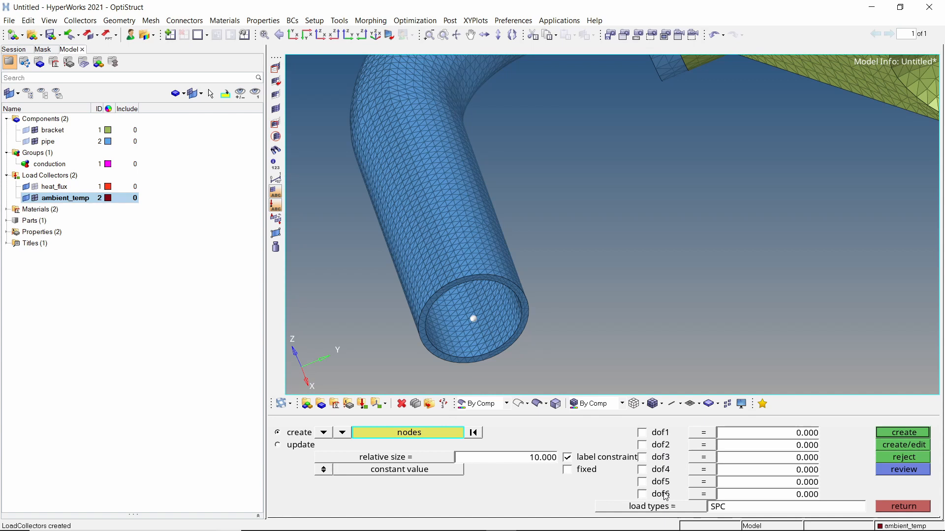
left_click(902, 445)
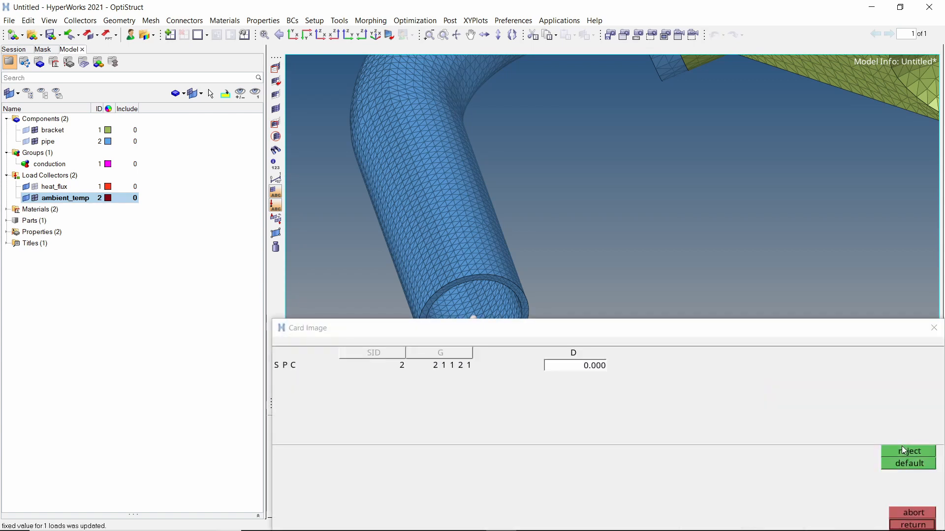
mouse_move(721, 412)
type("15.000")
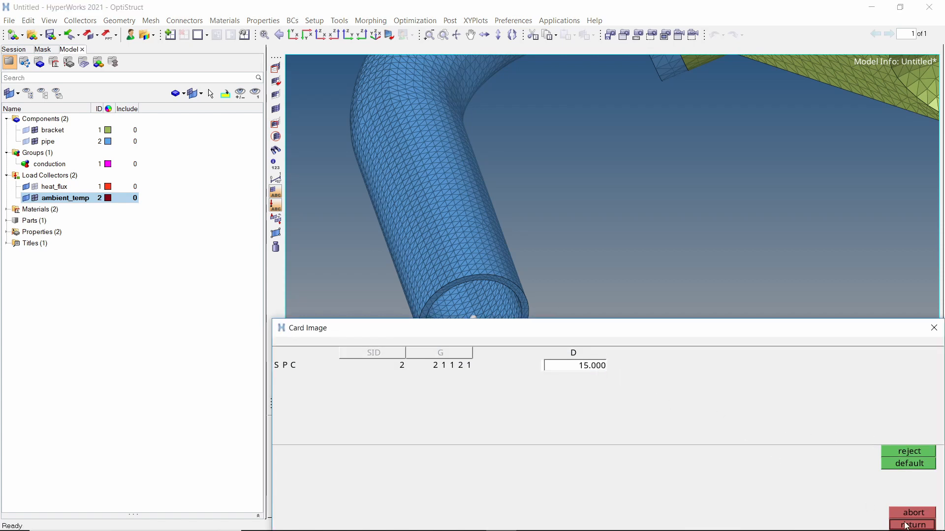
left_click(911, 524)
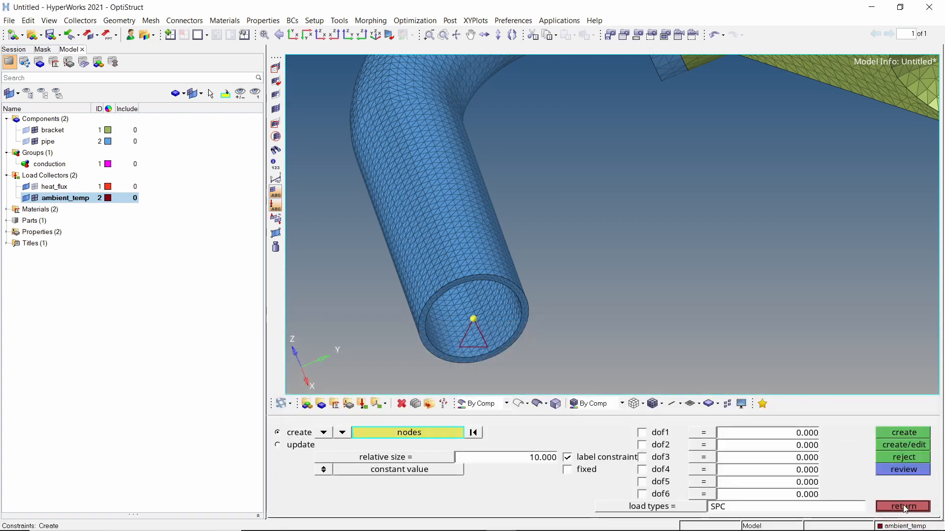
left_click(903, 506)
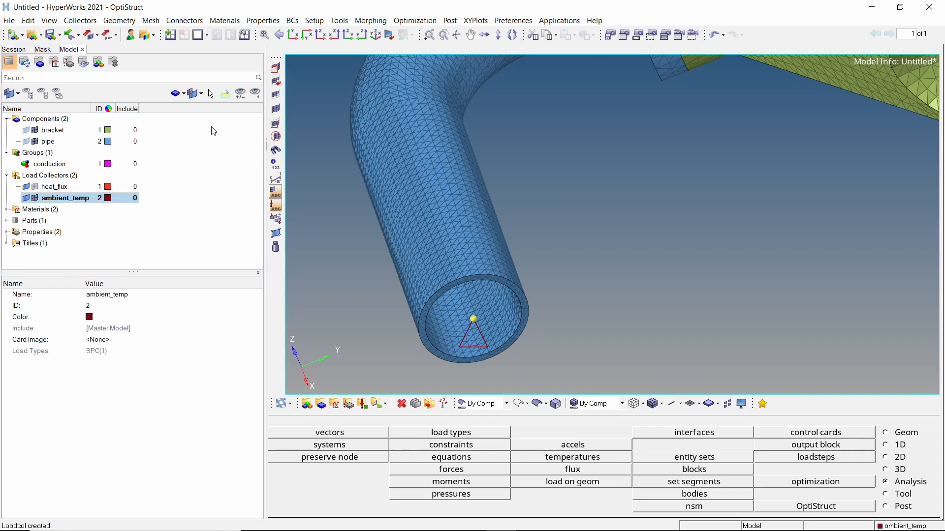
Create a new group named convection with card type CONVECTION
right_click(211, 131)
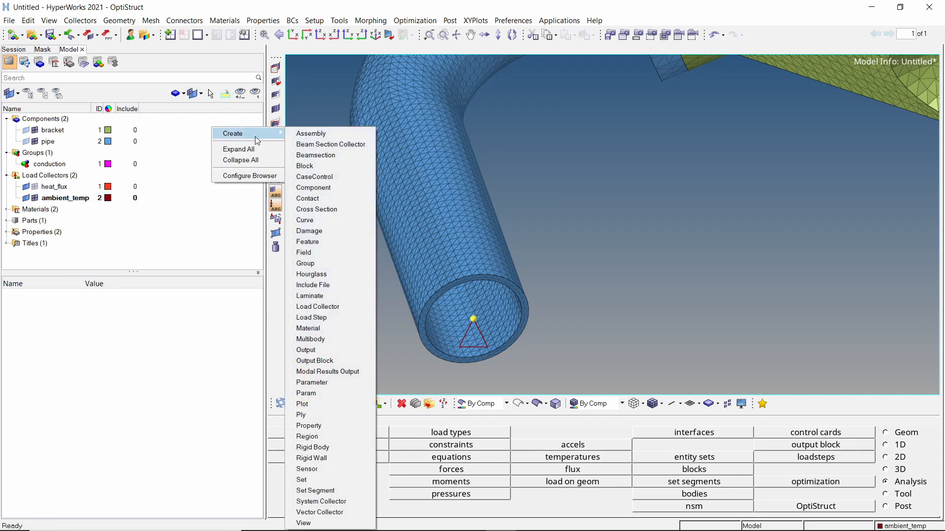
mouse_move(326, 264)
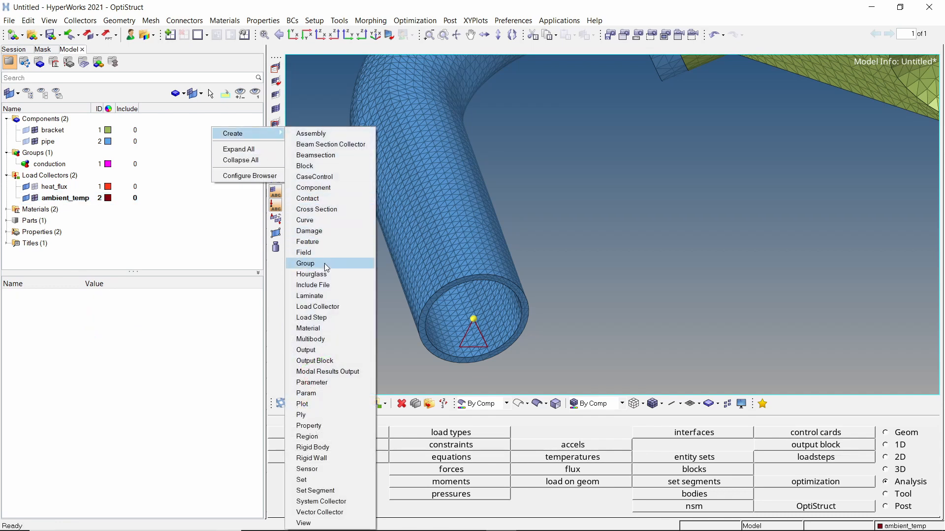
left_click(305, 264)
type("convection")
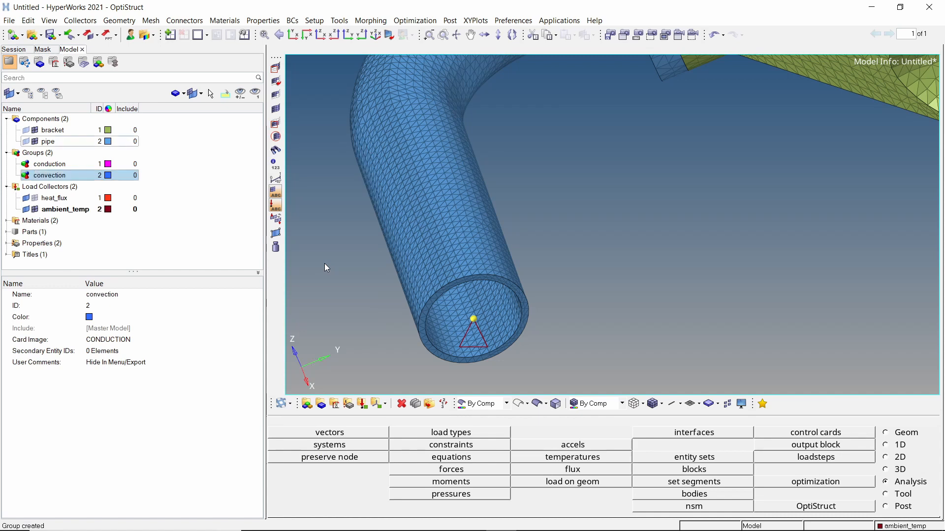
left_click(108, 340)
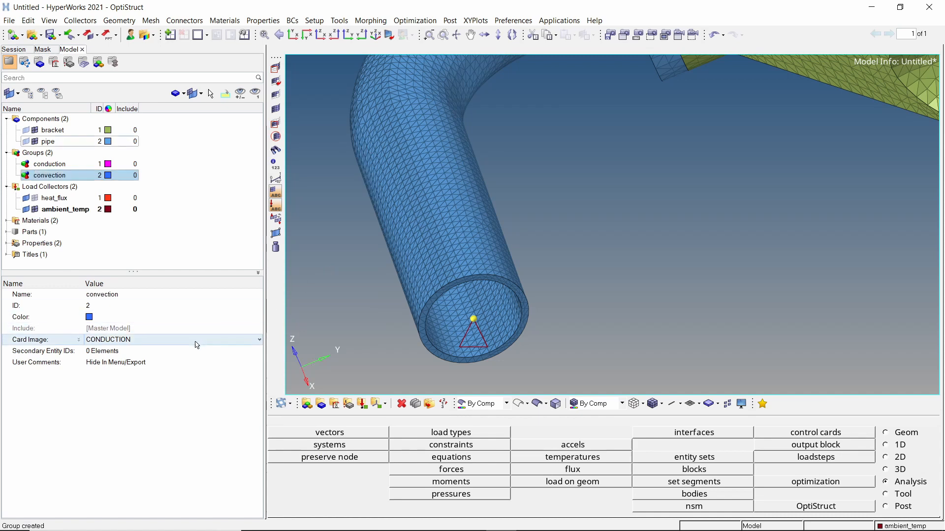
left_click(259, 339)
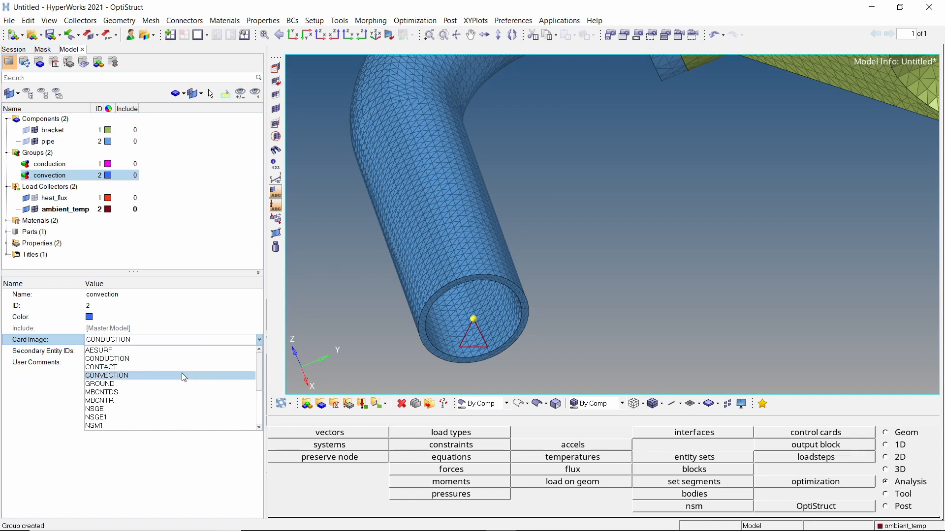
left_click(107, 375)
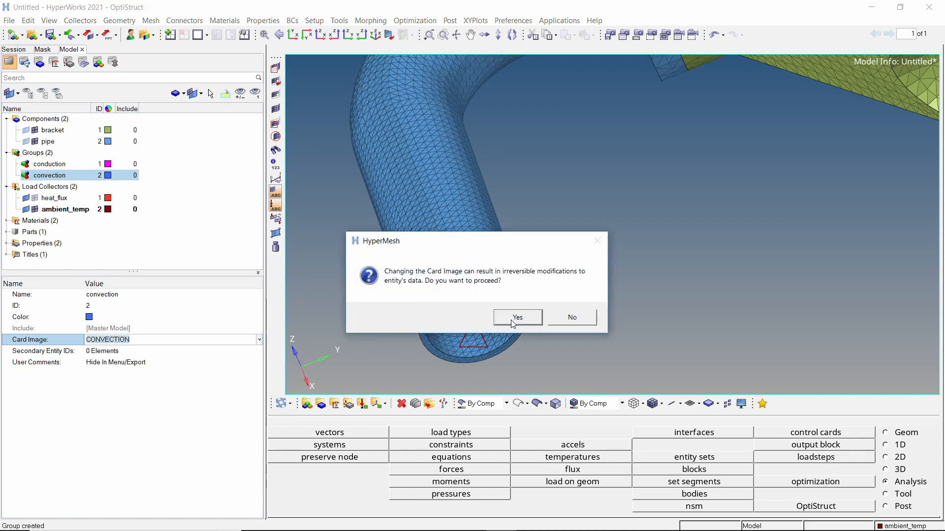
left_click(517, 318)
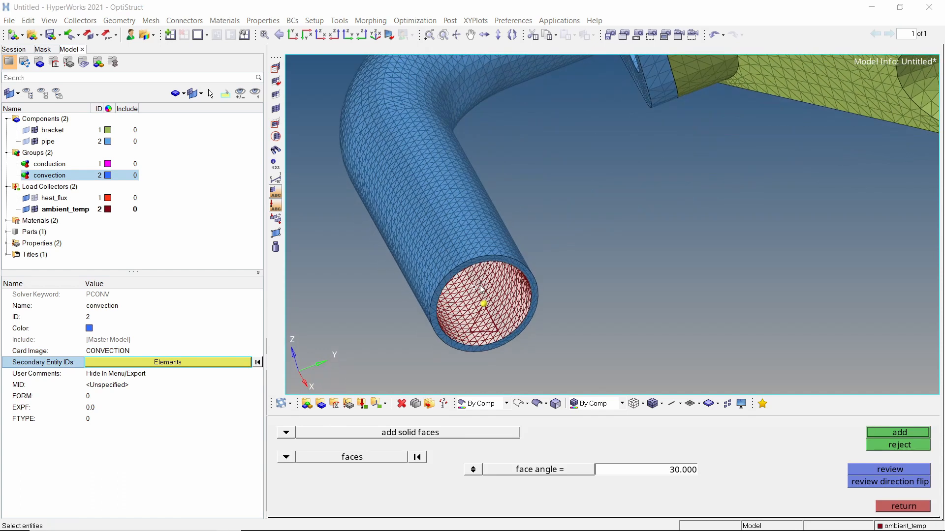
Add the 5818 inner pipe faces to the convection group and set its MID to aluminum
left_click(897, 433)
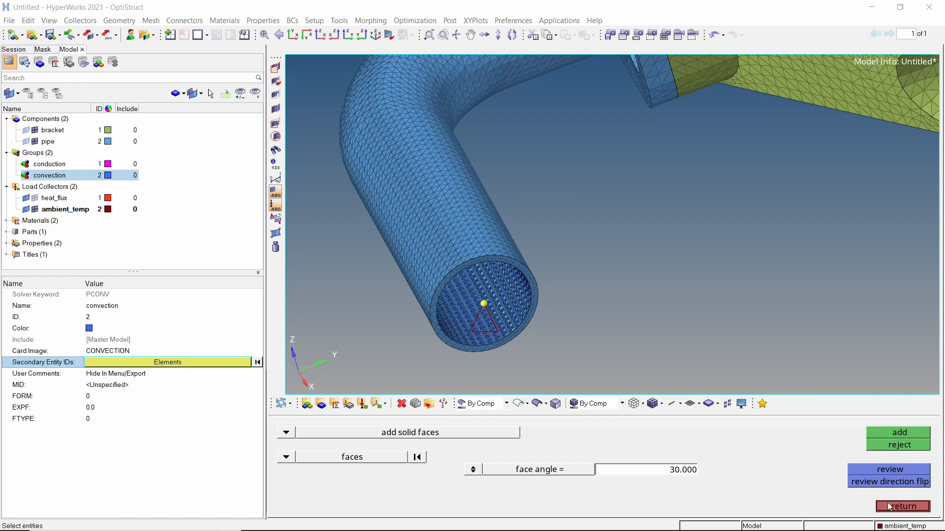
left_click(901, 506)
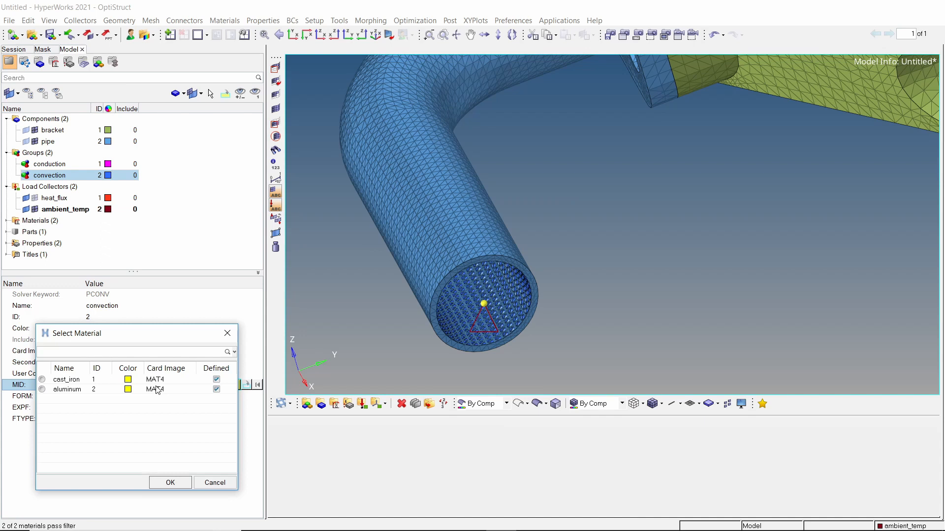
left_click(42, 390)
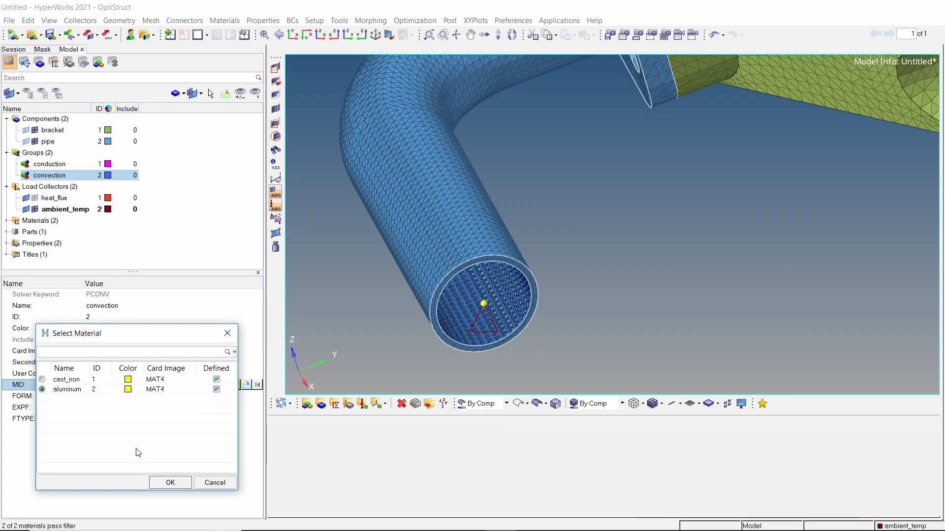
left_click(169, 482)
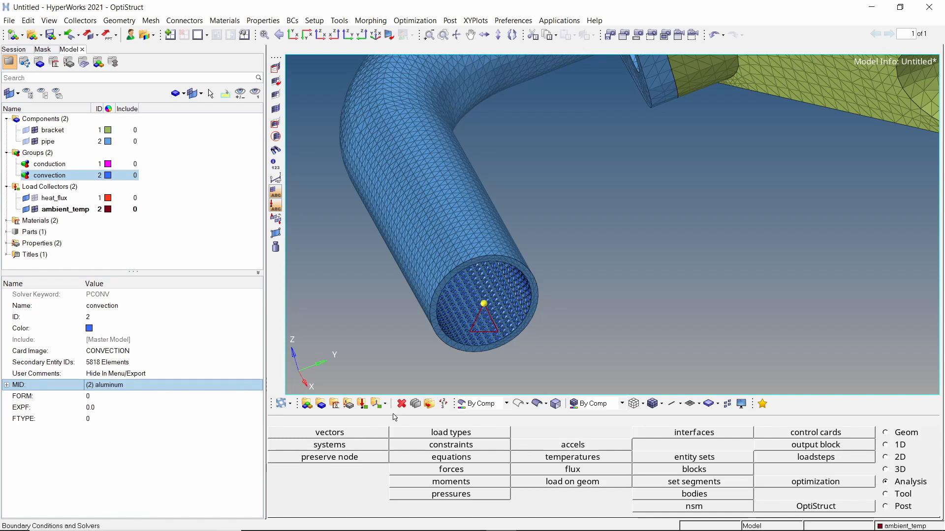
left_click(414, 403)
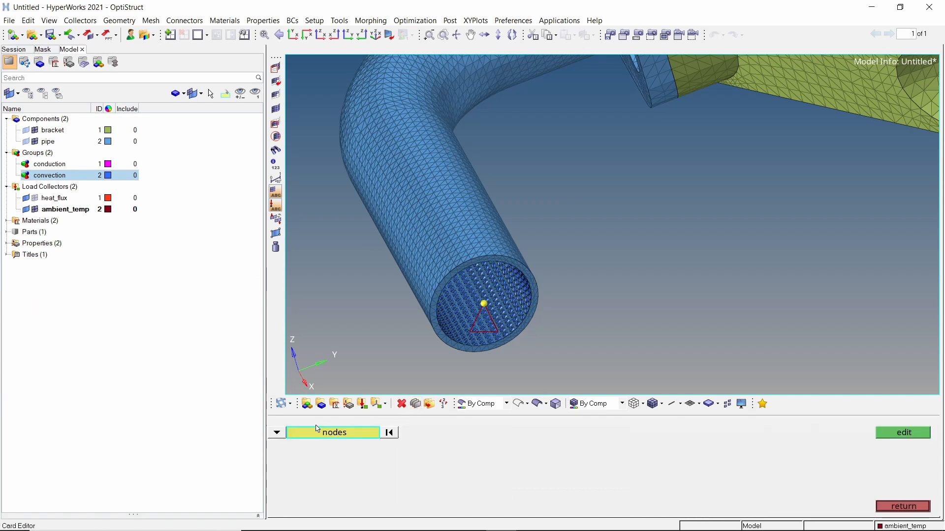
Review the CHBDYE/CONV card image of the convection group's slave3 elements referencing property 2
left_click(334, 433)
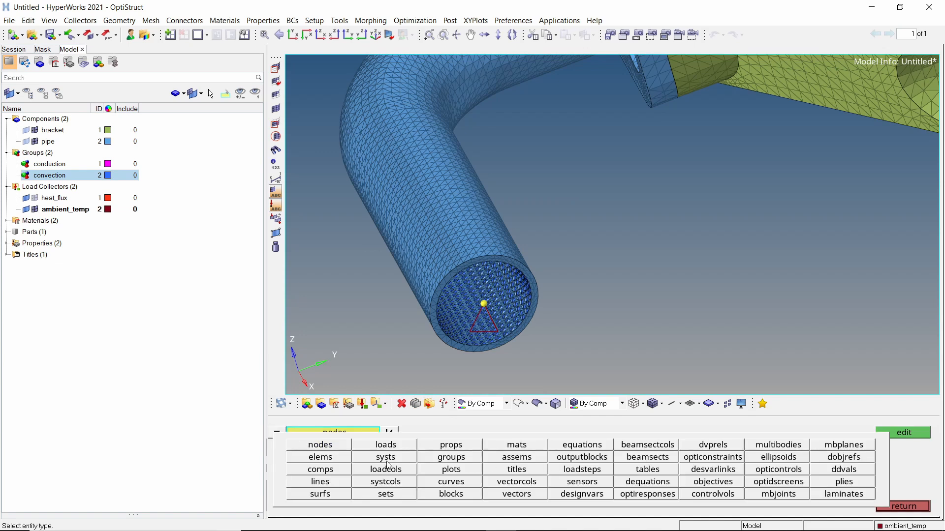
left_click(320, 456)
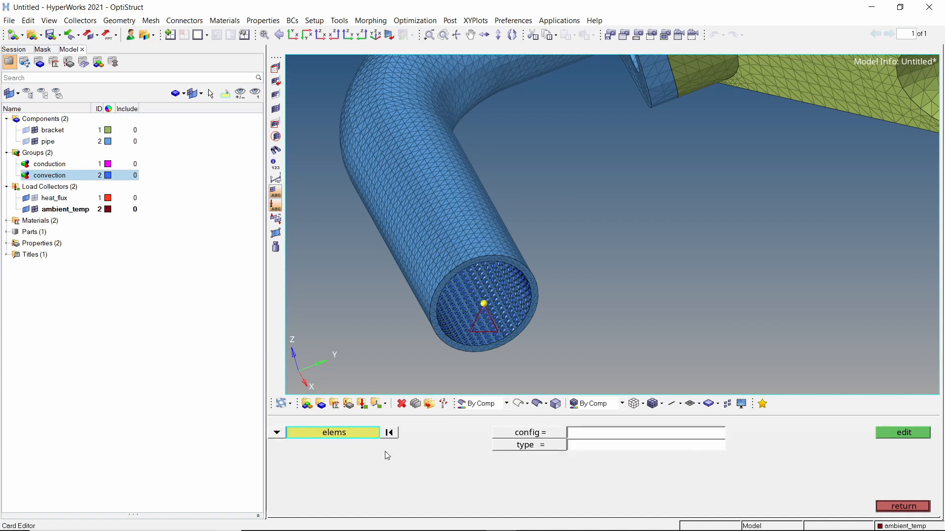
left_click(645, 445)
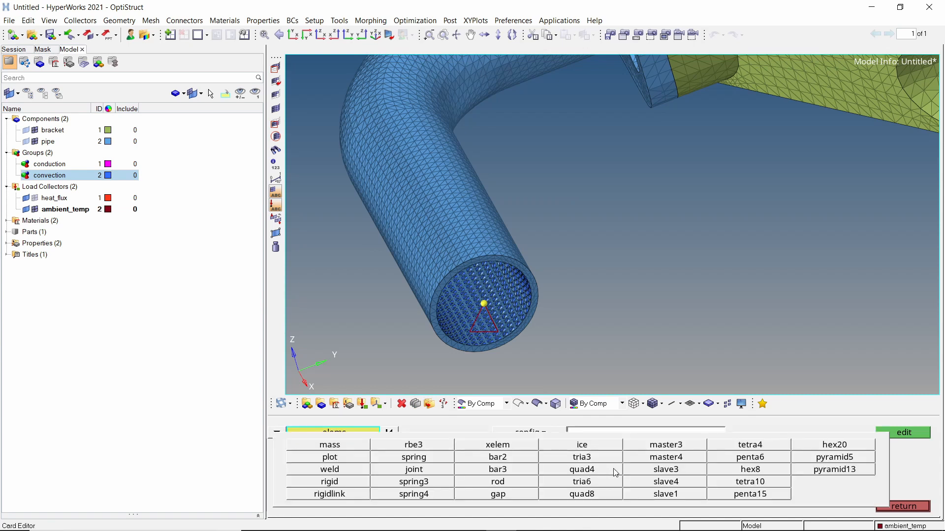
left_click(665, 468)
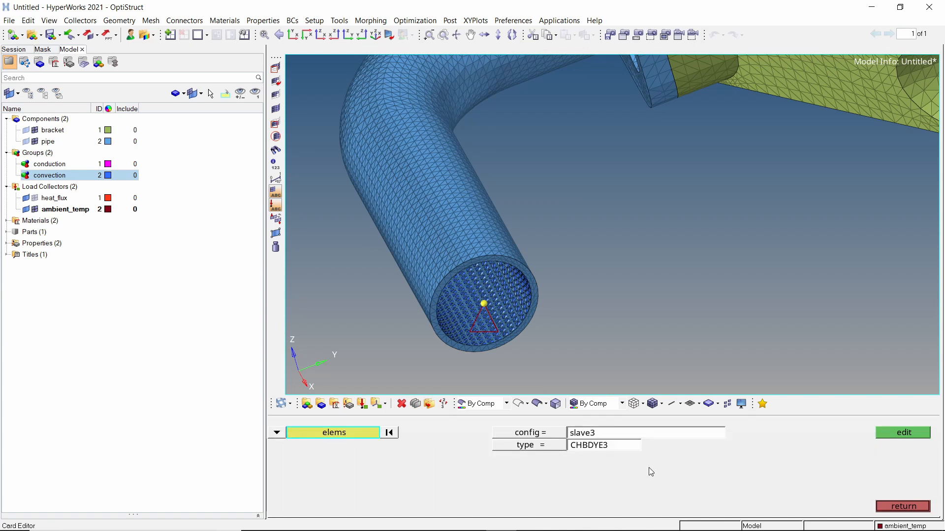
left_click(334, 433)
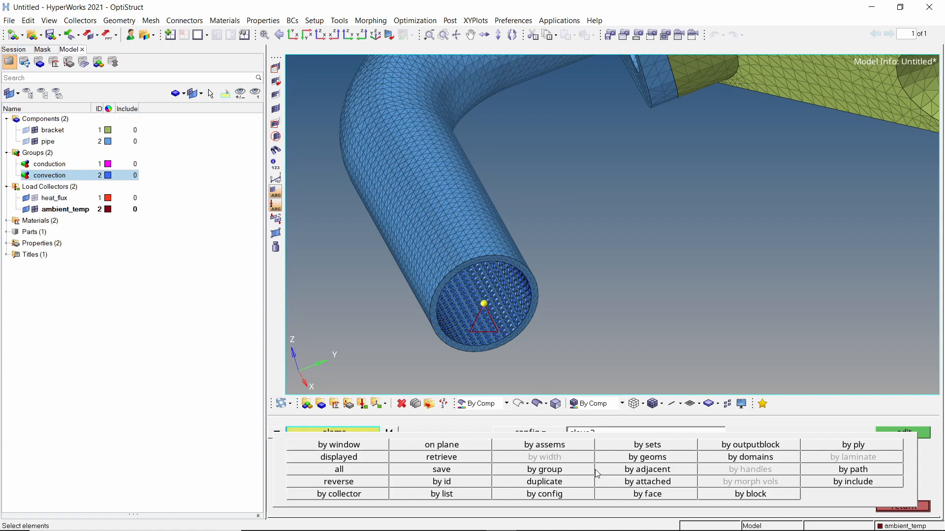
left_click(543, 469)
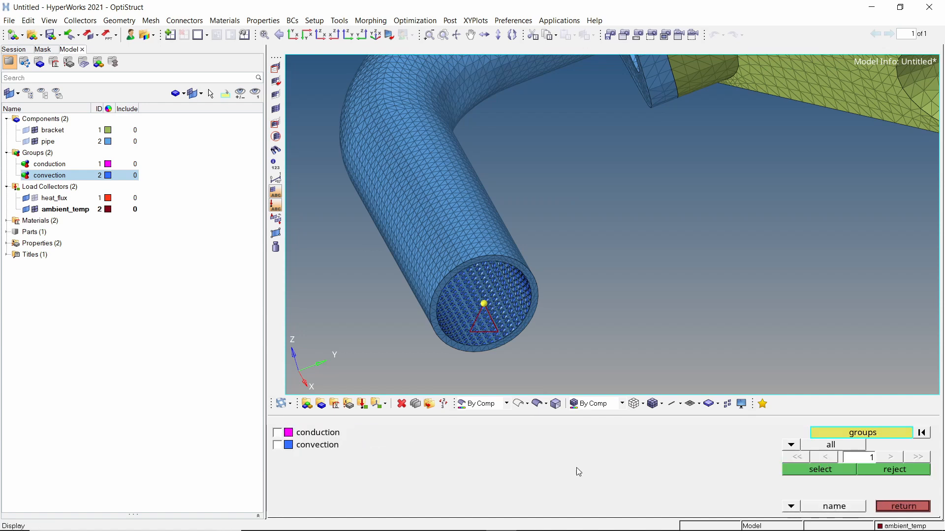
left_click(278, 445)
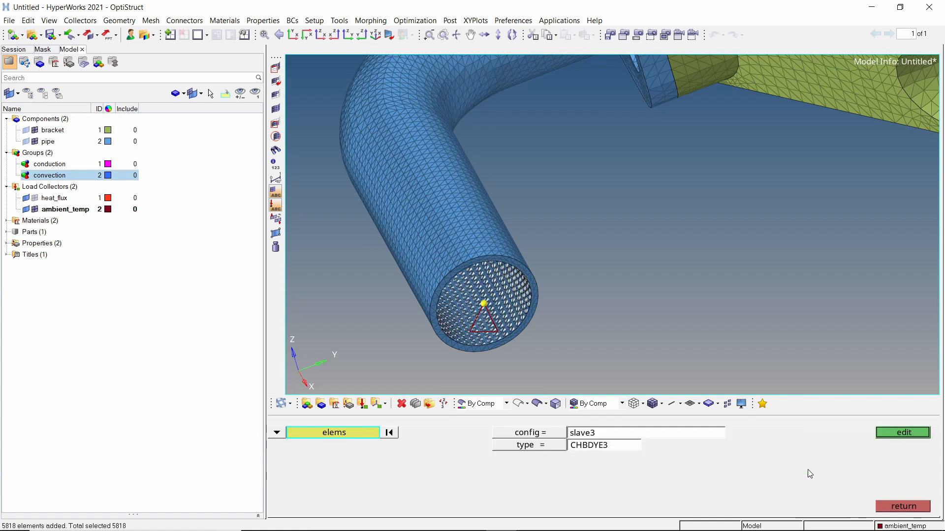
left_click(902, 433)
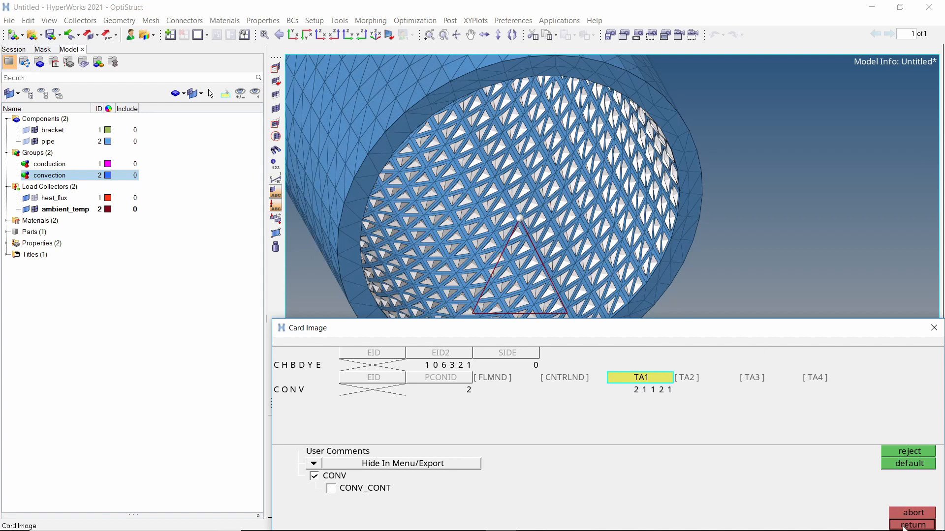
left_click(911, 525)
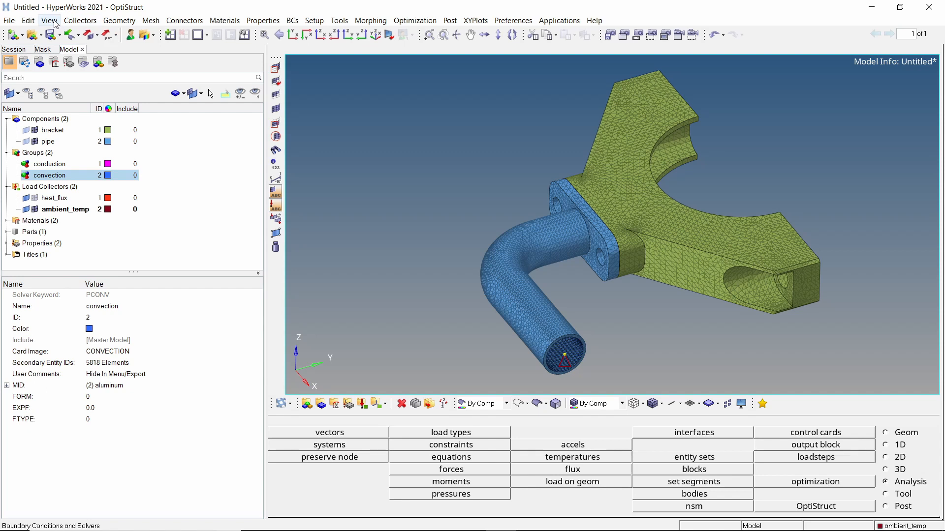
Show the Contact browser from View > Browsers > HyperMesh
left_click(80, 19)
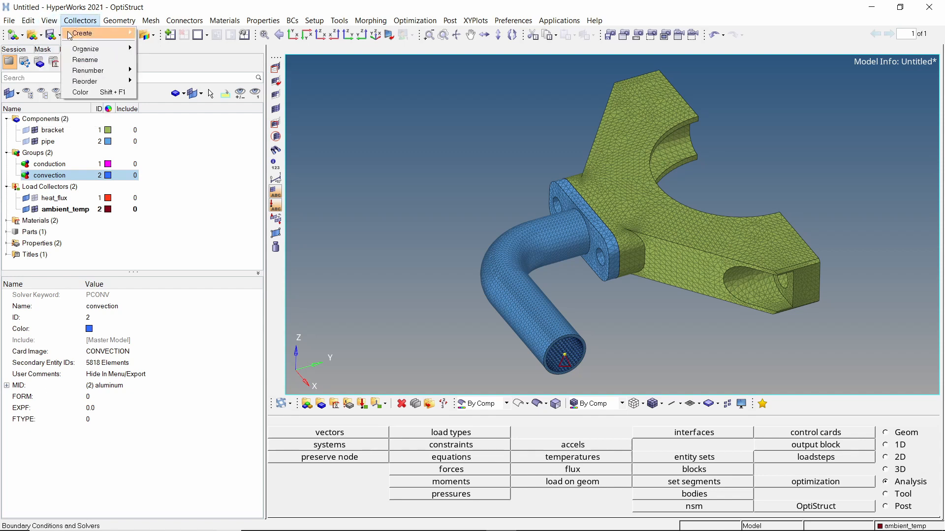
left_click(49, 20)
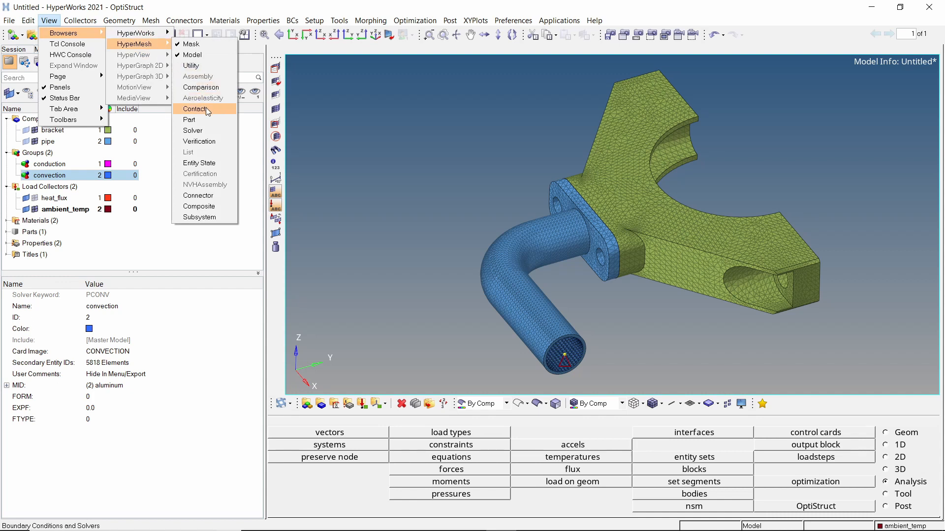
left_click(195, 110)
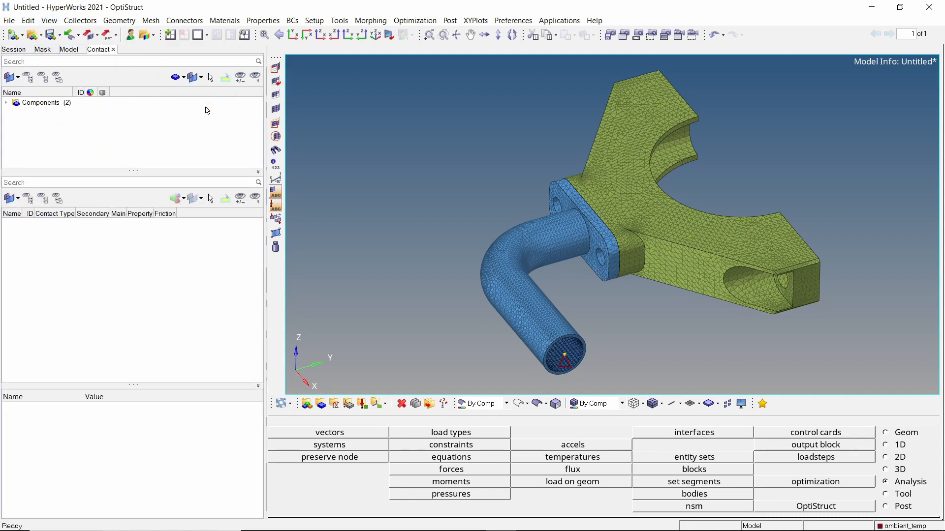
mouse_move(158, 108)
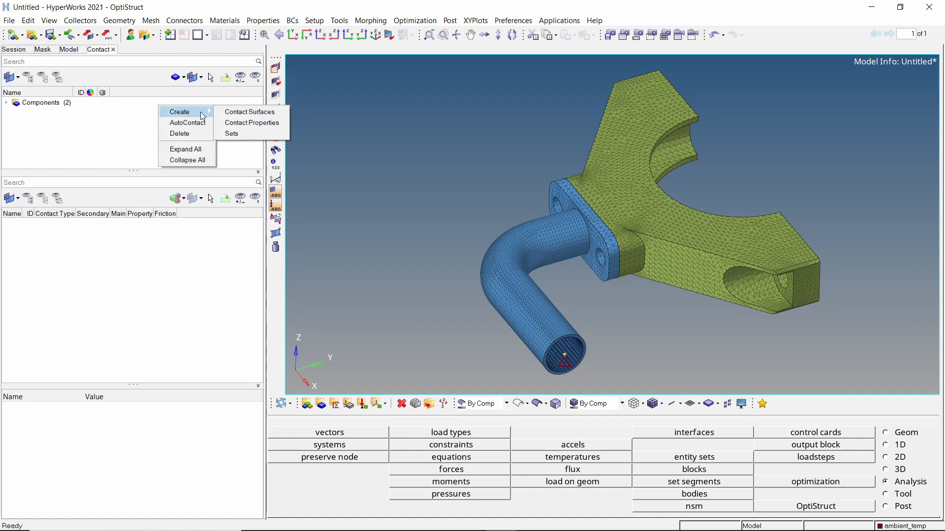
Create contact property pcont_3 with PCONTHT enabled and KCHTC of 0.1
left_click(252, 123)
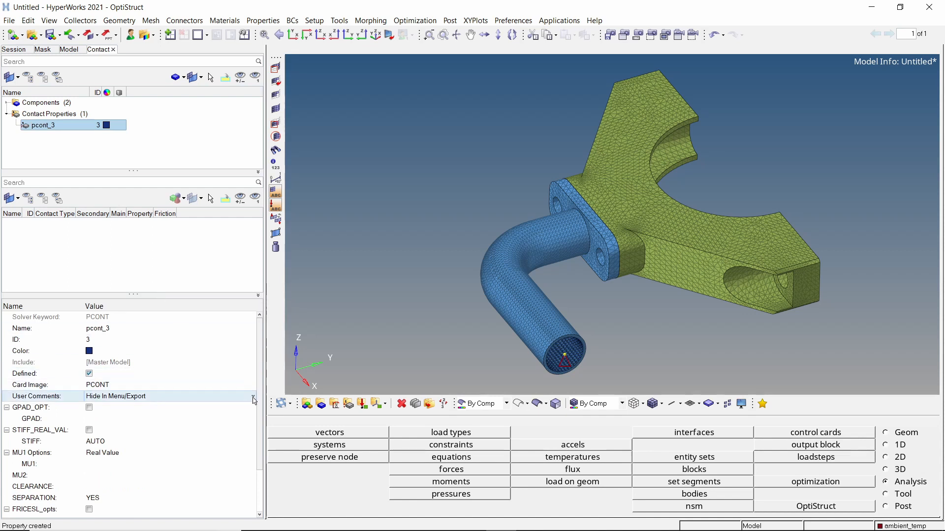
scroll("down", 3)
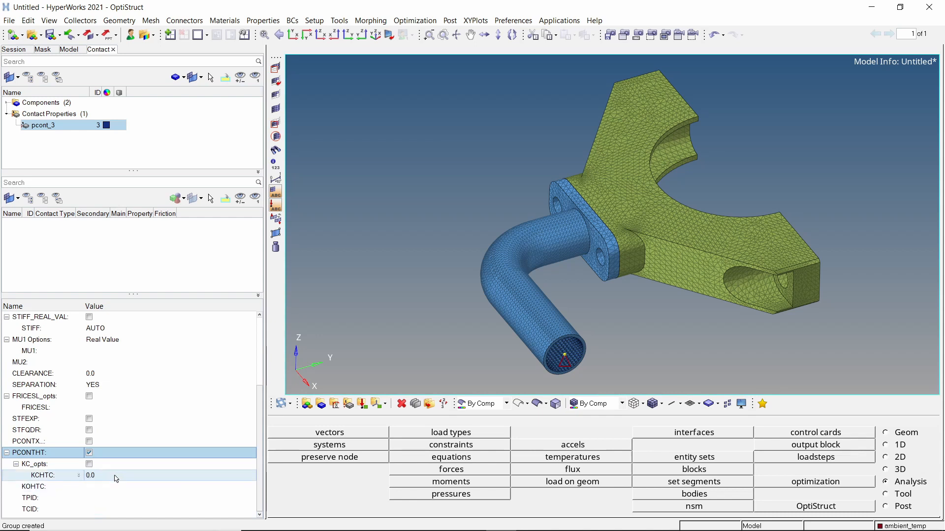
type("0.1")
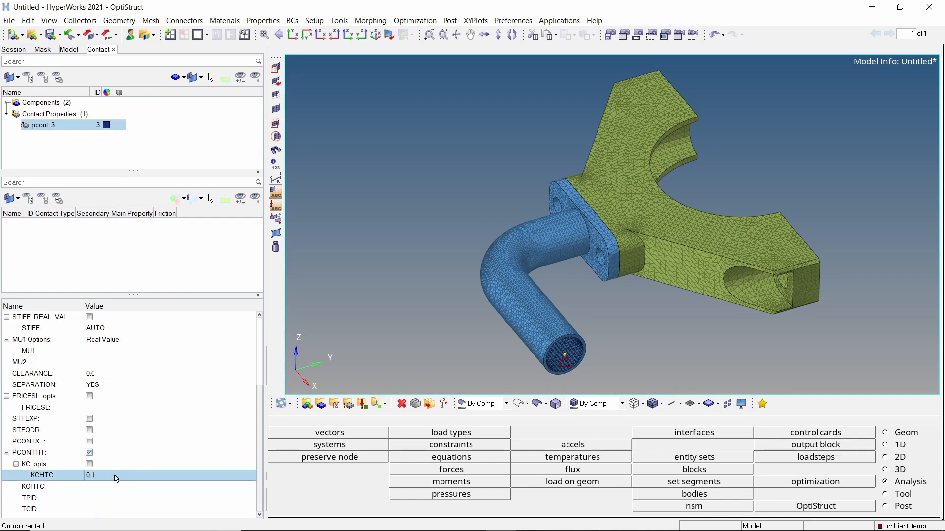
mouse_move(99, 374)
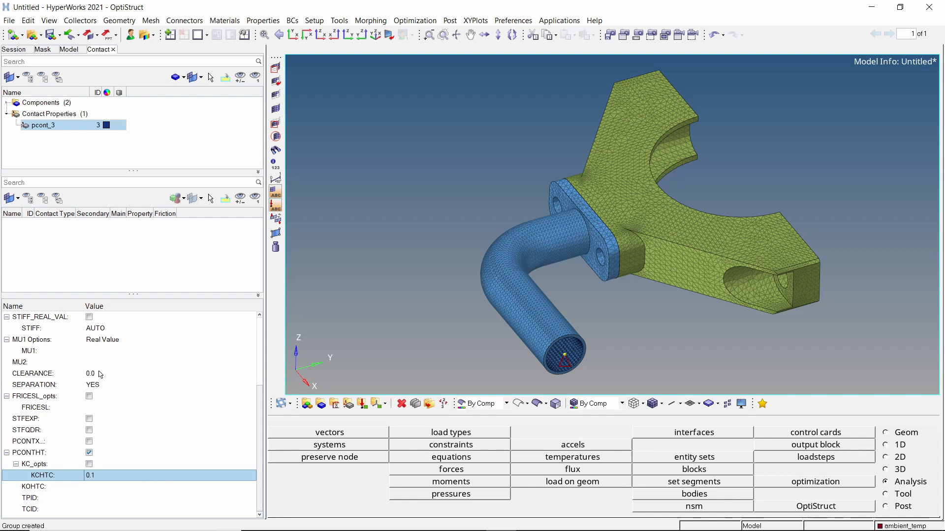
left_click(7, 102)
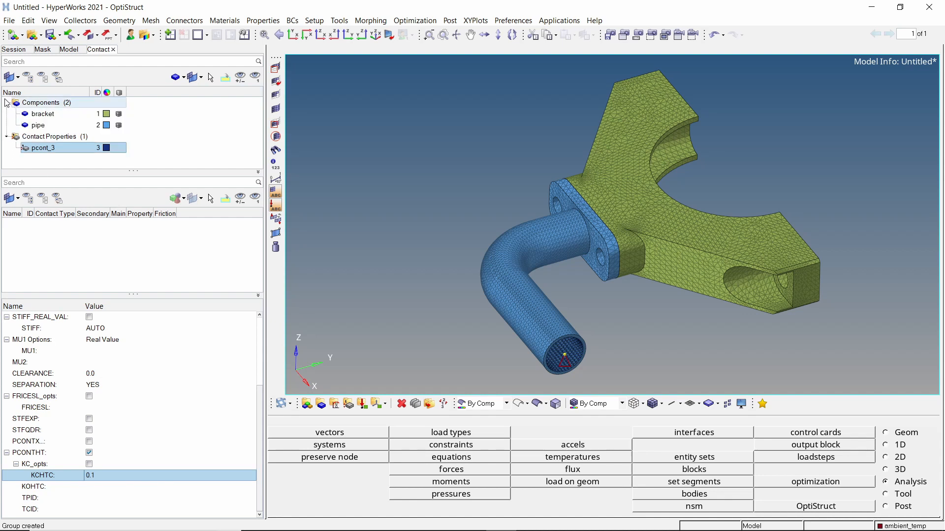
Start AutoContact on the bracket and pipe components using existing property pcont_3
left_click(42, 114)
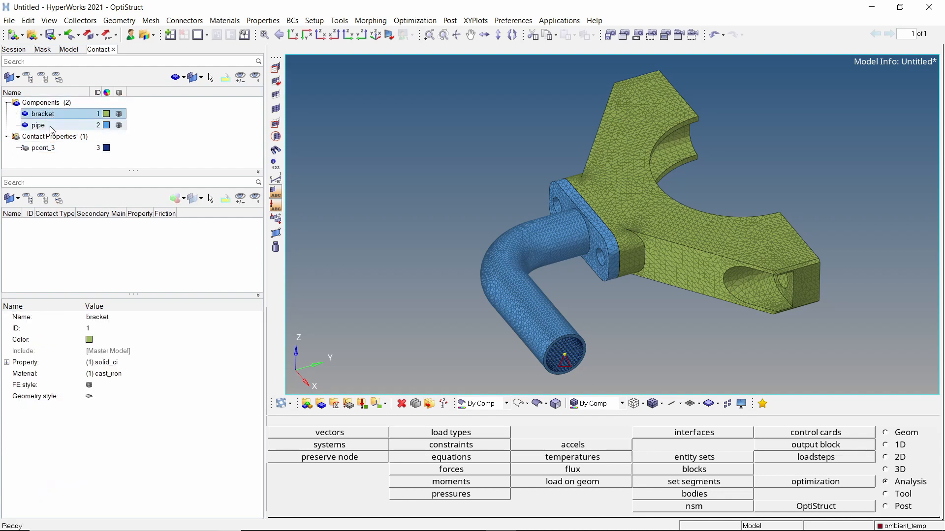
right_click(38, 125)
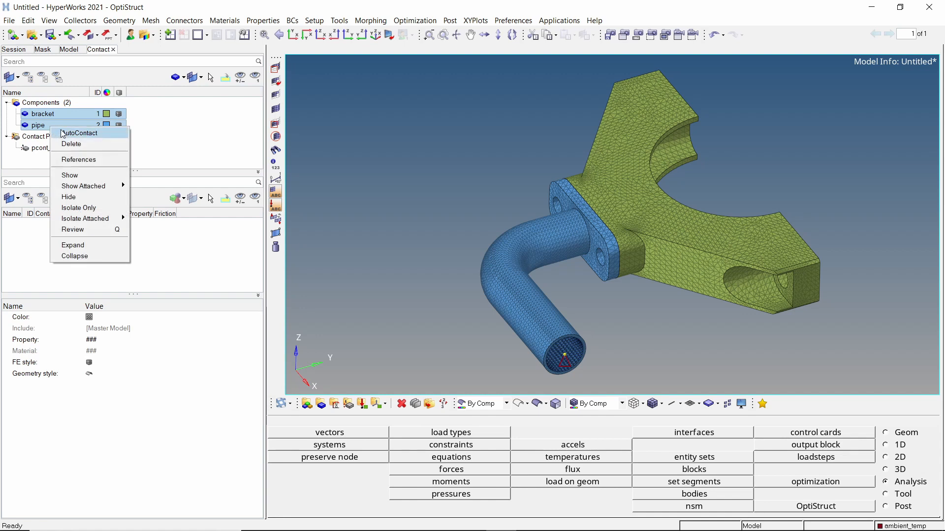
left_click(80, 132)
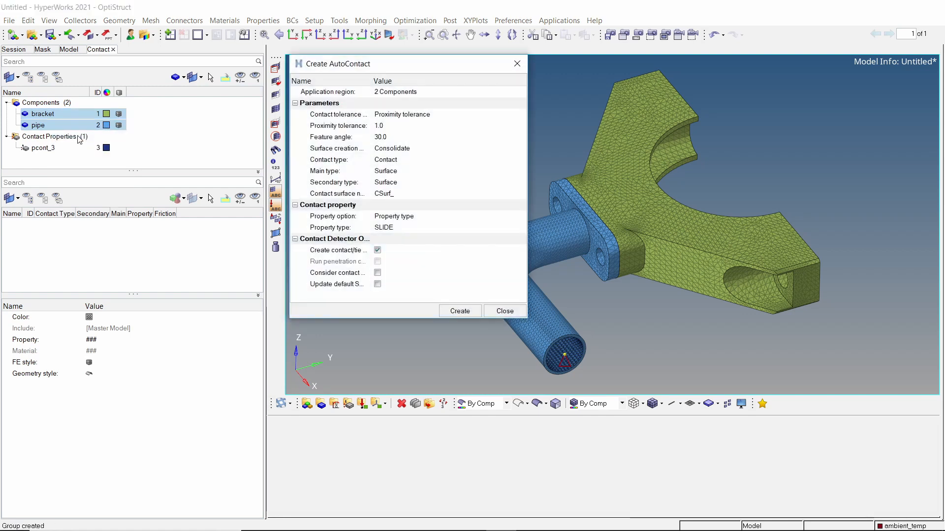
left_click(449, 216)
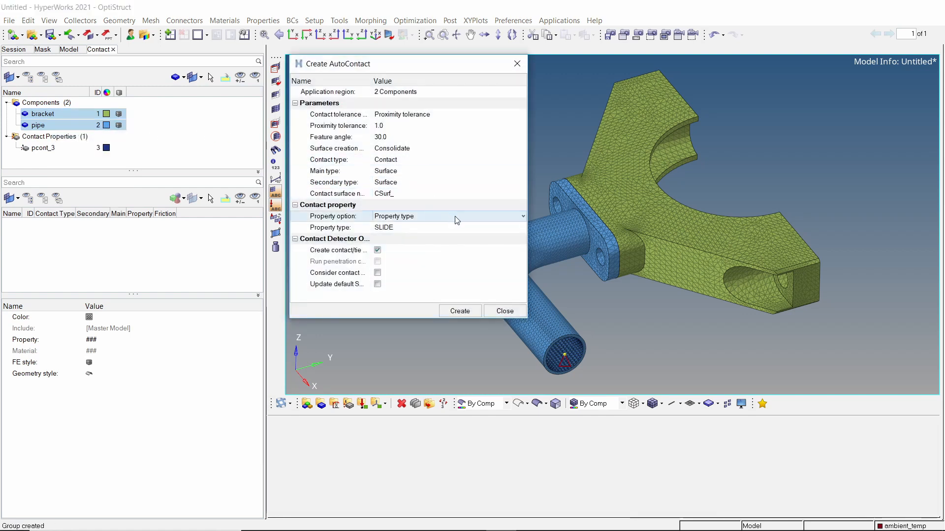
left_click(521, 216)
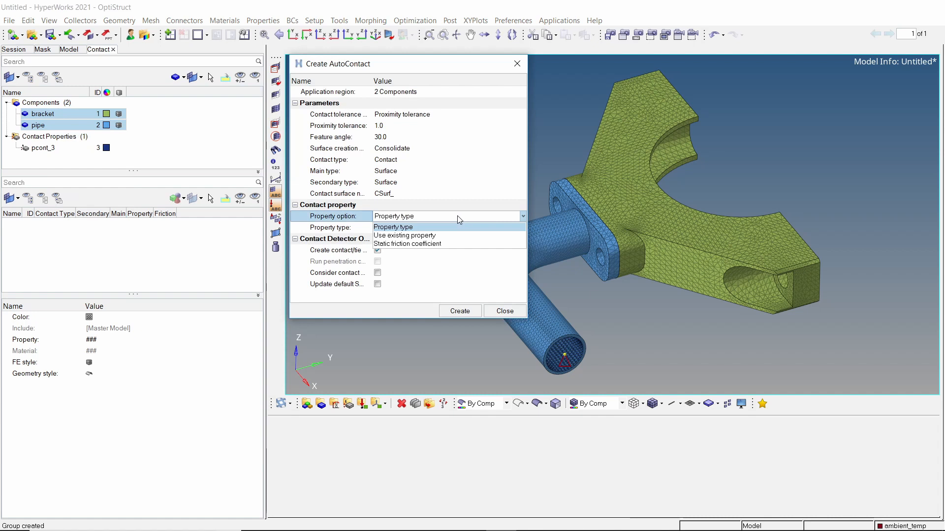
left_click(405, 235)
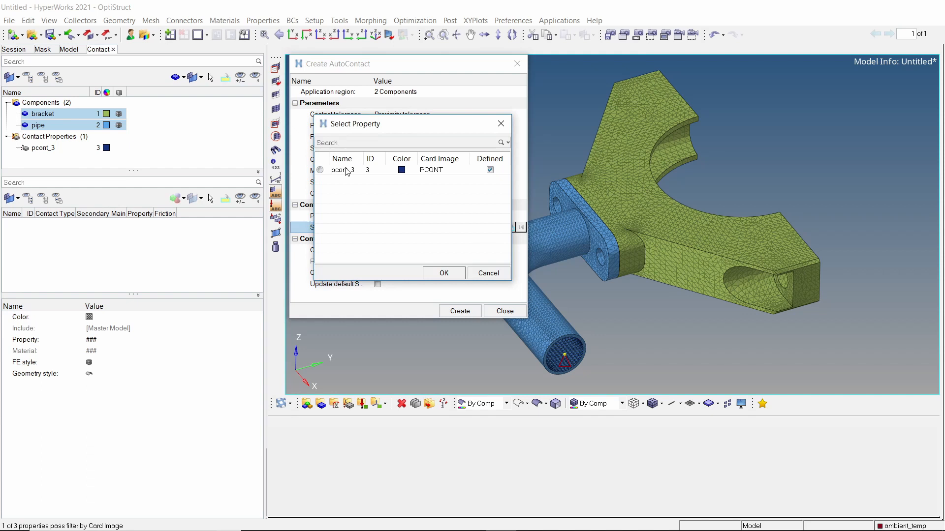
left_click(444, 272)
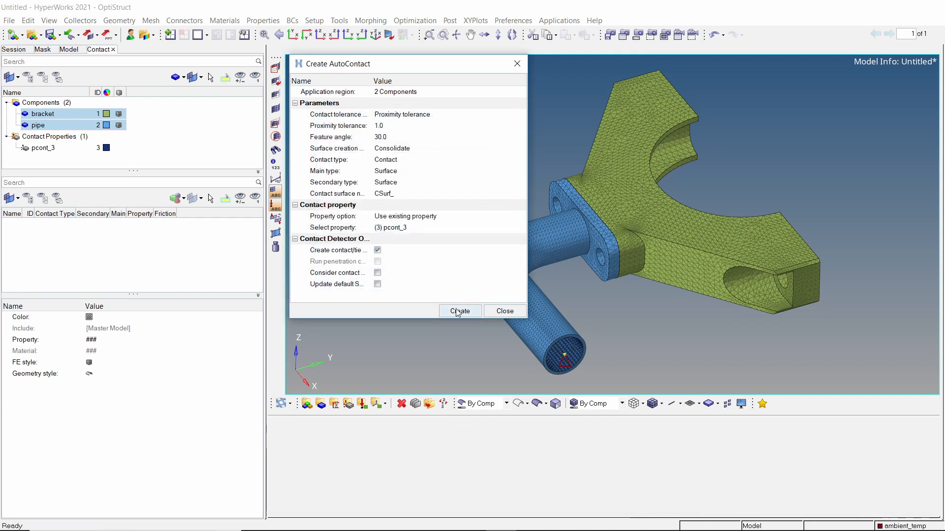
Create the CSurf_pipe_CSurf_bracket contact, close AutoContact and show its card details
left_click(460, 311)
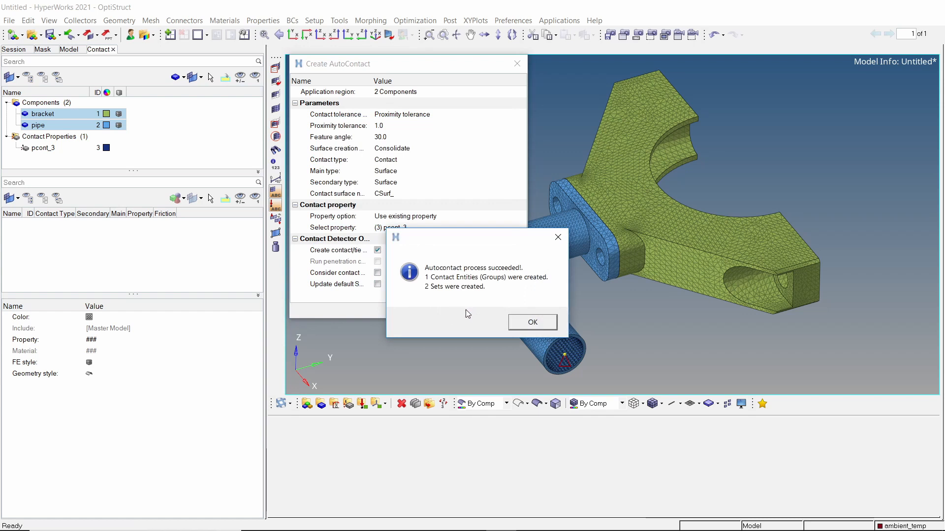
left_click(531, 322)
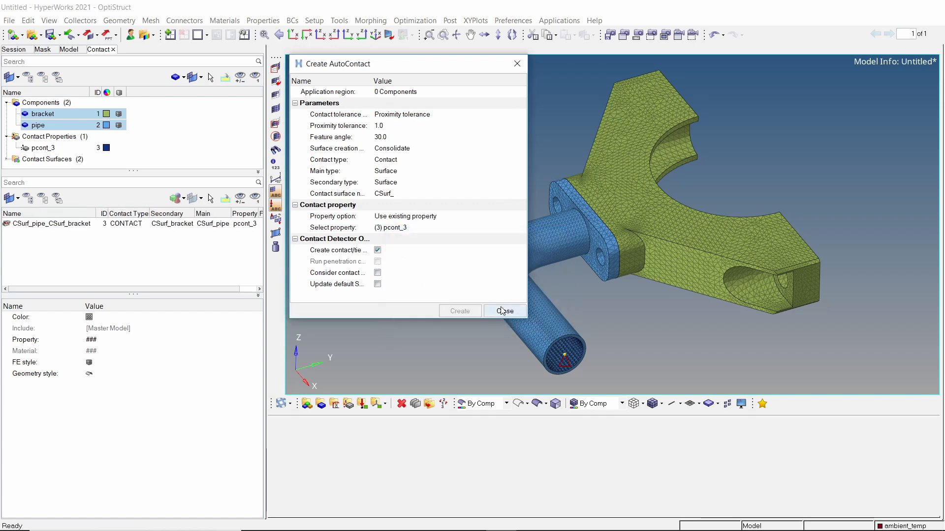
left_click(504, 311)
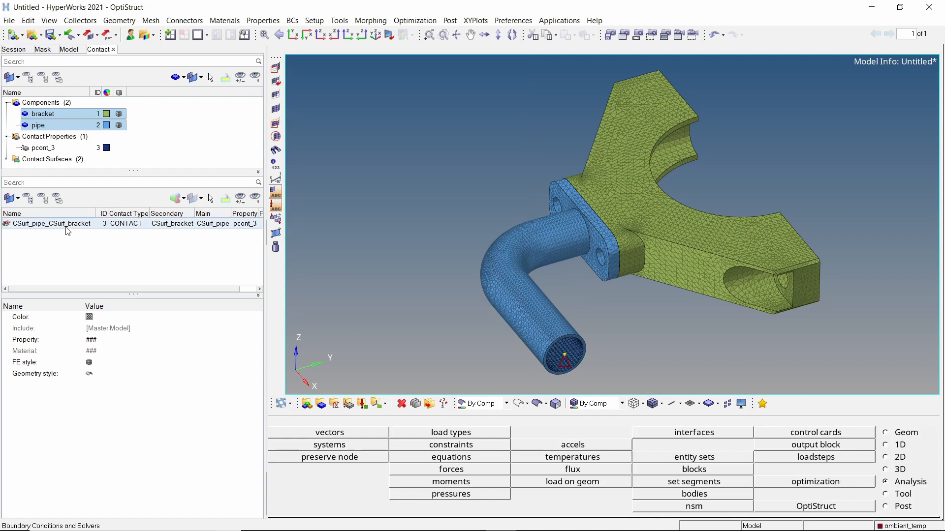
left_click(51, 223)
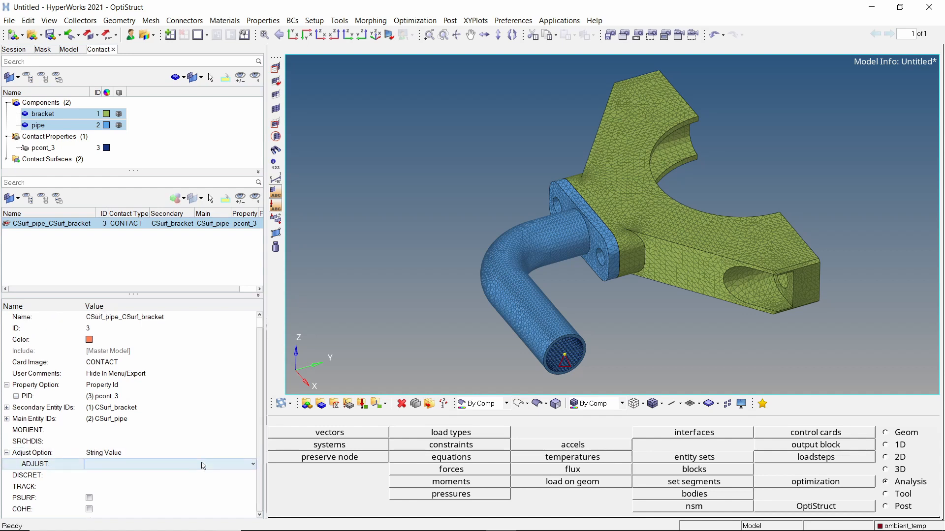
Review the pipe–bracket contact surfaces and swap them so pipe is secondary and bracket is main
left_click(169, 475)
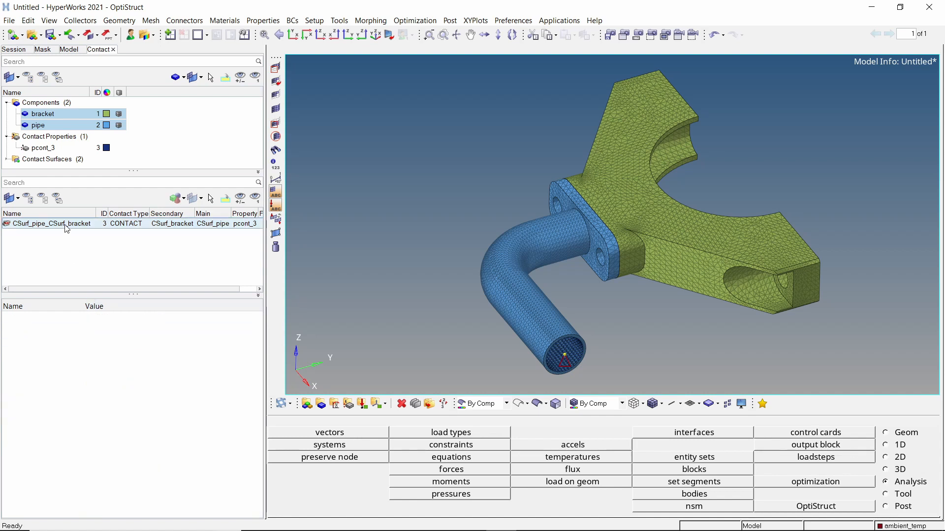
right_click(51, 223)
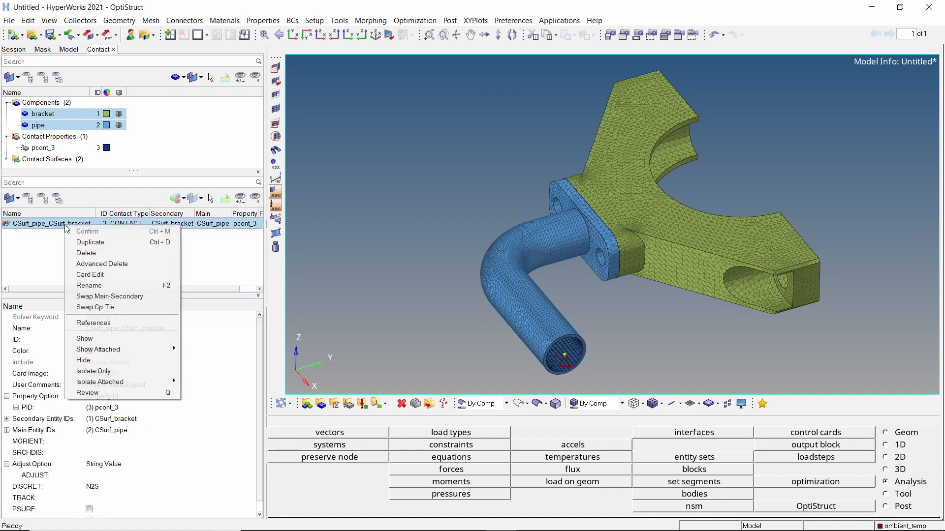
left_click(86, 393)
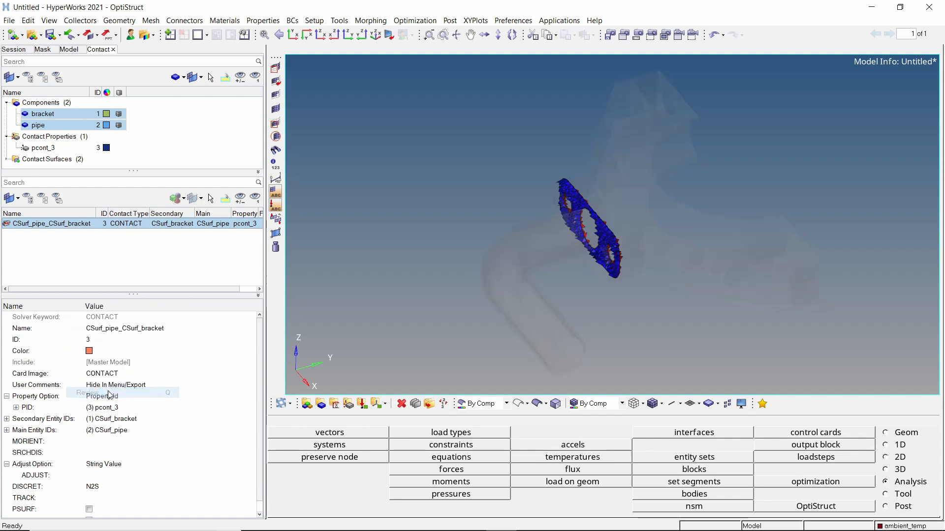
mouse_move(641, 206)
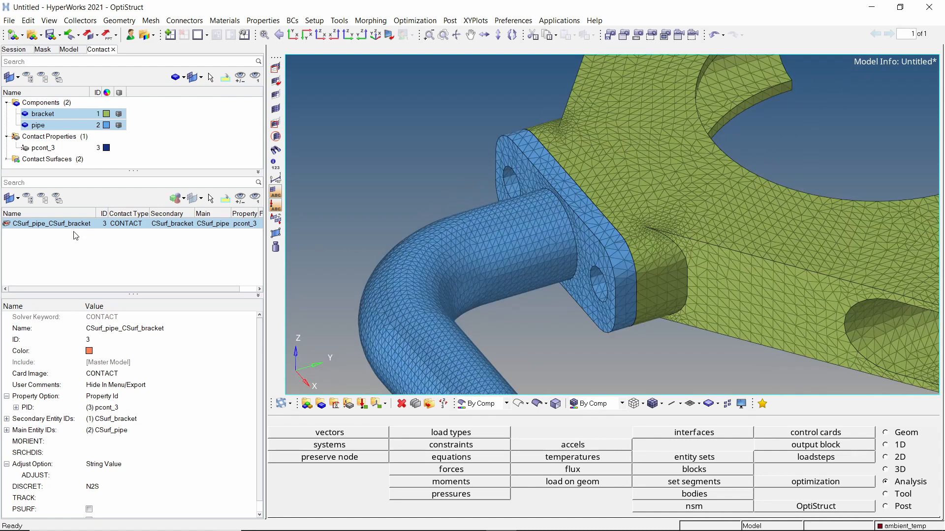
right_click(51, 223)
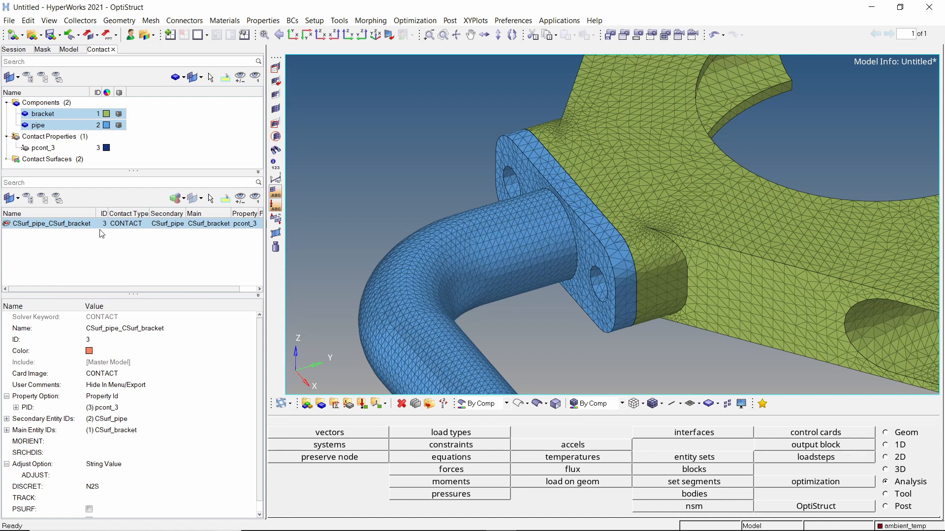
left_click(69, 50)
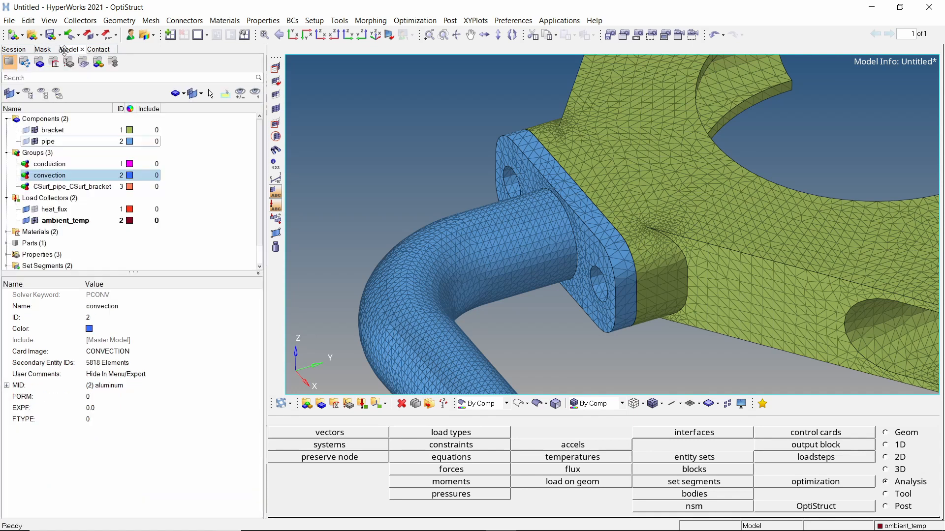
mouse_move(190, 135)
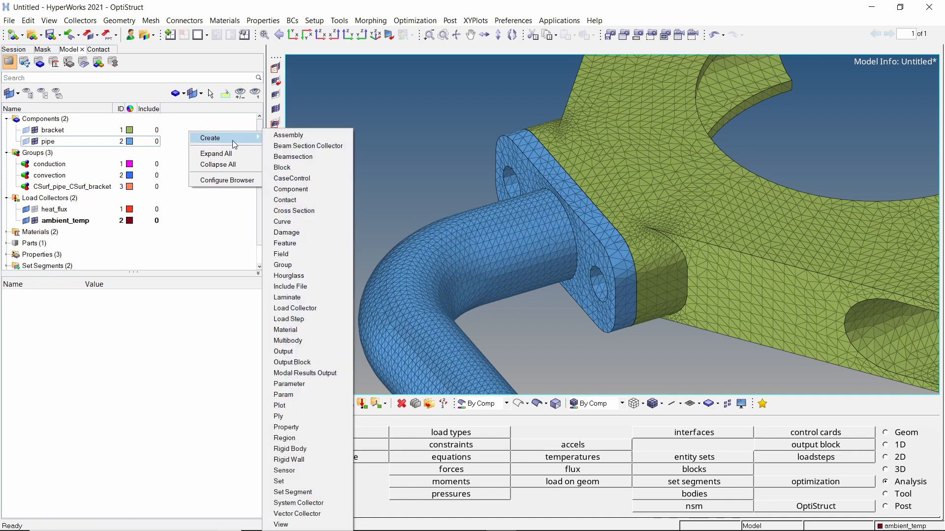
mouse_move(288, 319)
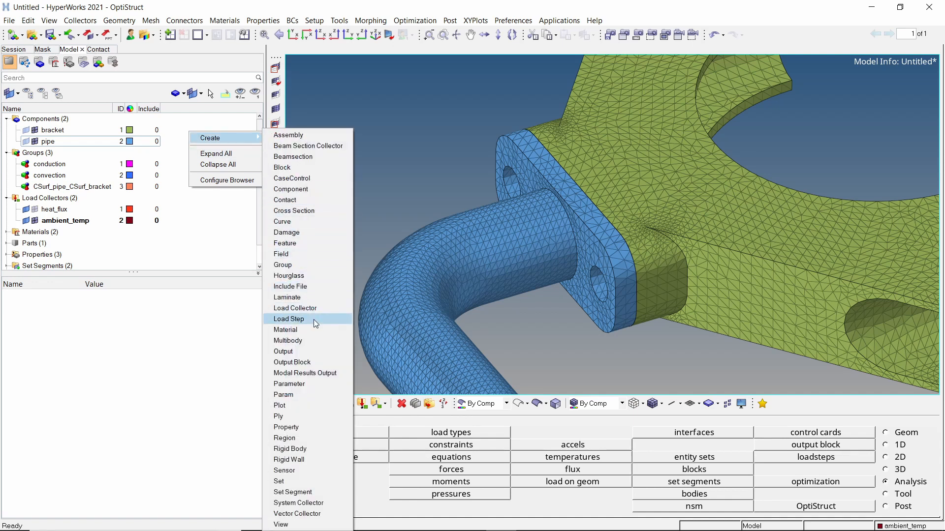
Create load step thermal as steady-state heat transfer with SPC ambient_temp and LOAD heat_flux
left_click(288, 319)
type("thermal")
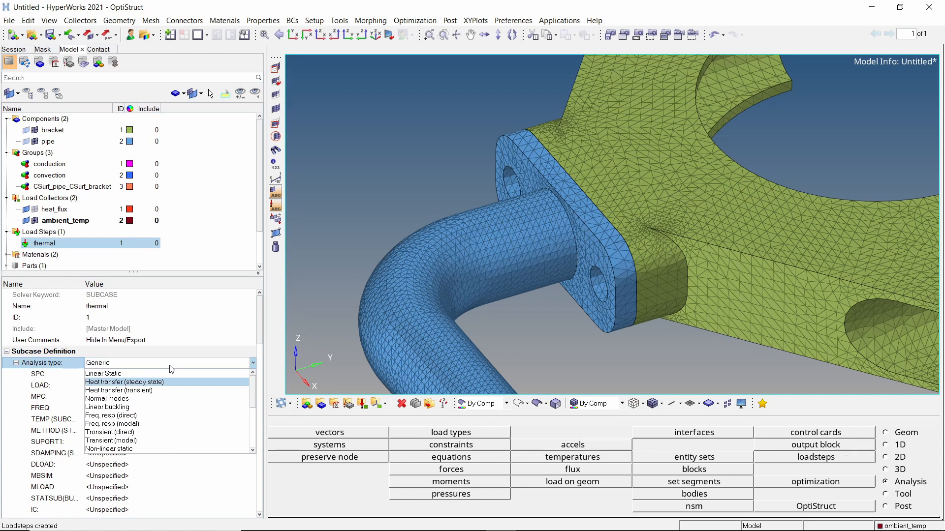
left_click(124, 382)
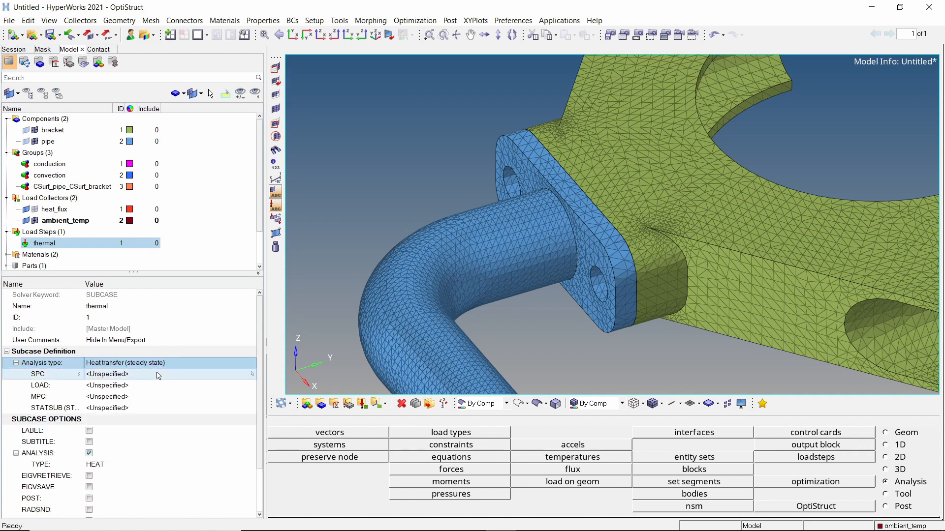
left_click(106, 374)
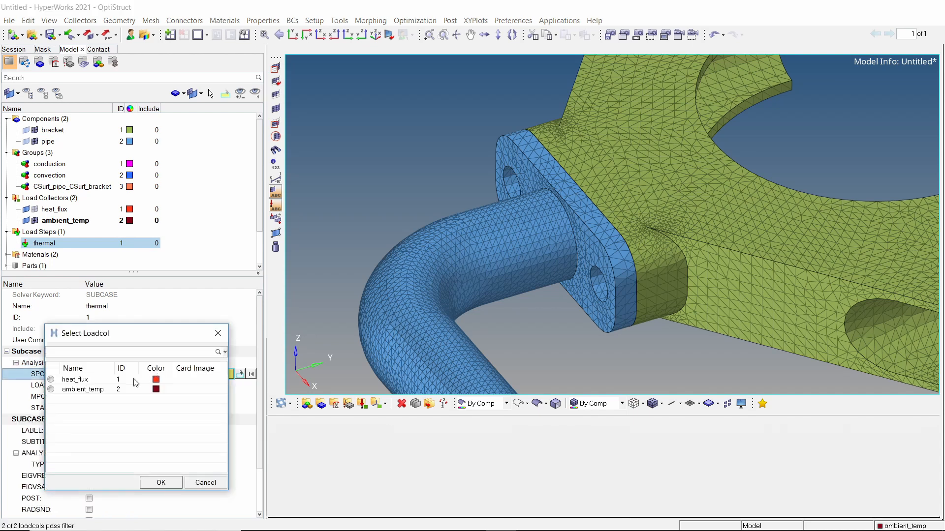
left_click(50, 390)
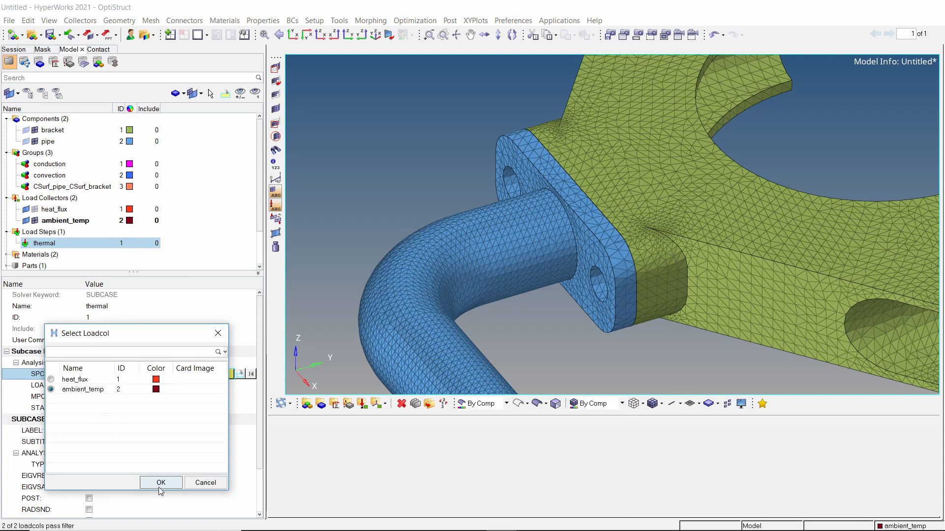
left_click(160, 482)
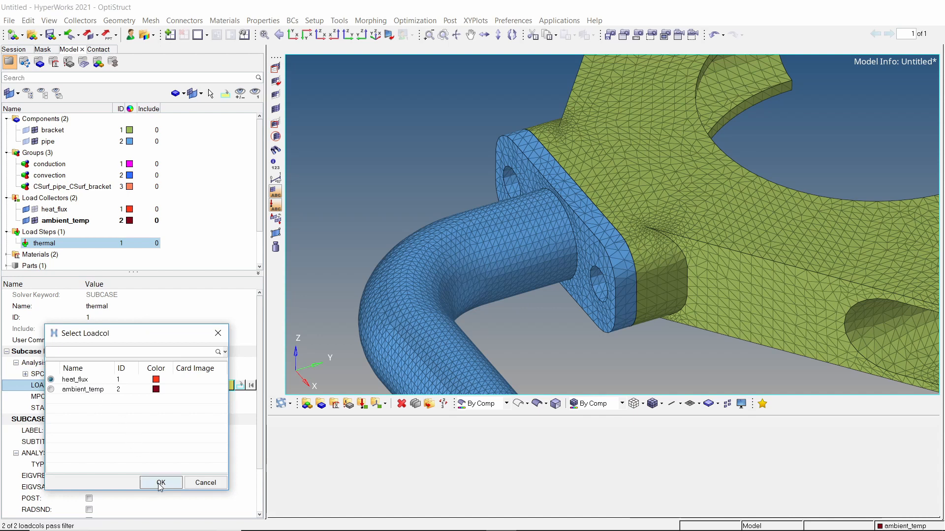
left_click(160, 483)
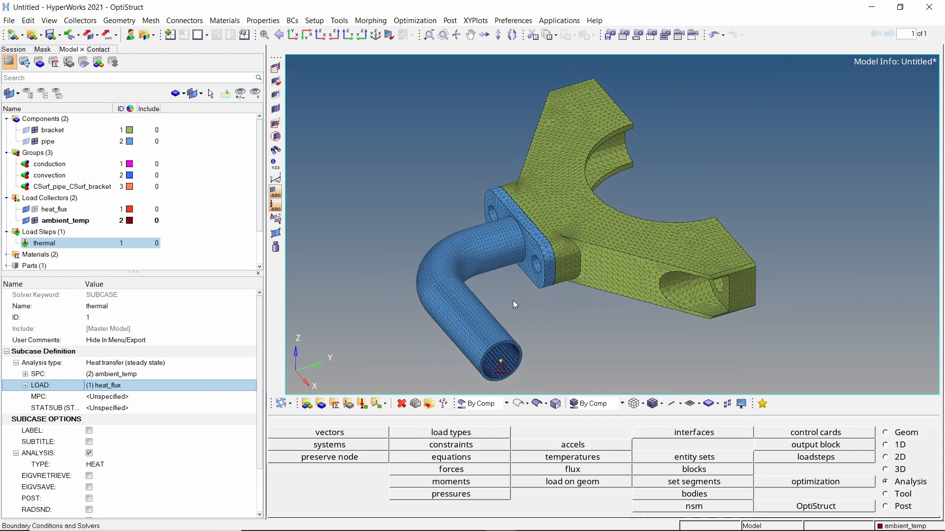
Add a PARAM card via the search field with CHECKEL enabled and set to NO
type("para")
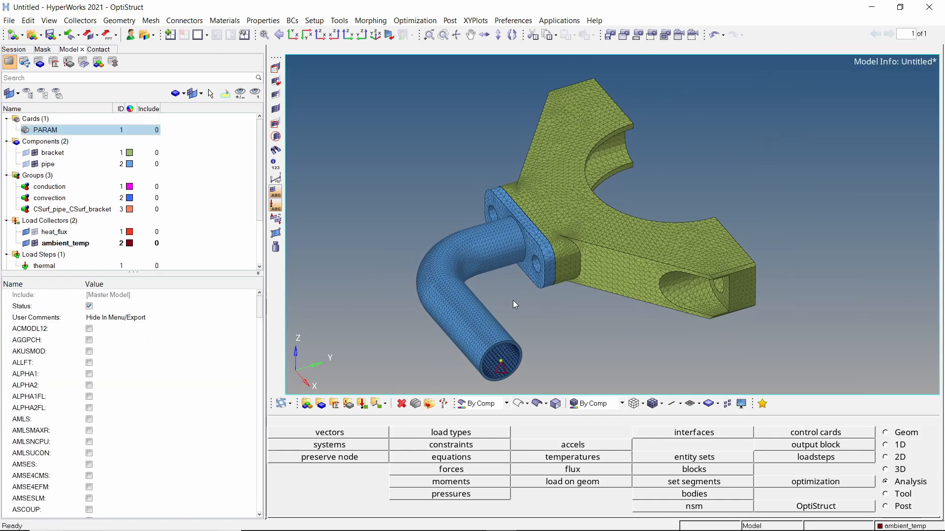
mouse_move(263, 311)
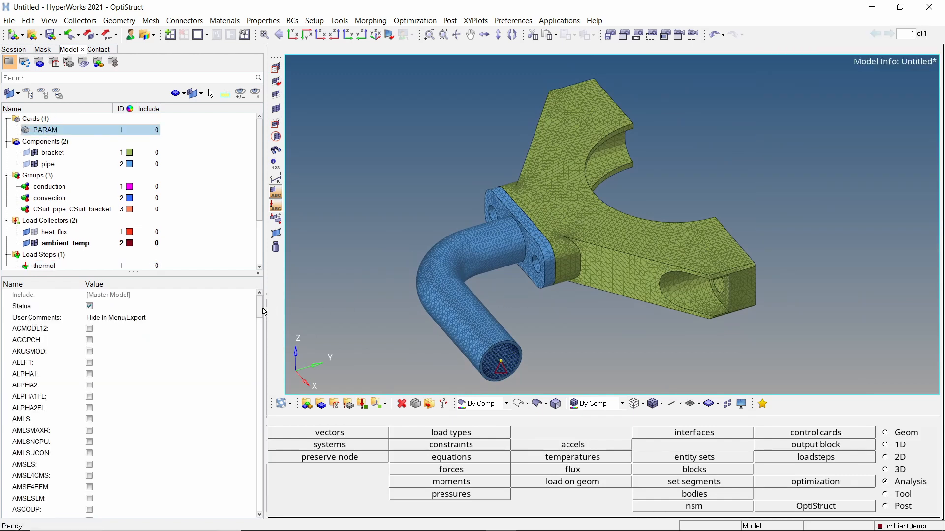
scroll("down", 3)
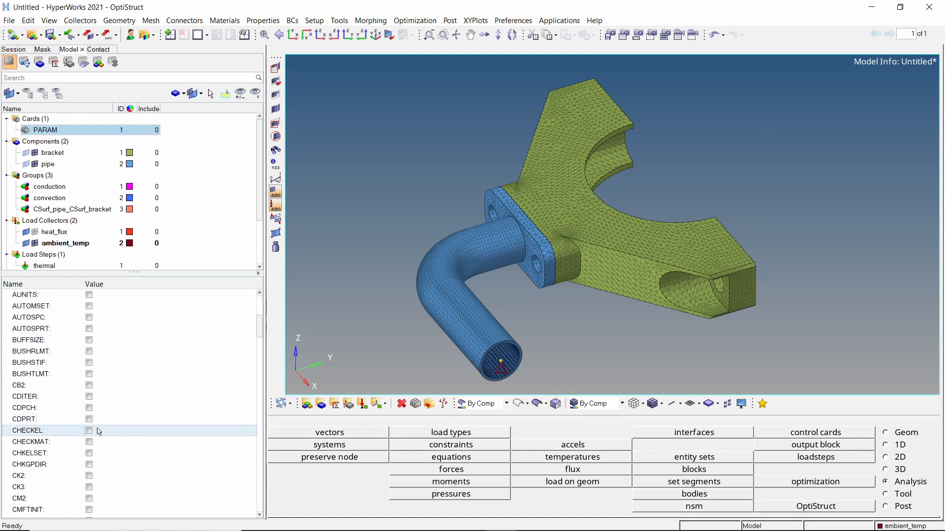
left_click(89, 430)
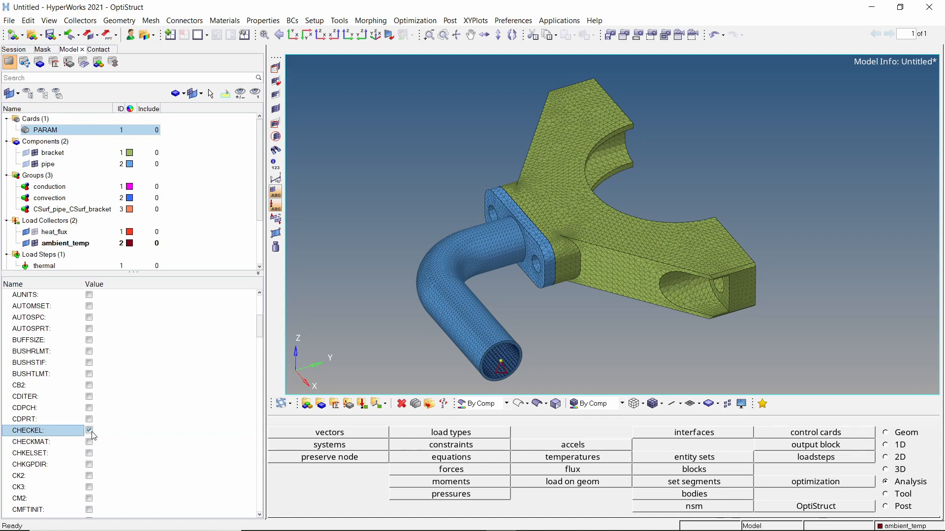
left_click(90, 431)
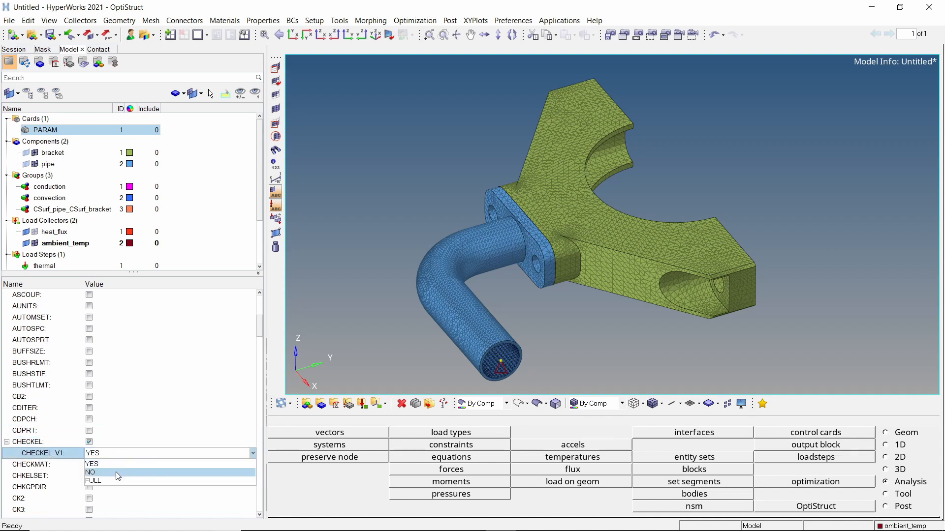
left_click(91, 471)
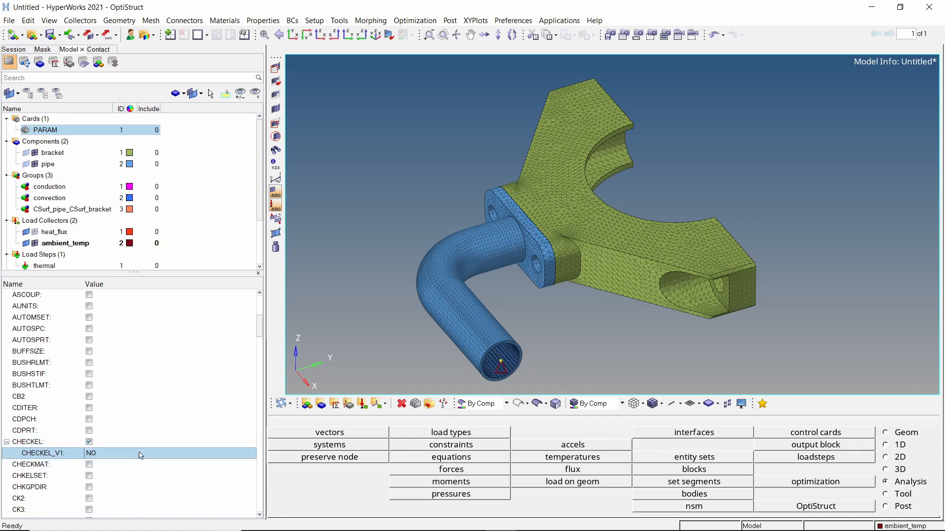
mouse_move(380, 293)
type("g")
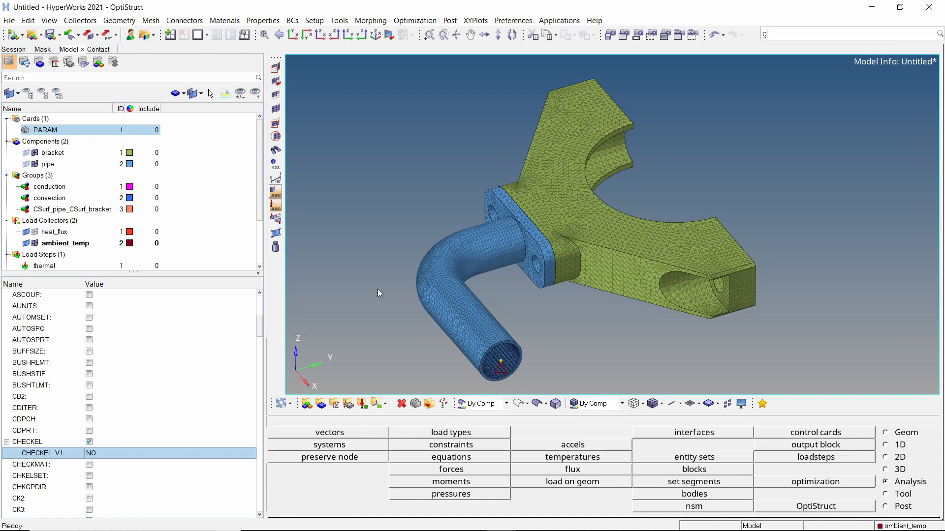
Add a GLOBAL_OUTPUT_REQUEST with FLUX and THERMAL outputs each in H3D format
type("lo")
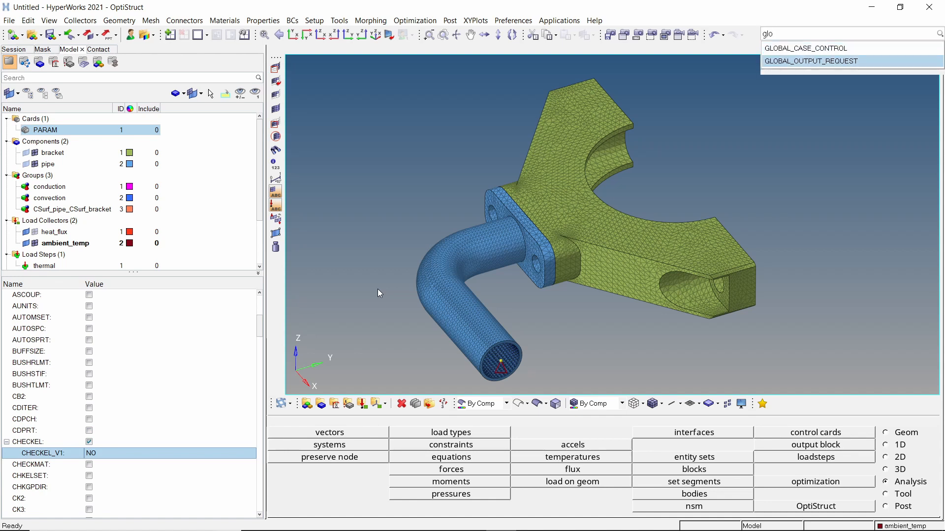
left_click(810, 61)
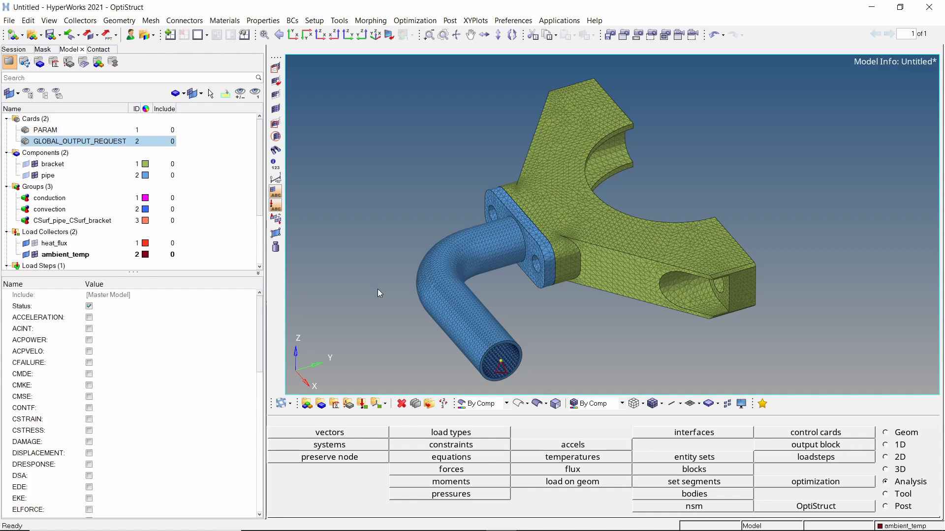
mouse_move(260, 344)
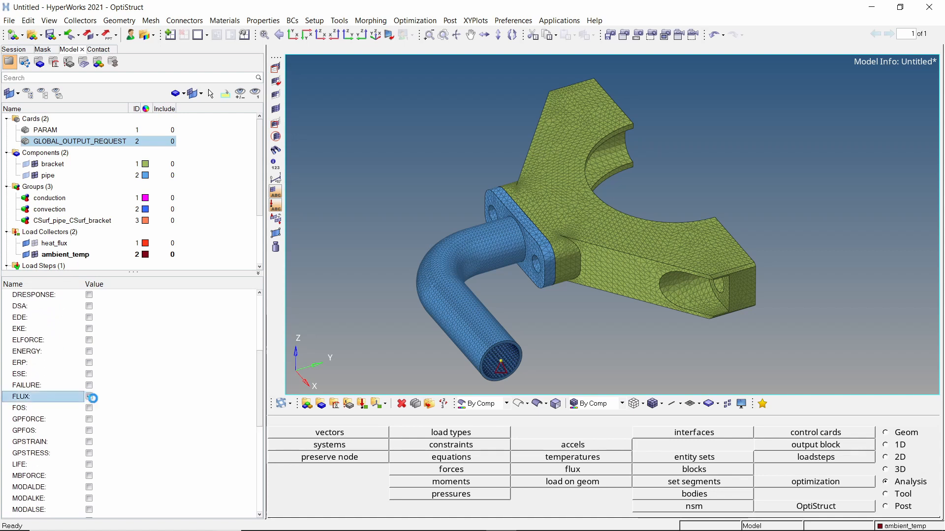
left_click(90, 397)
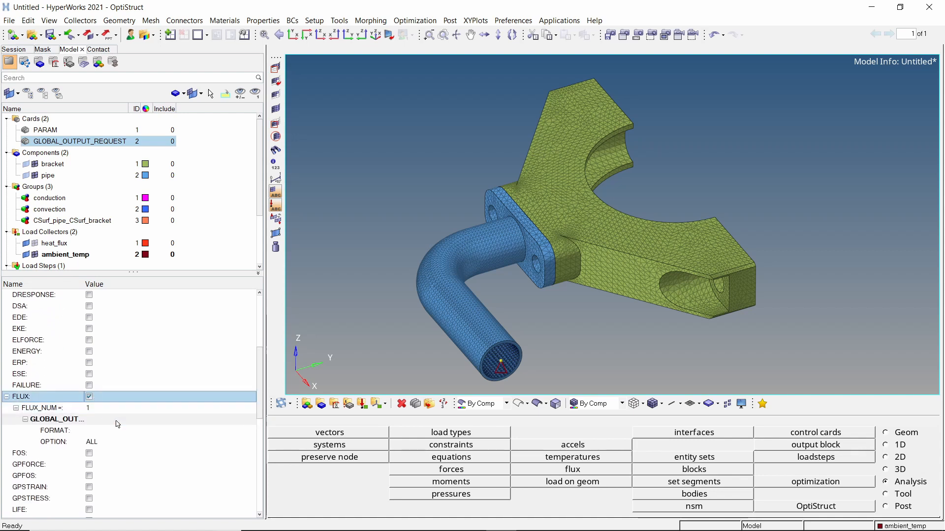
left_click(92, 430)
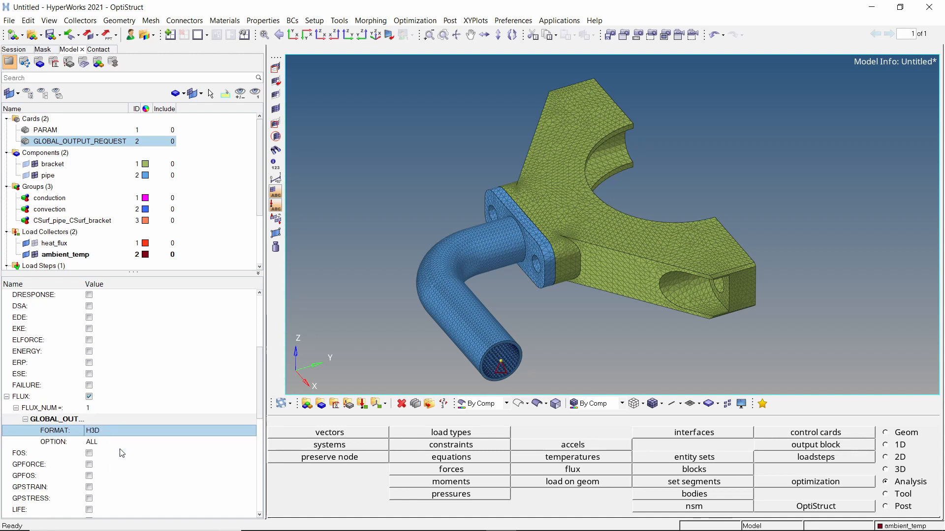
scroll("down", 3)
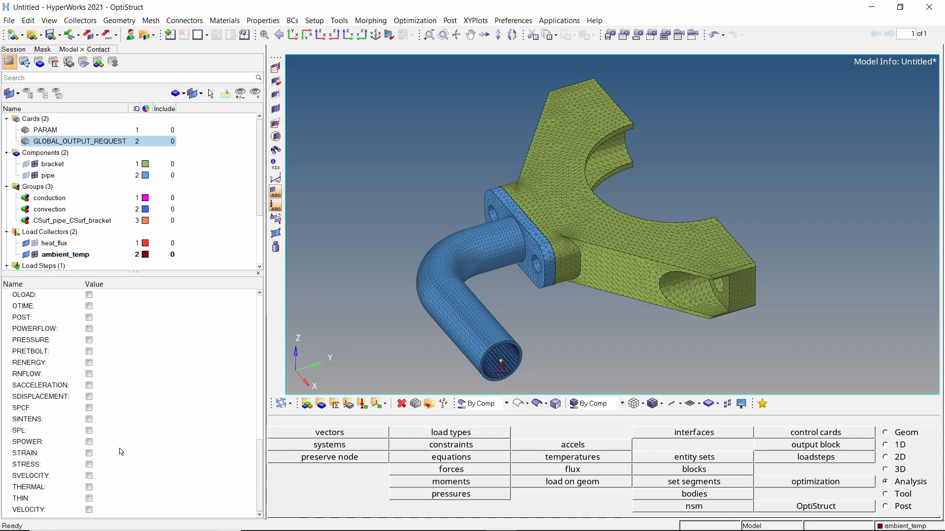
left_click(90, 487)
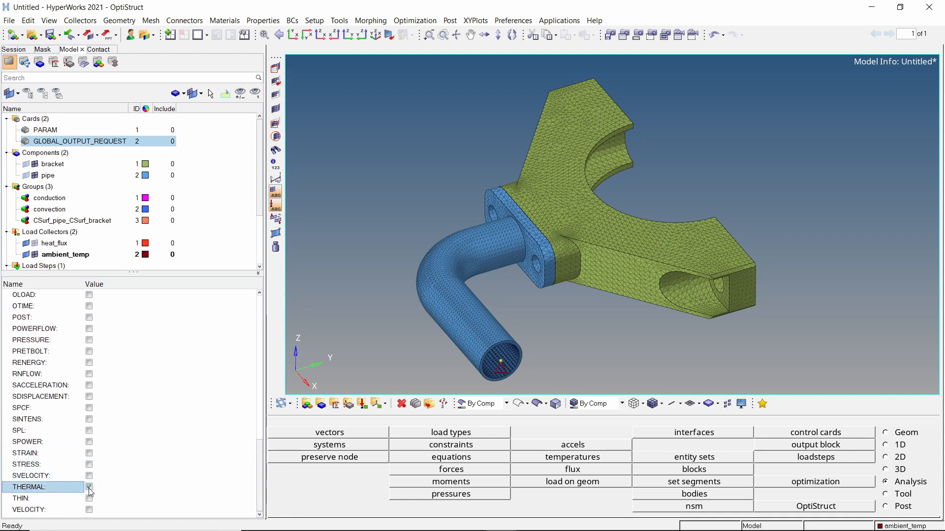
left_click(90, 487)
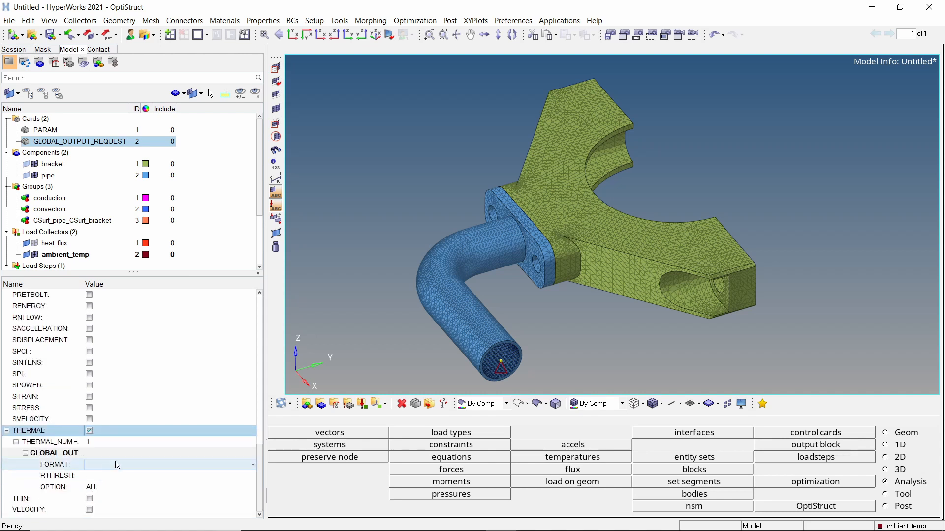
left_click(168, 465)
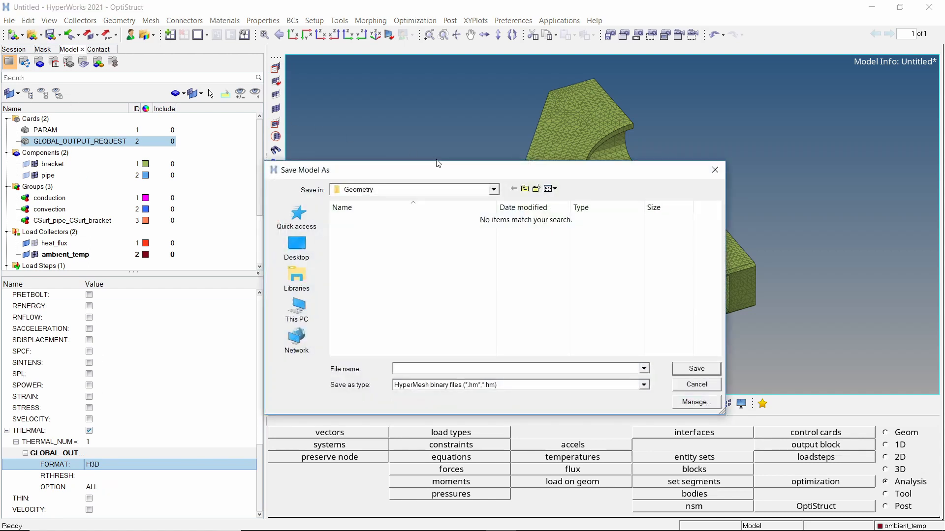
Save the model as run1.hm inside a new thermal folder
left_click(535, 189)
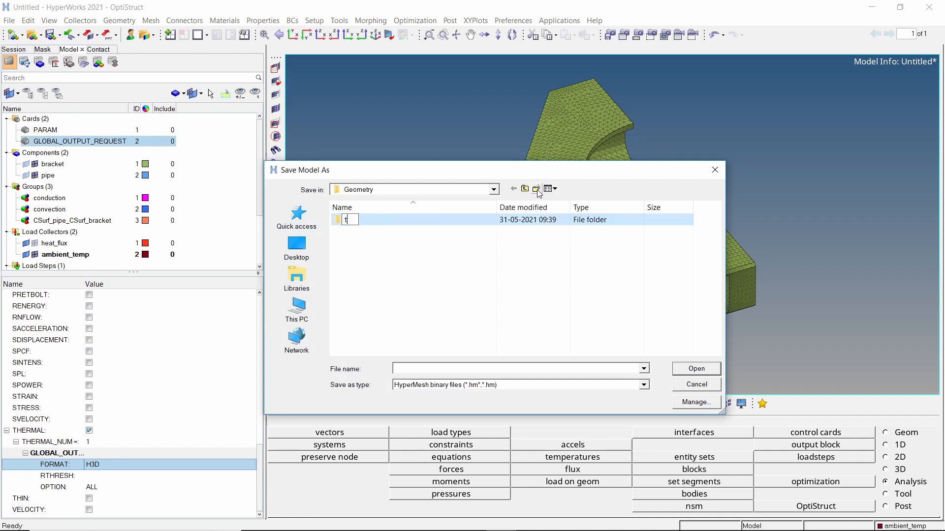
type("thermal")
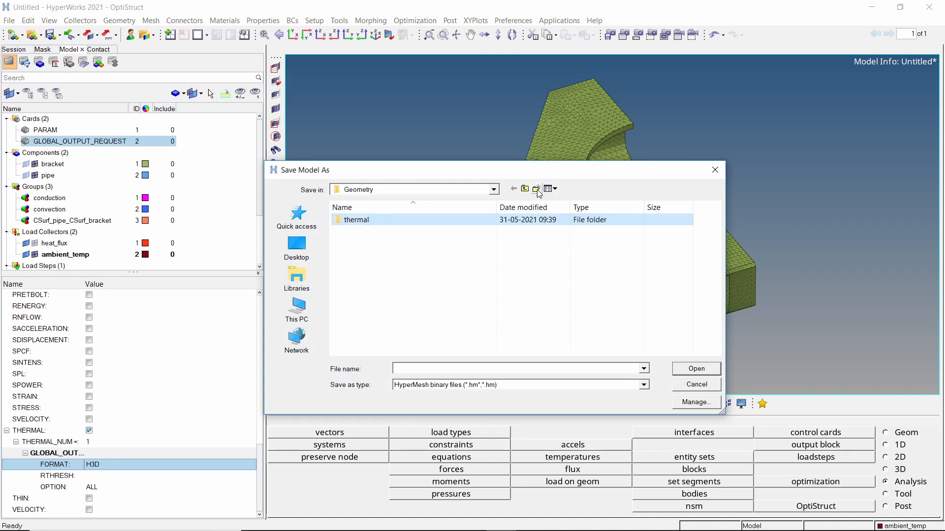
double_click(357, 219)
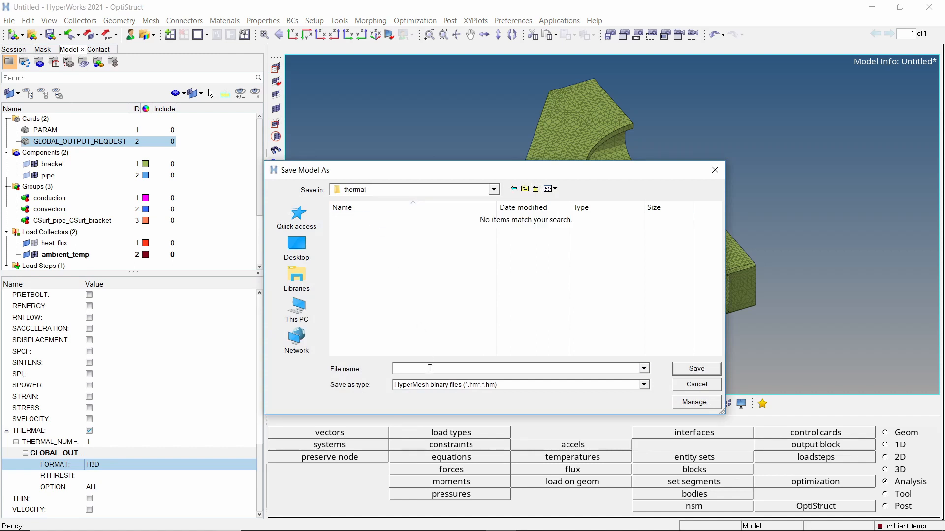
type("run1")
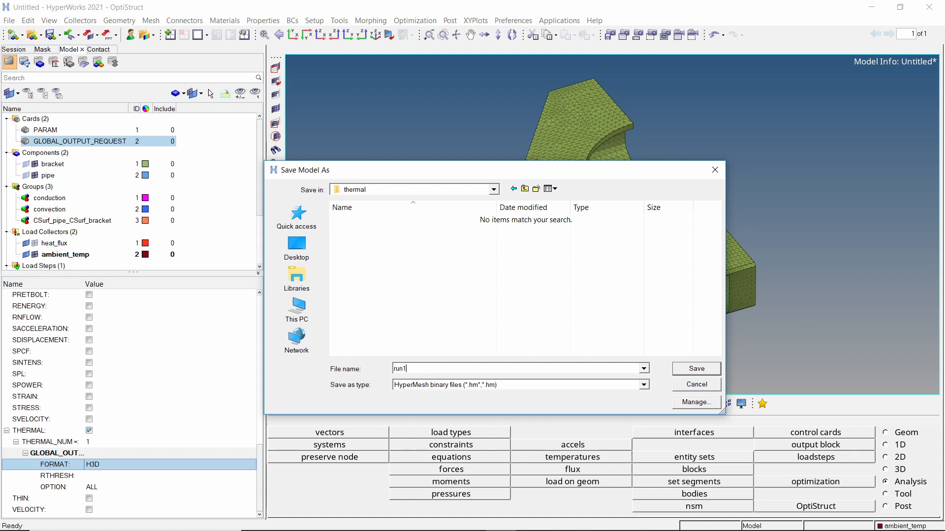
left_click(696, 368)
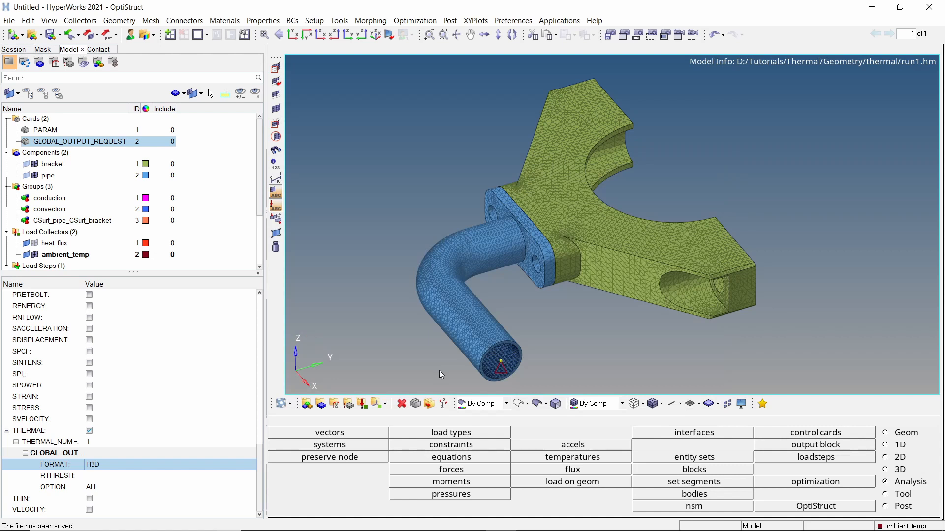
Set the OptiStruct panel to export all entities with run option analysis only
left_click(815, 506)
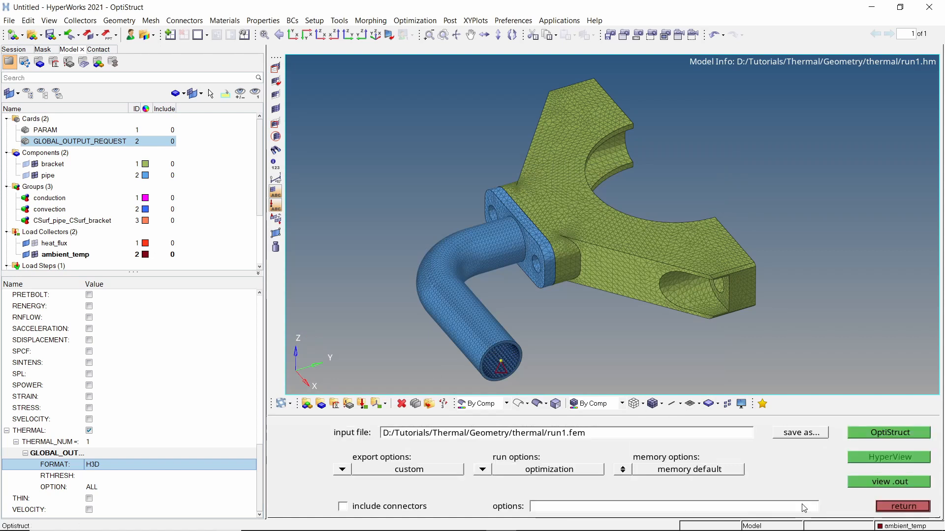
left_click(341, 469)
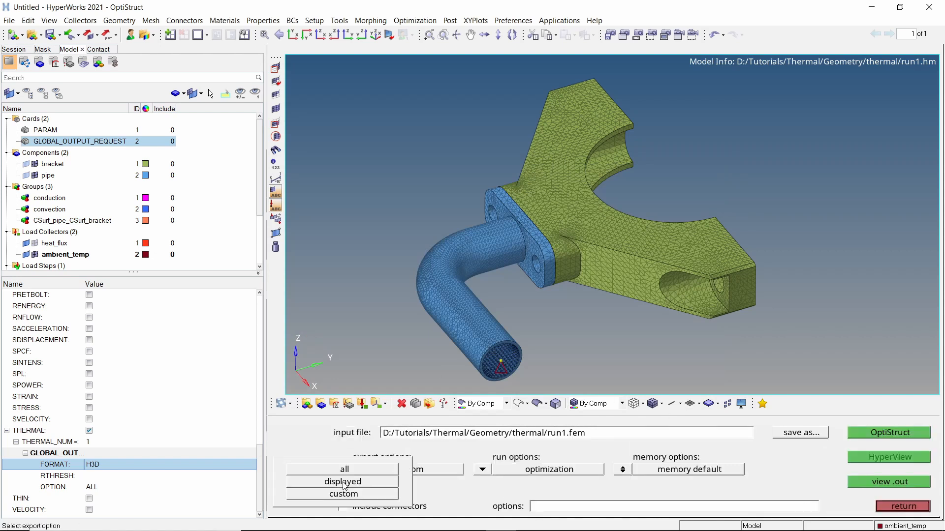
left_click(345, 468)
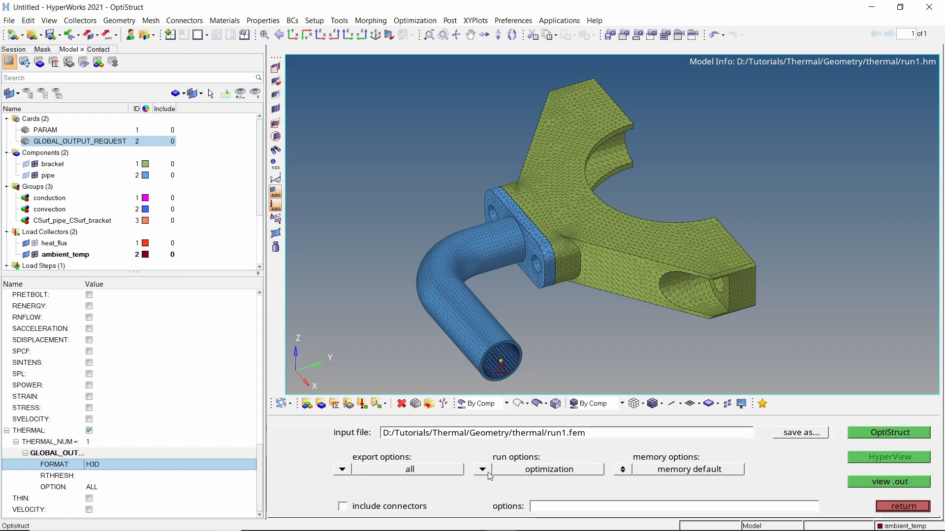
left_click(481, 470)
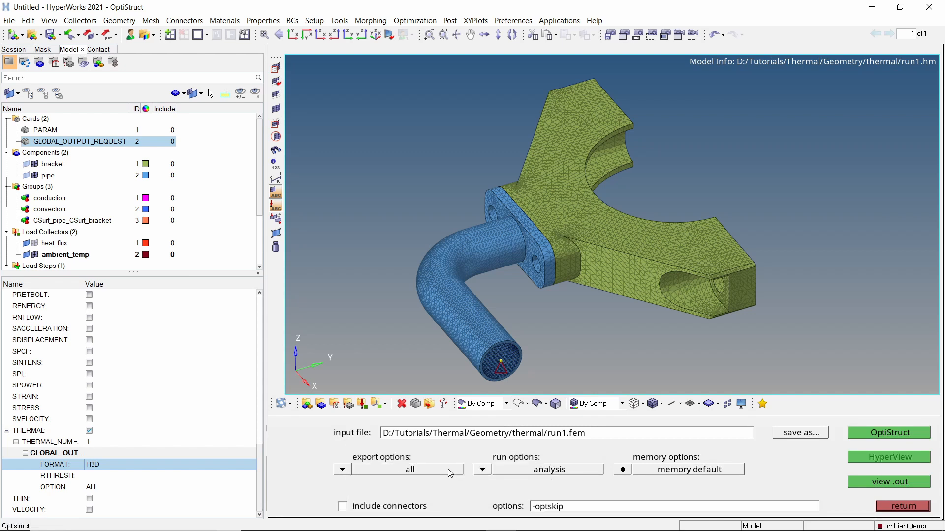
left_click(888, 433)
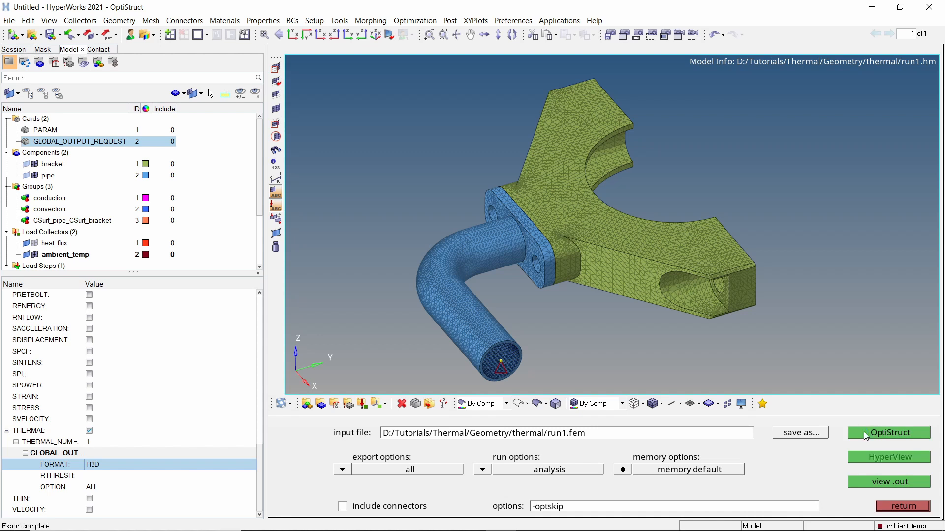
Run the OptiStruct solve of run1.fem and load the run1.h3d results in HyperView
left_click(887, 433)
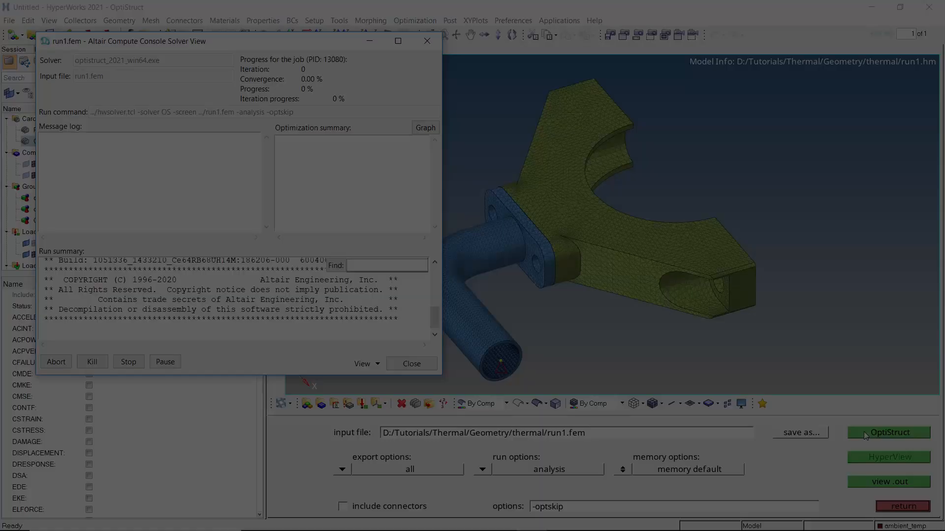
left_click(887, 456)
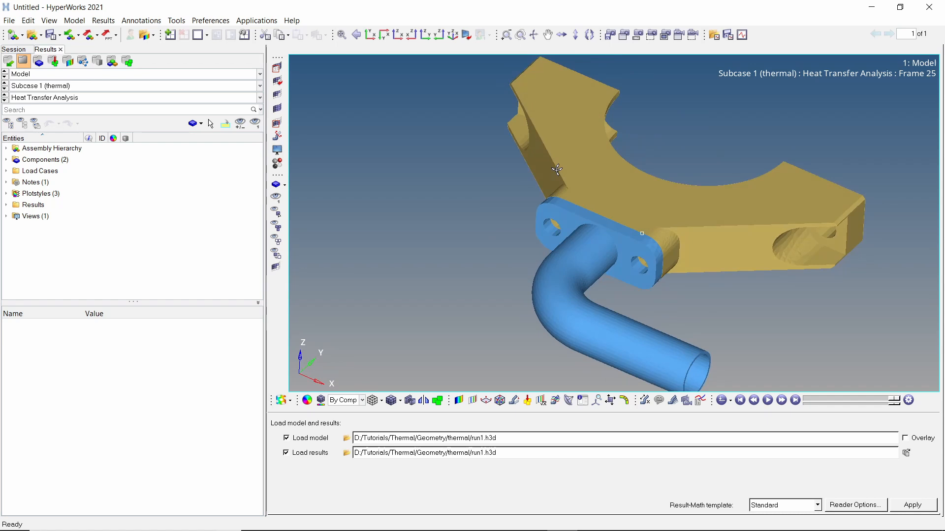
mouse_move(500, 278)
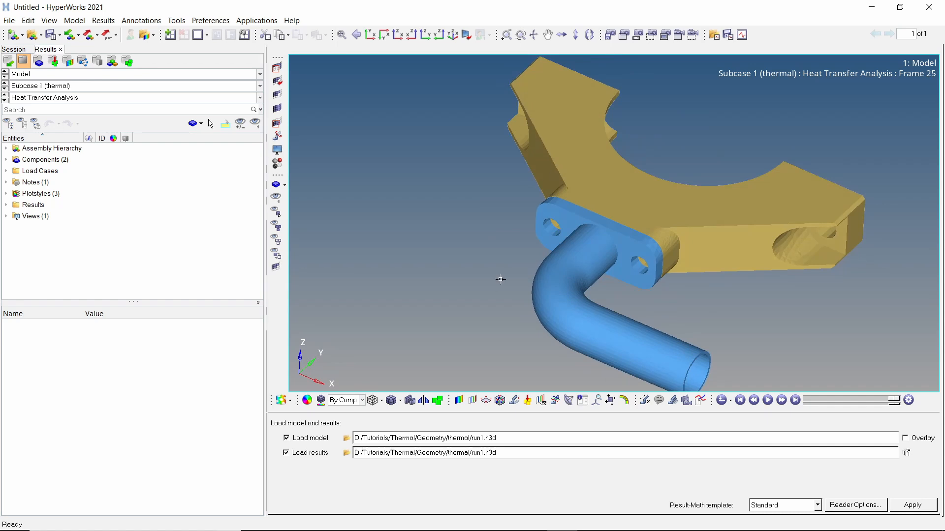
Contour element fluxes with simple averaging and a fixed-format numeric legend
left_click(457, 401)
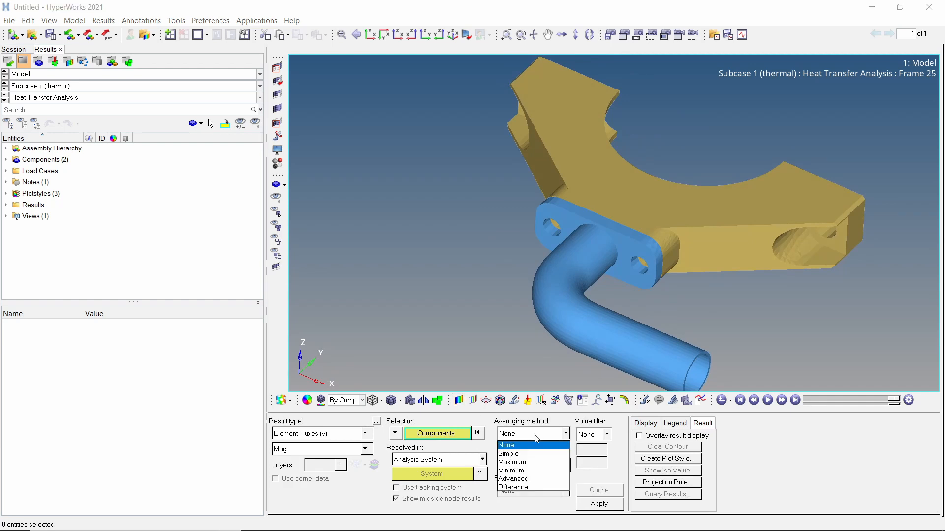
left_click(508, 454)
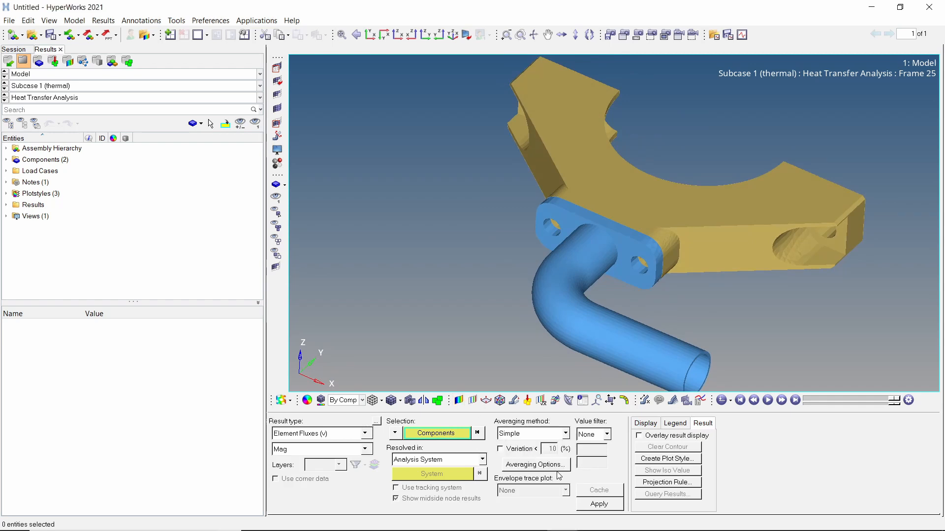
left_click(599, 504)
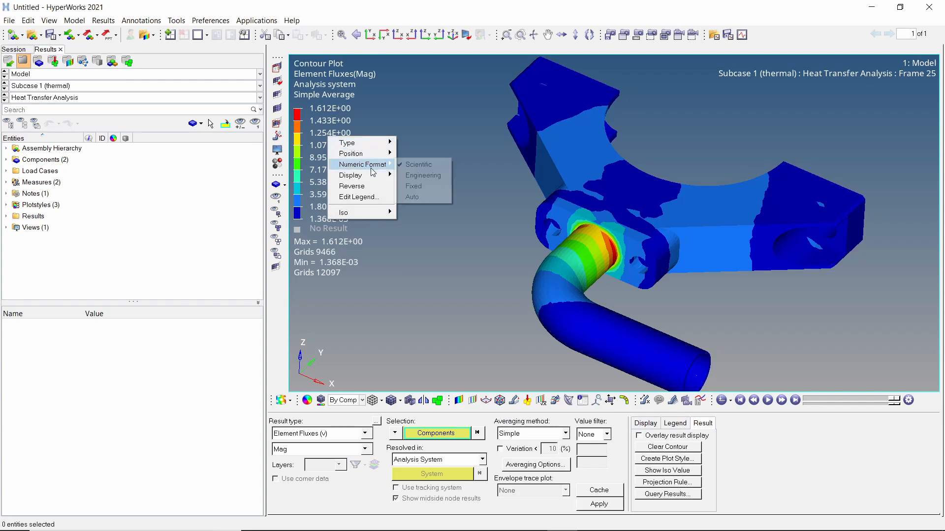
left_click(413, 186)
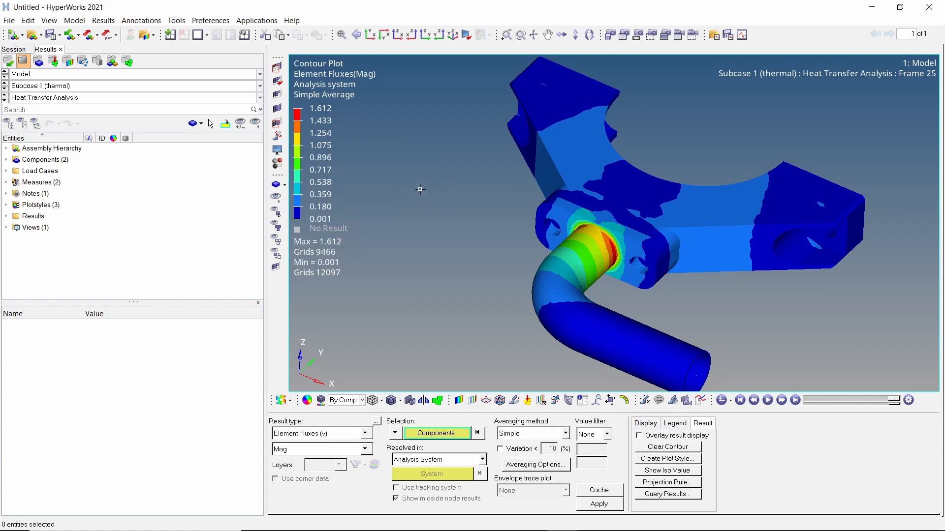
mouse_move(351, 412)
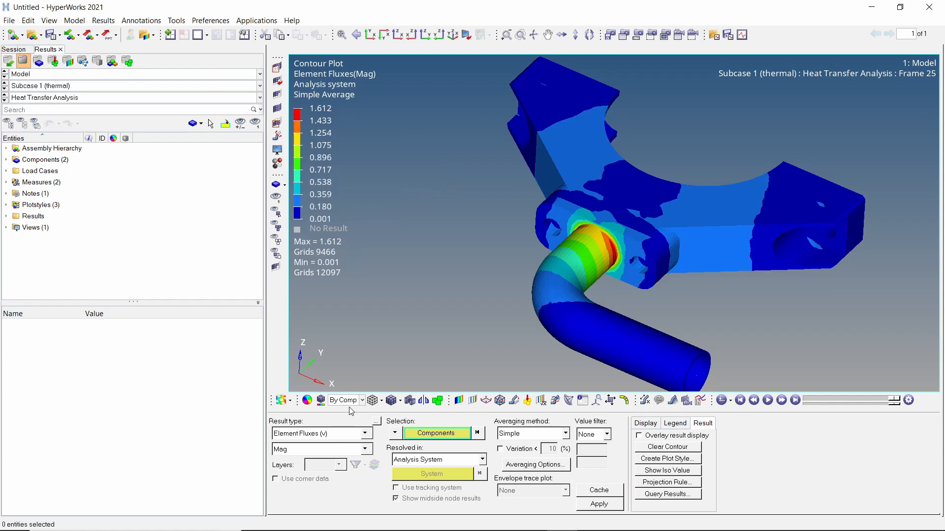
Switch the contour to element temperature gradients, then grid temperatures (15 to 234)
left_click(364, 433)
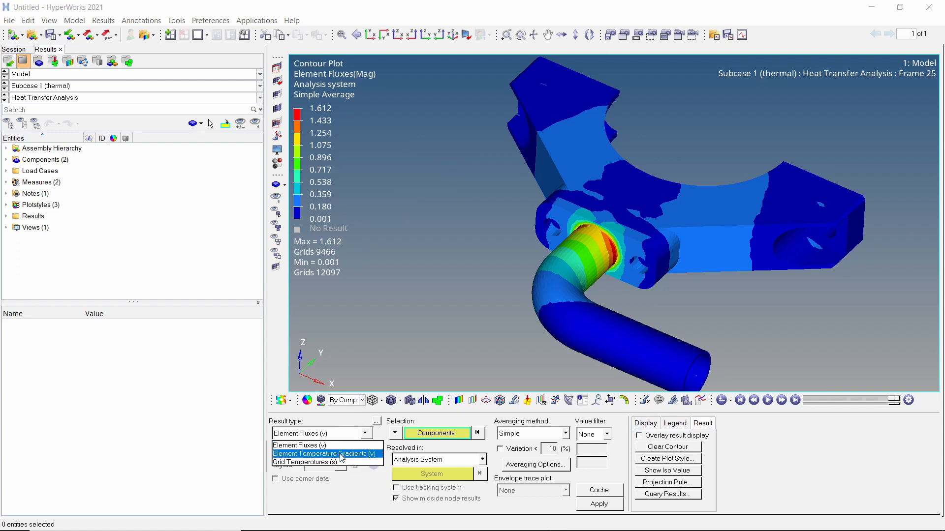
left_click(326, 452)
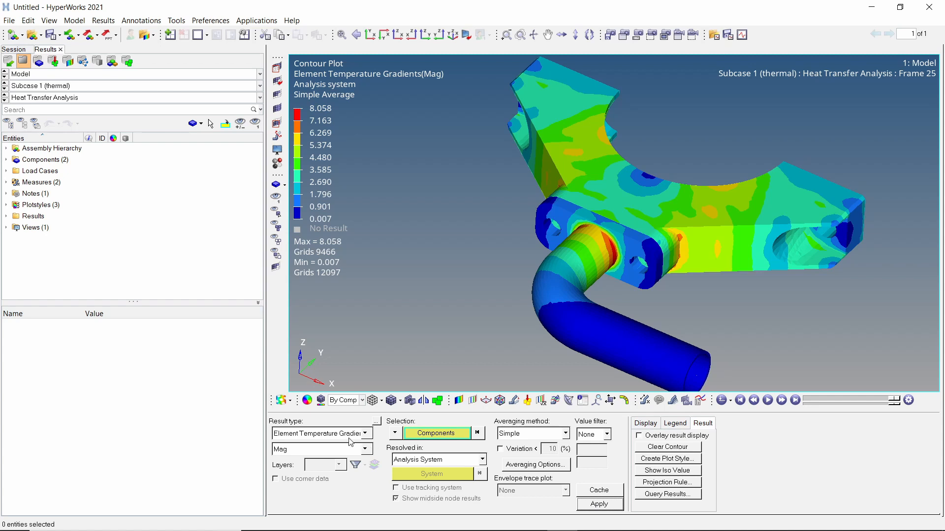
left_click(321, 433)
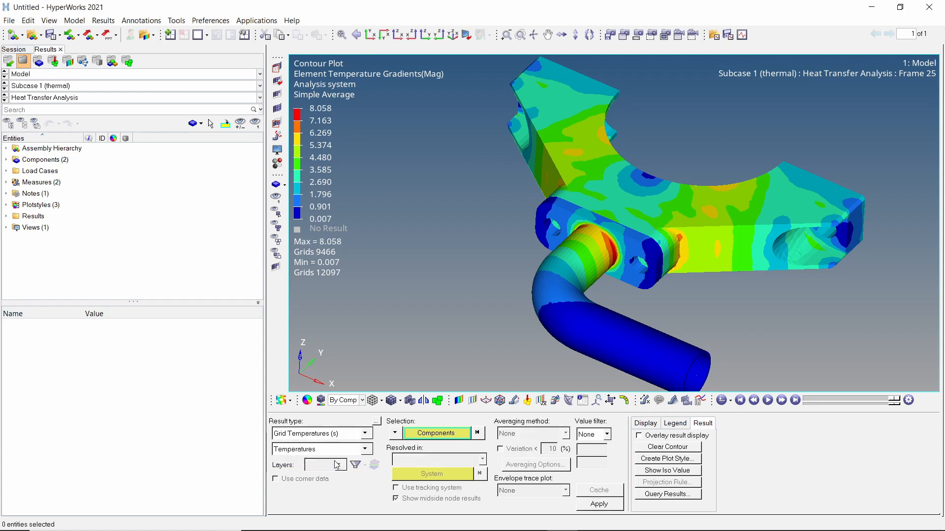
left_click(599, 504)
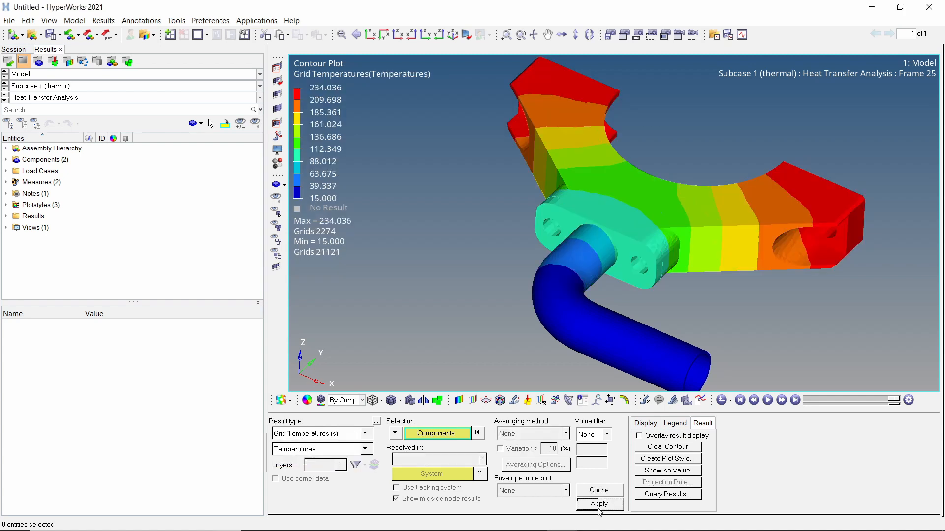